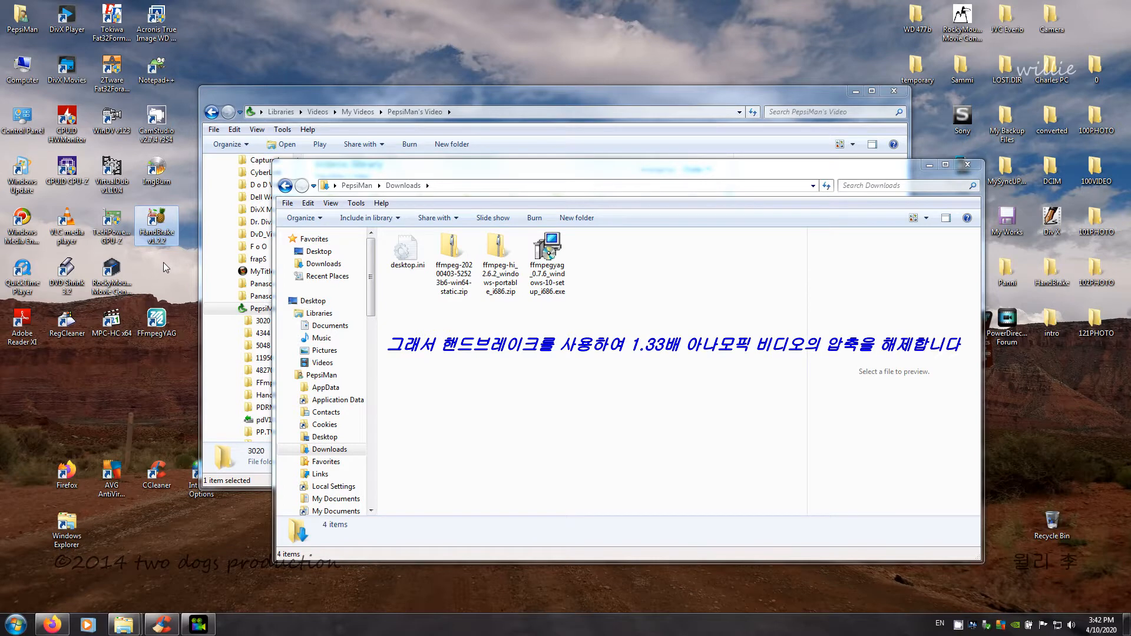
{"action": "mouse_move", "coordinate": [151, 279]}
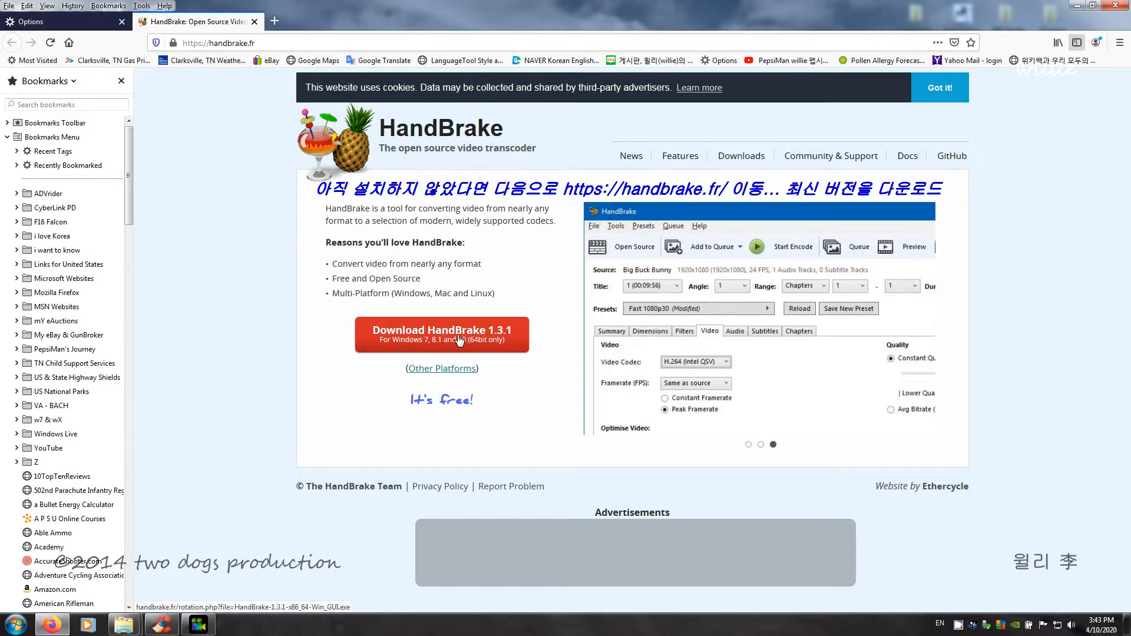
Download the HandBrake 1.3.1 Windows installer from handbrake.fr and save the file
{"action": "left_click", "coordinate": [441, 334]}
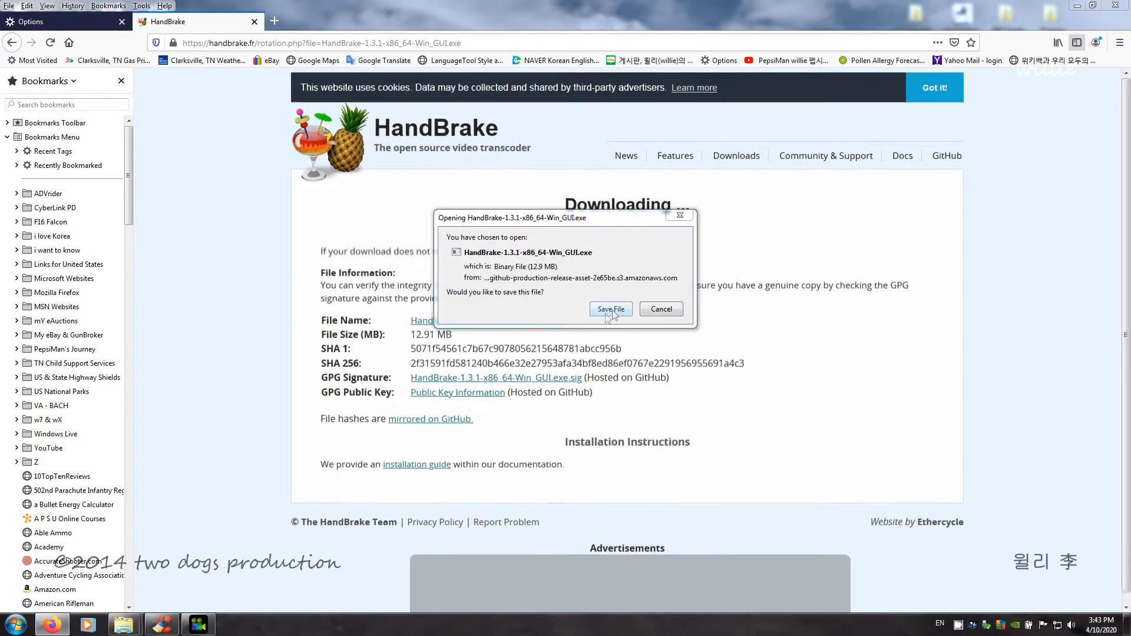
{"action": "left_click", "coordinate": [609, 309]}
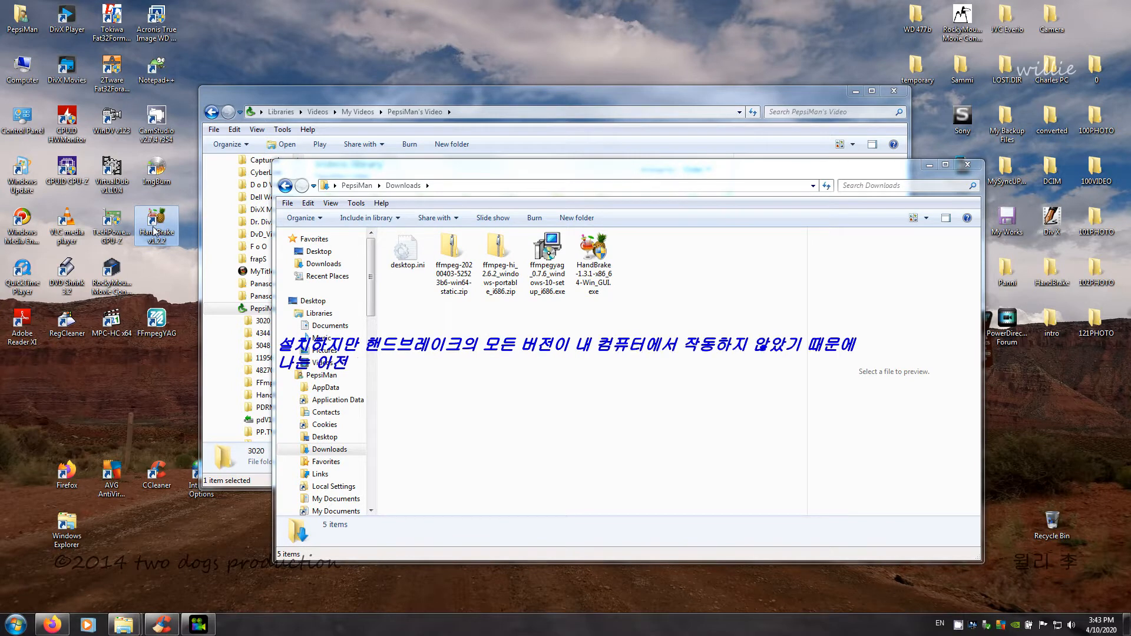
Launch HandBrake declining Queue Recovery, then bring the PowerDirector project forward
{"action": "double_click", "coordinate": [156, 224]}
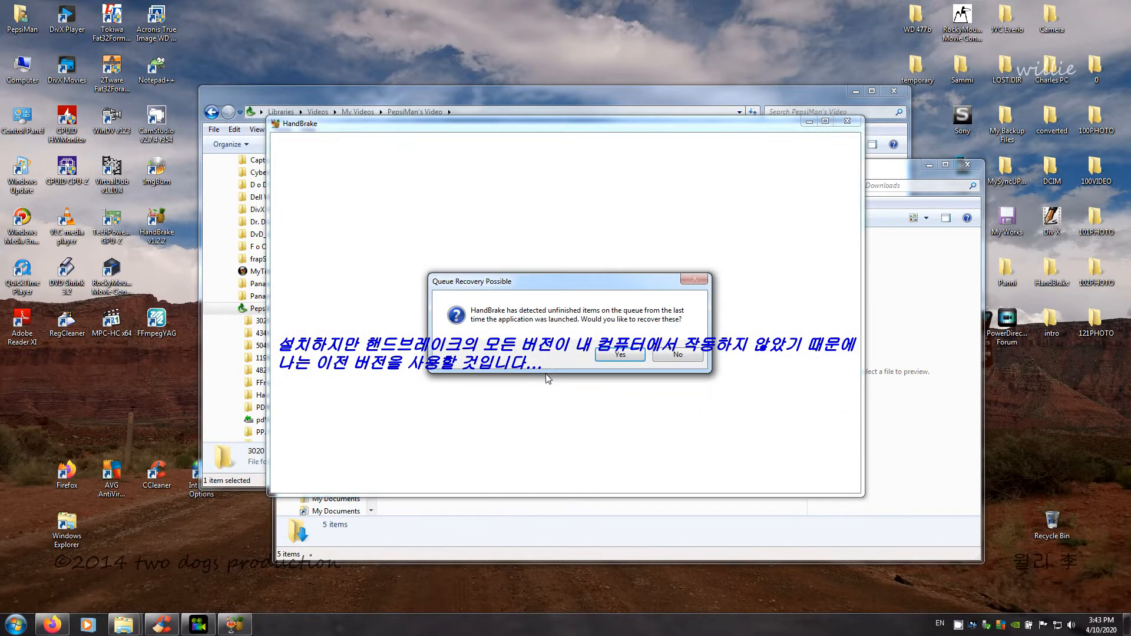
{"action": "left_click", "coordinate": [677, 354]}
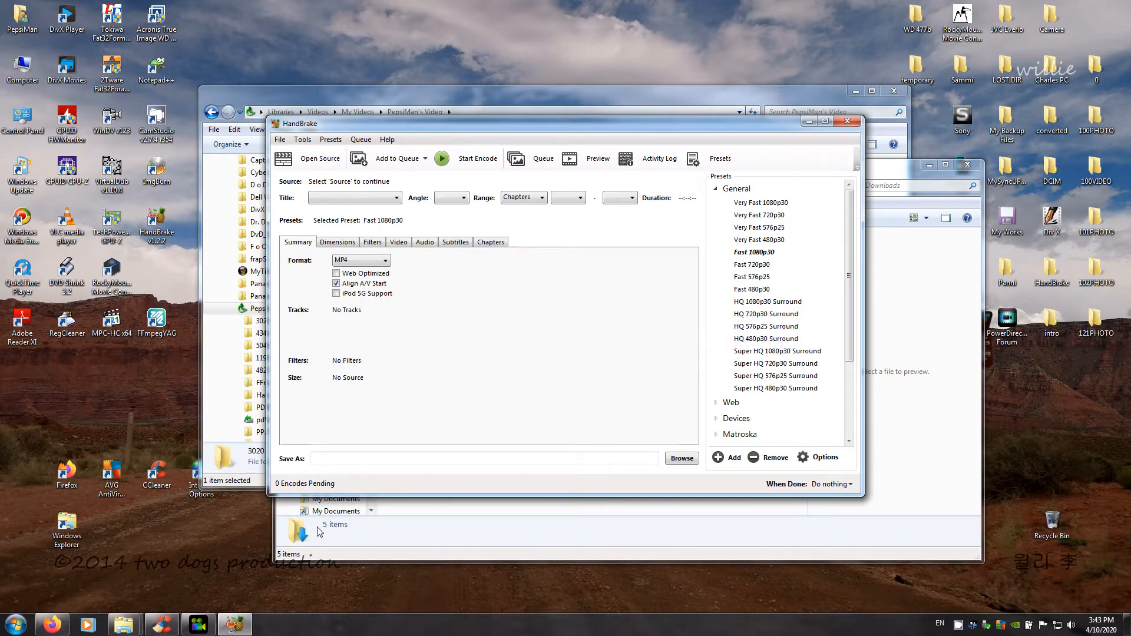
{"action": "left_click", "coordinate": [234, 624]}
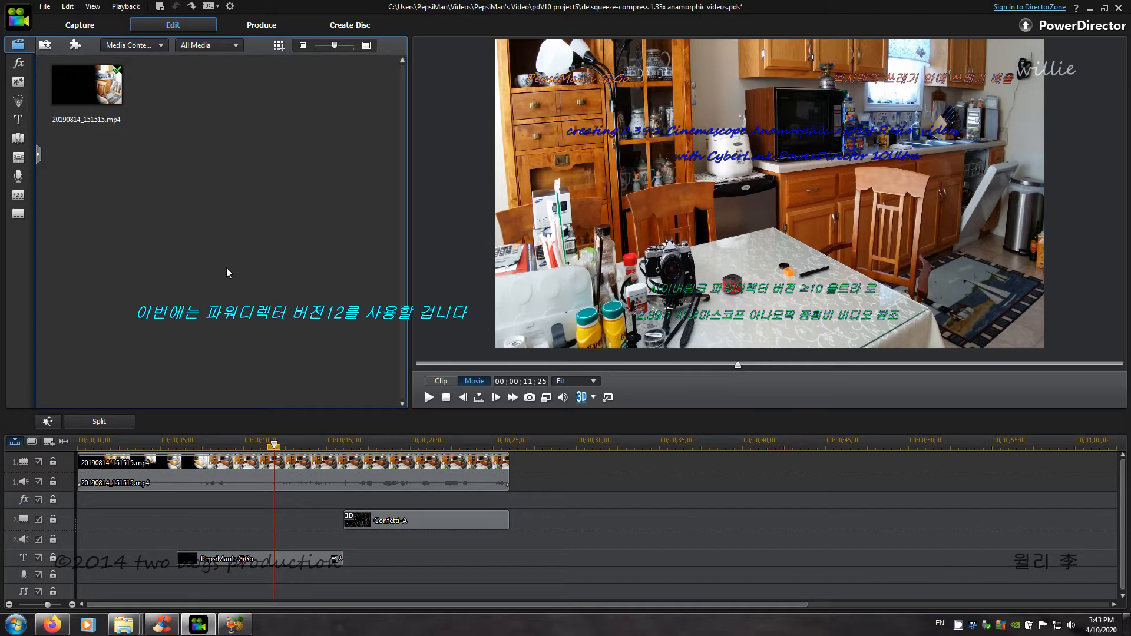
Choose MPEG-4 output with the 4K 3840x2160/30p (50 Mbps) profile in Produce
{"action": "right_click", "coordinate": [209, 558]}
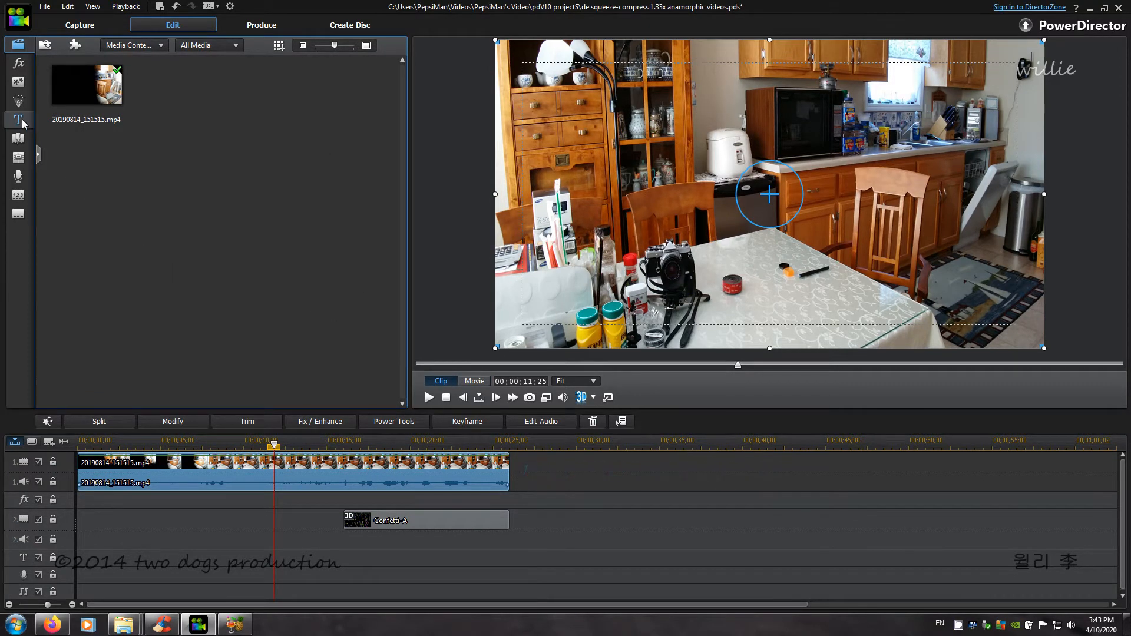
{"action": "left_click", "coordinate": [18, 119]}
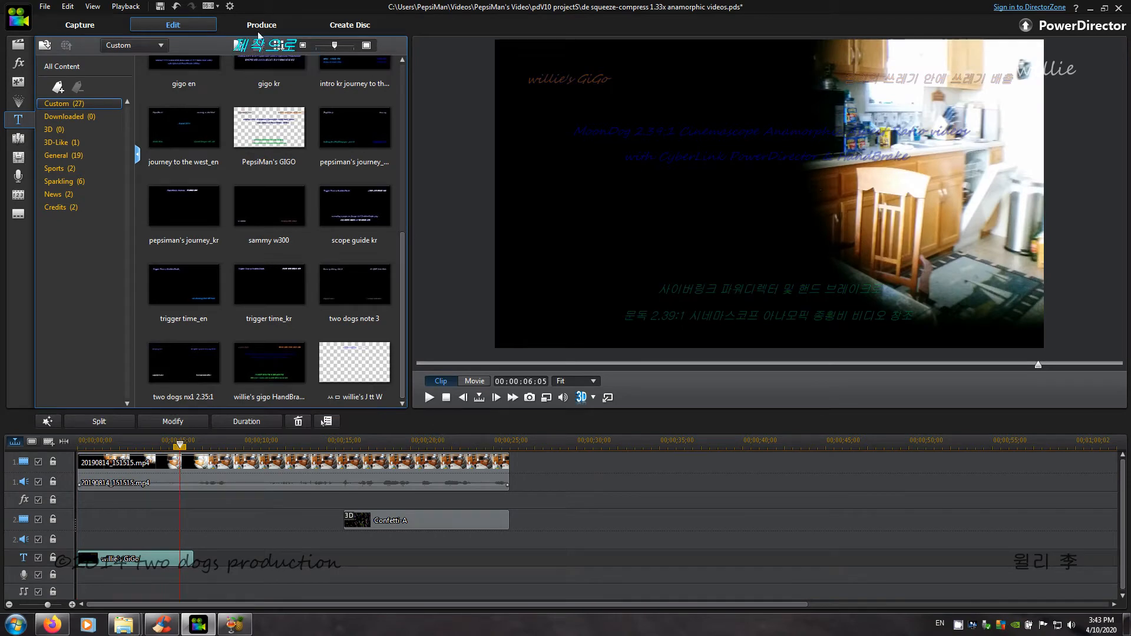
{"action": "left_click", "coordinate": [261, 24]}
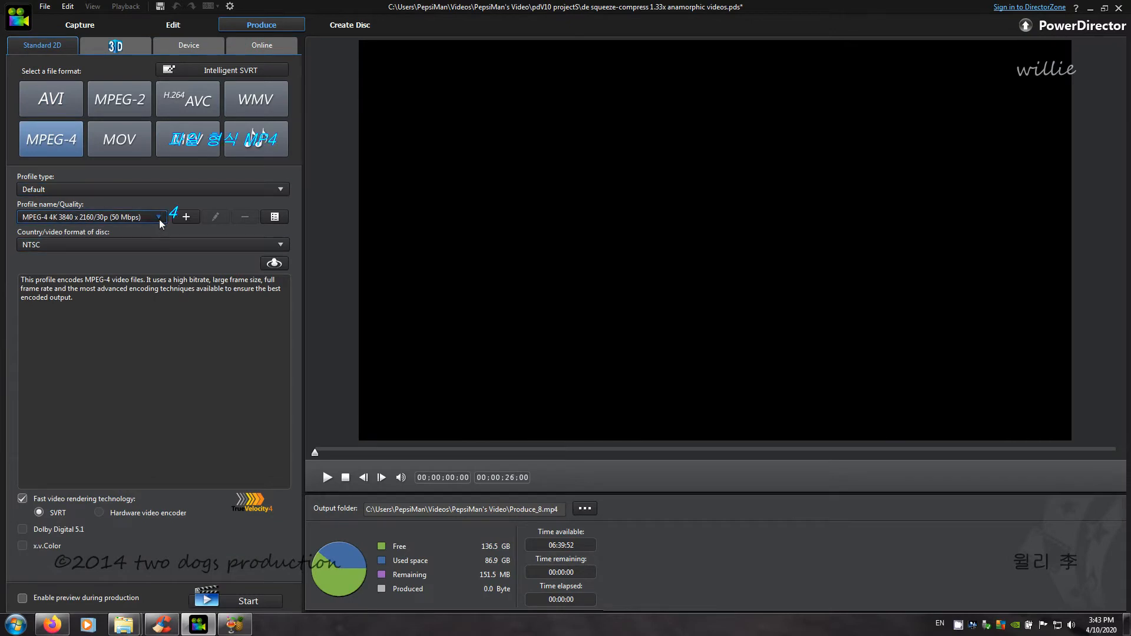
{"action": "left_click", "coordinate": [157, 217]}
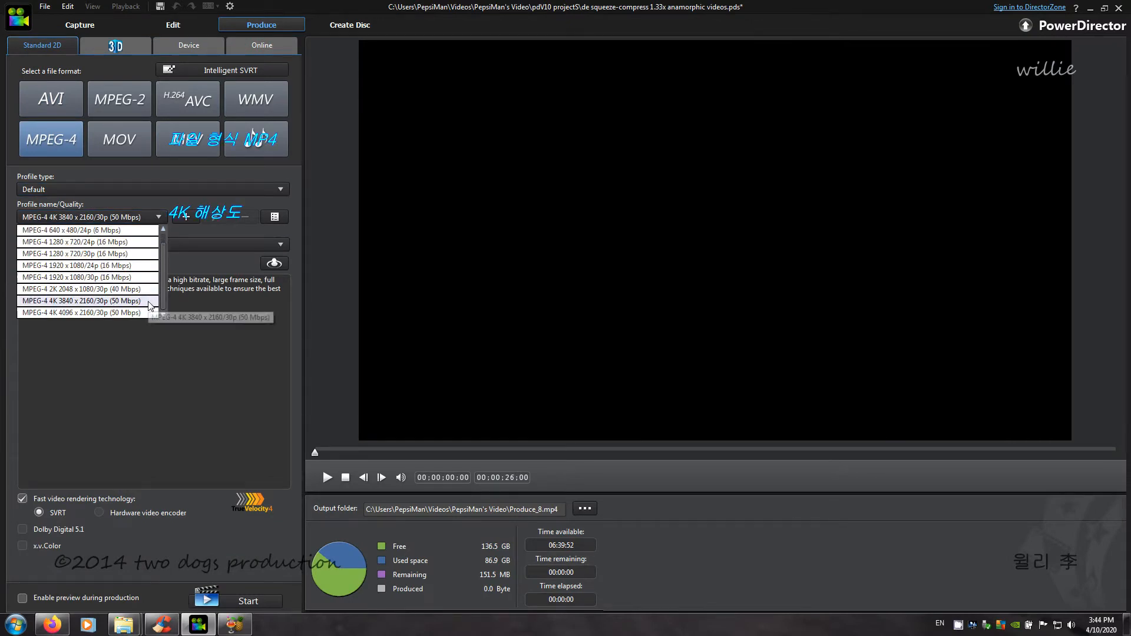
{"action": "left_click", "coordinate": [81, 301]}
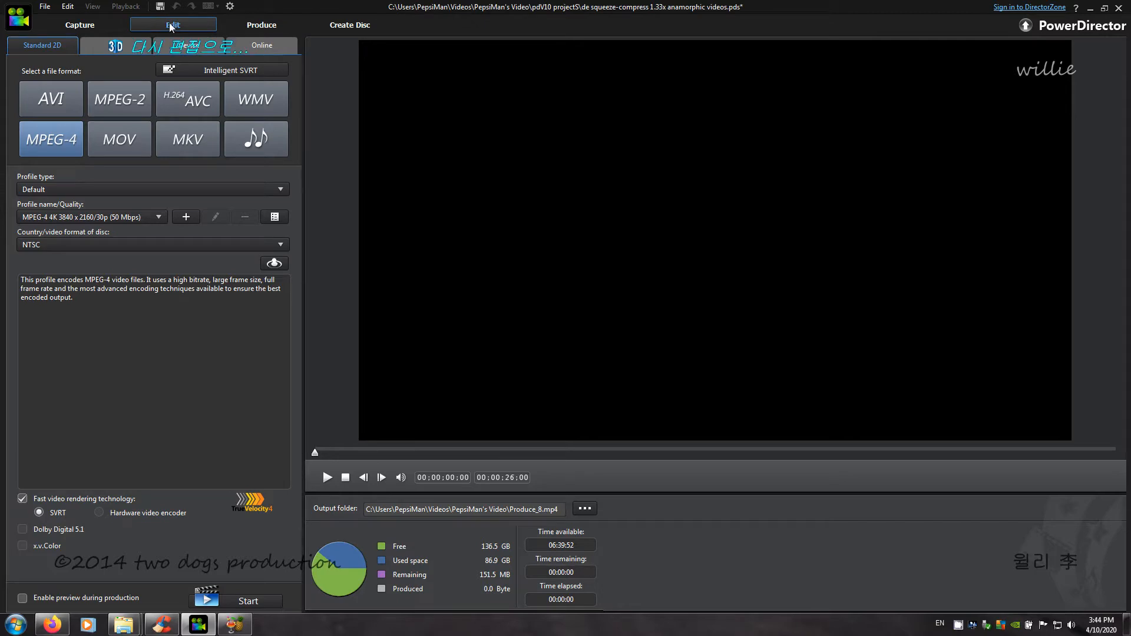
Return to Edit and review and close the Intelligent SVRT re-render markings on the timeline
{"action": "left_click", "coordinate": [172, 25]}
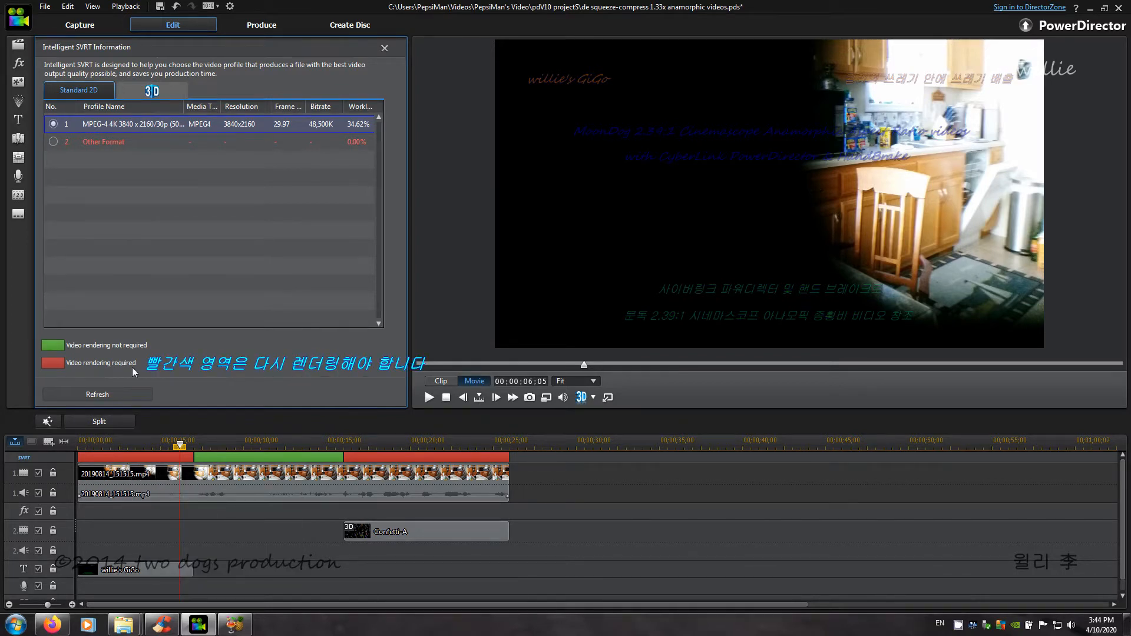
{"action": "mouse_move", "coordinate": [249, 467]}
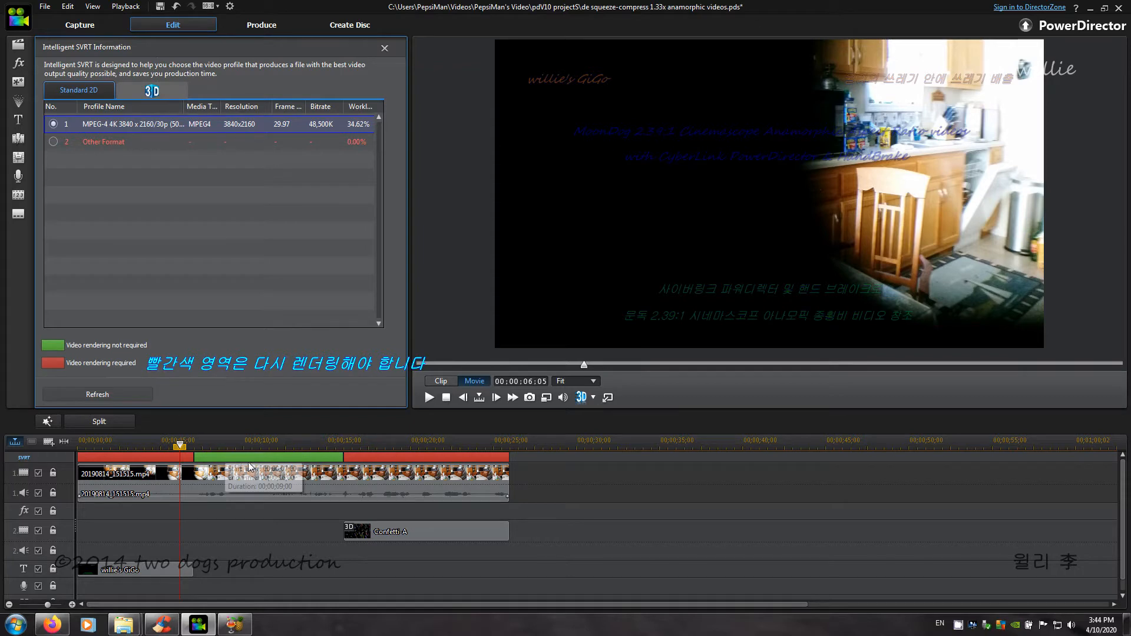
{"action": "mouse_move", "coordinate": [138, 588]}
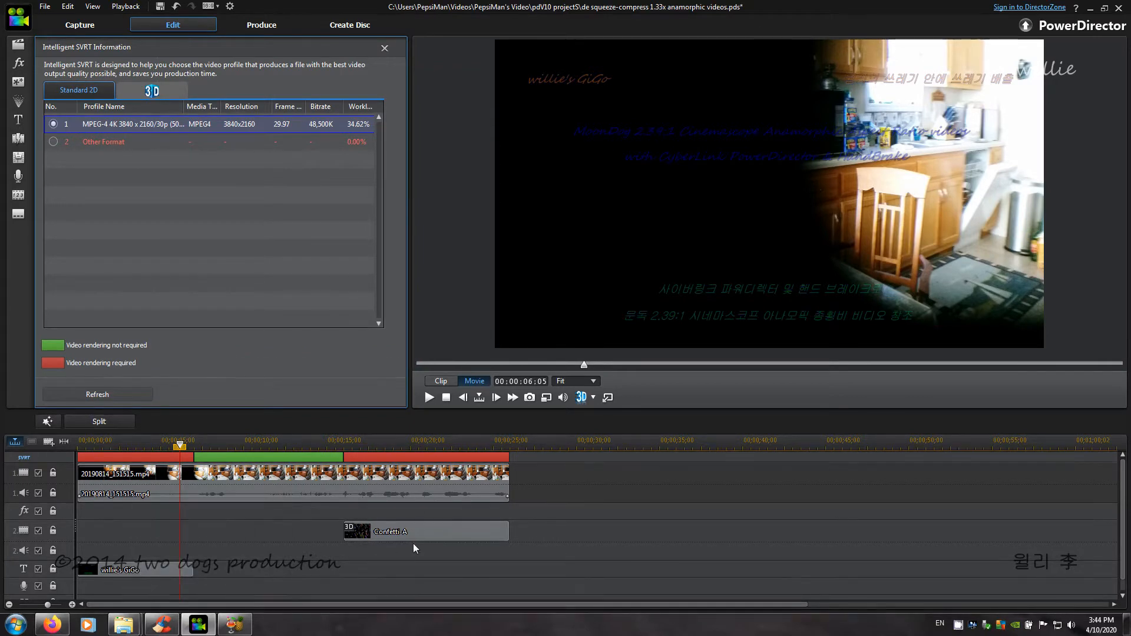
{"action": "left_click", "coordinate": [436, 440]}
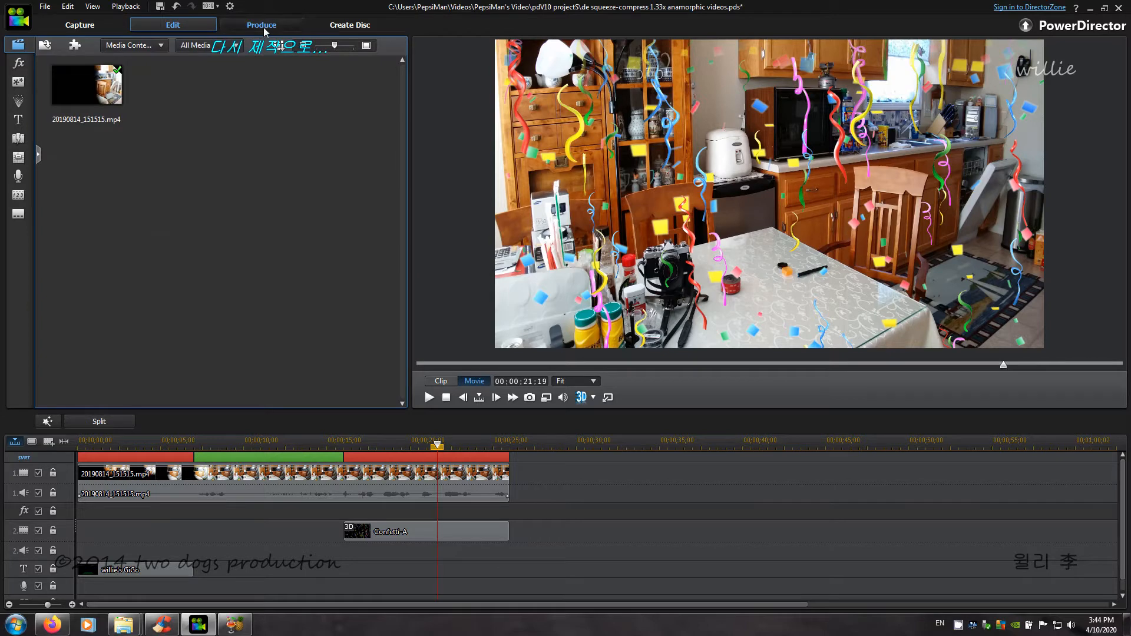
Apply the recommended Intelligent SVRT 4K profile and render Produce_16x9 4K.mp4
{"action": "left_click", "coordinate": [261, 24]}
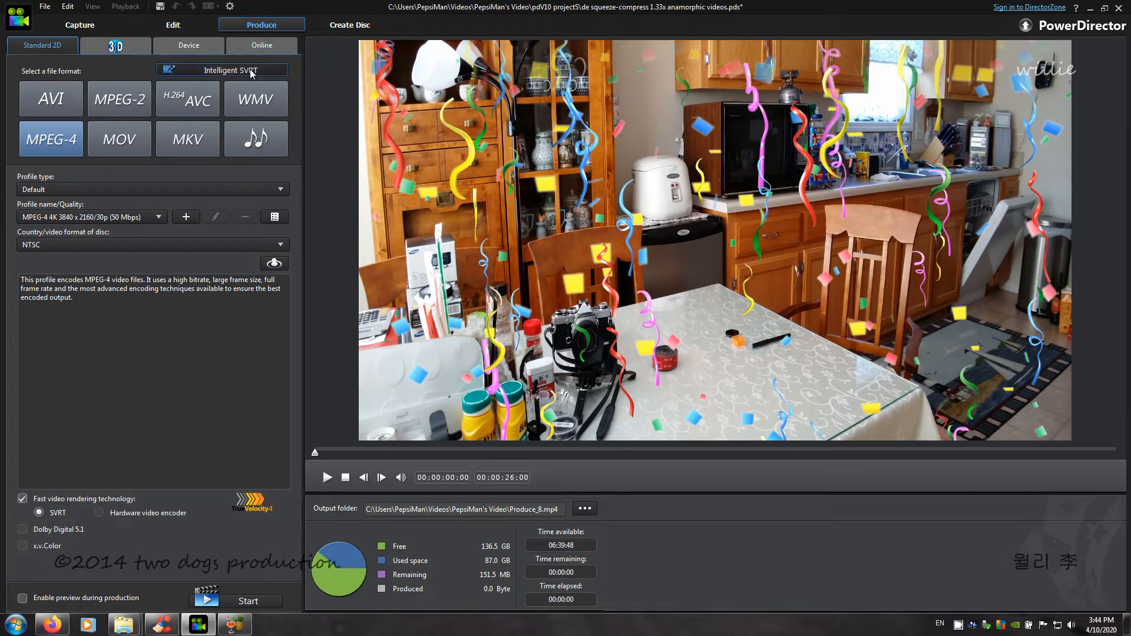
{"action": "left_click", "coordinate": [222, 70]}
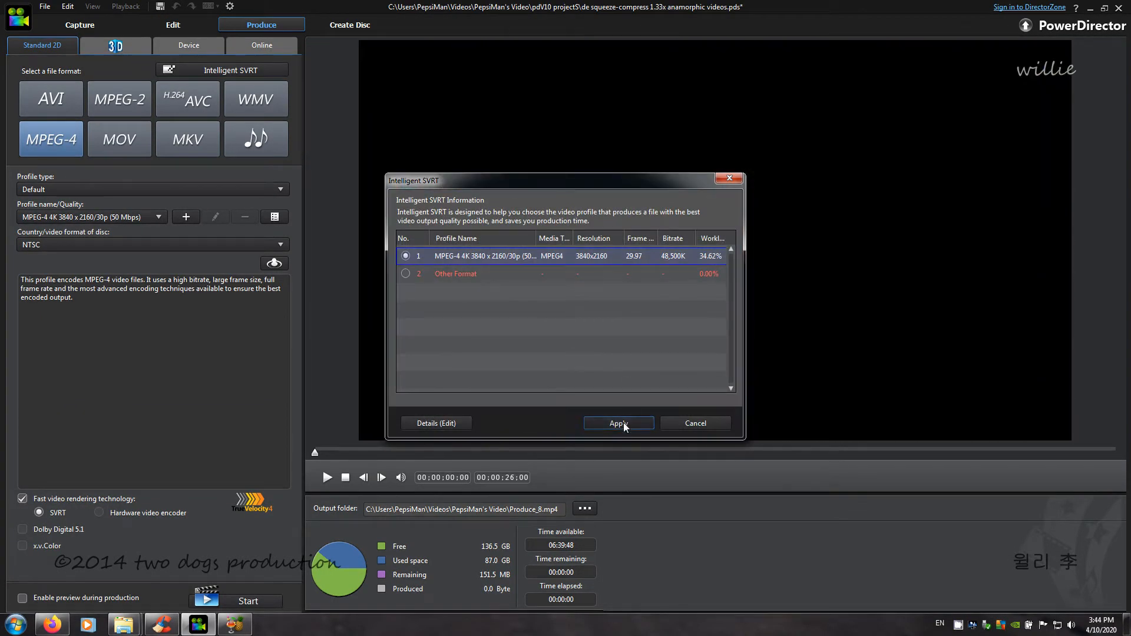
{"action": "left_click", "coordinate": [618, 424]}
{"action": "type", "text": "16x9 4K"}
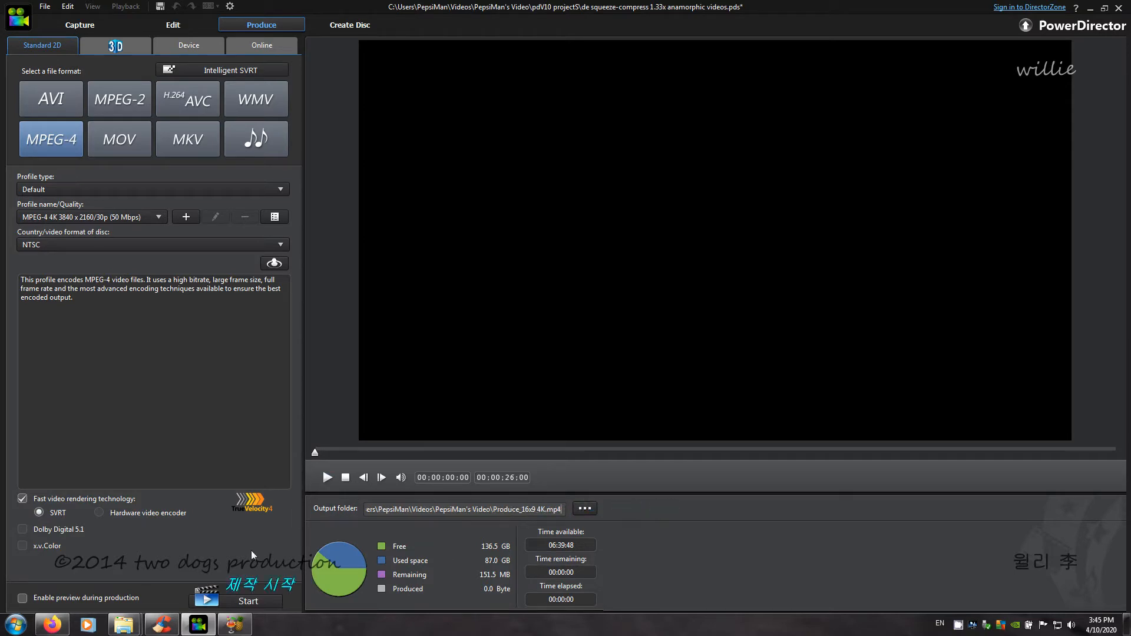
{"action": "left_click", "coordinate": [247, 601]}
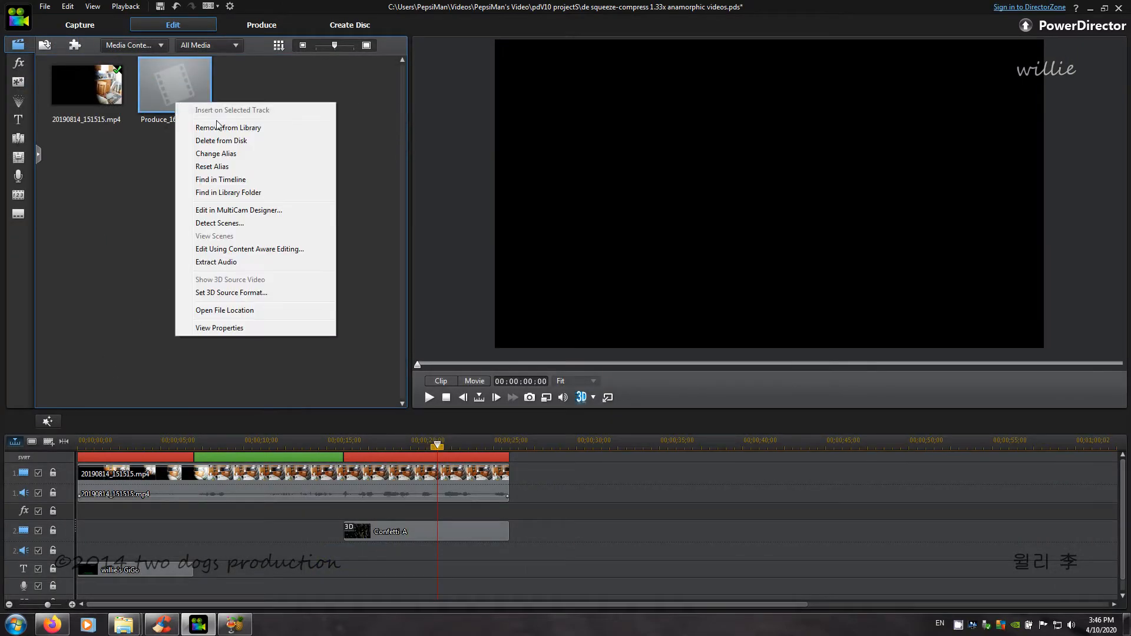
Dismiss the media library menu and switch to the empty HandBrake job
{"action": "left_click", "coordinate": [218, 328]}
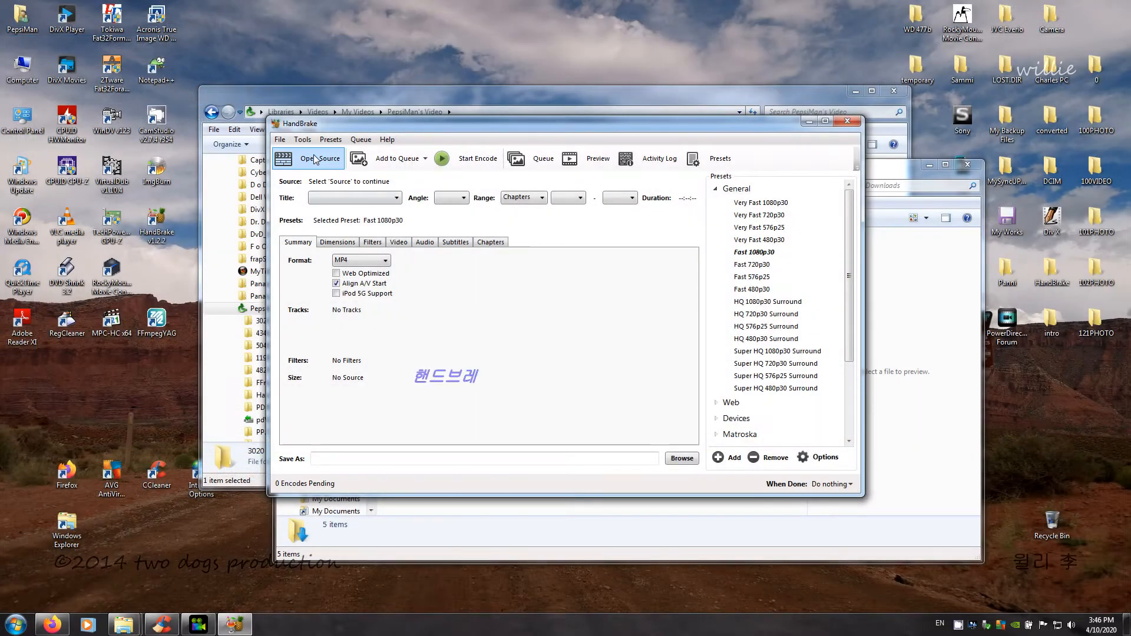
Open Produce_16x9 4K.mp4 as the source and step through its preview frames
{"action": "left_click", "coordinate": [319, 158]}
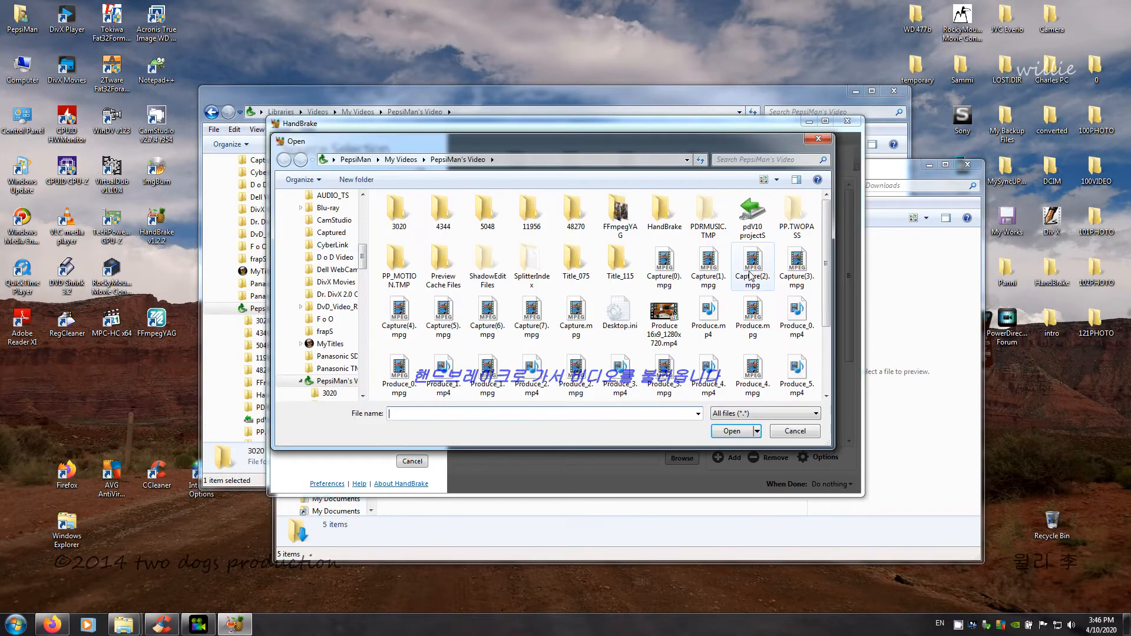
{"action": "scroll", "scroll_direction": "down", "scroll_amount": 3}
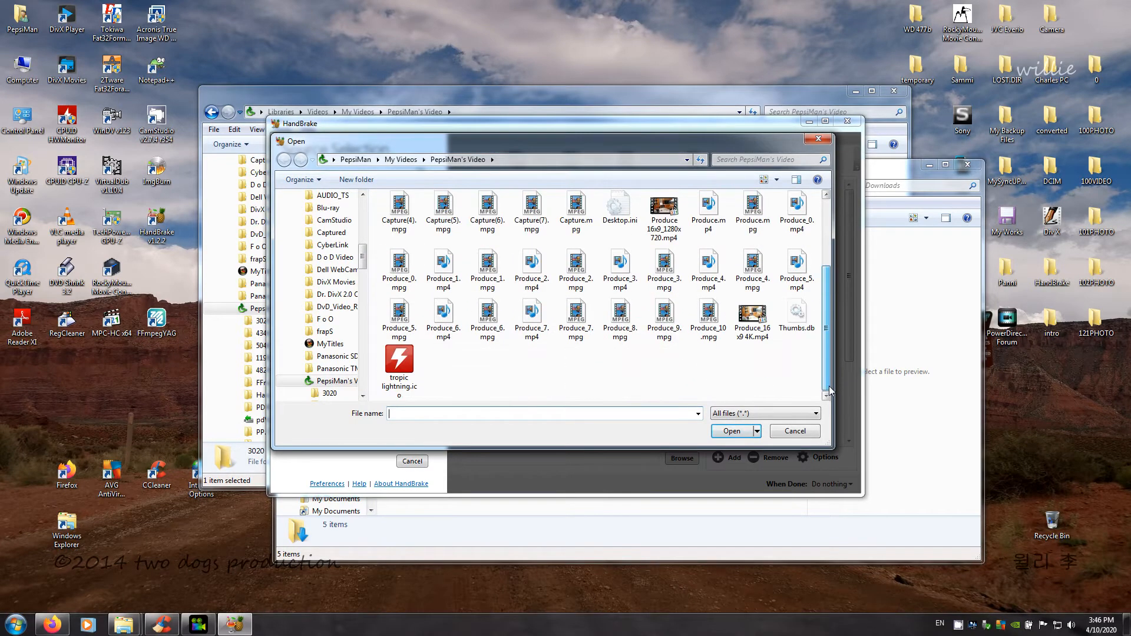
{"action": "left_click", "coordinate": [752, 318]}
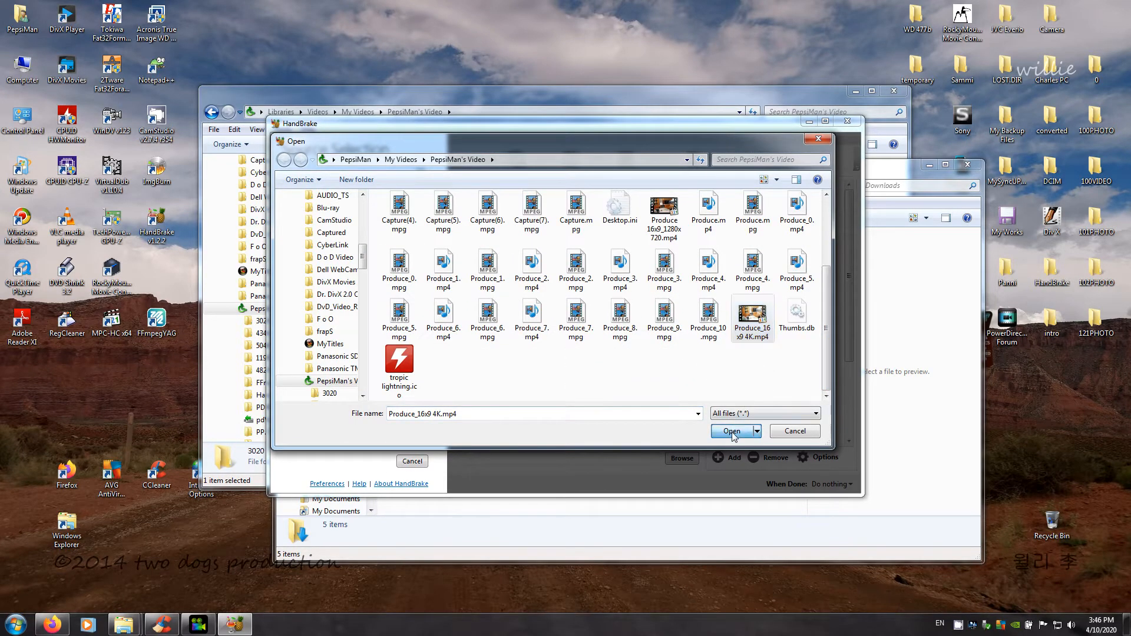
{"action": "left_click", "coordinate": [729, 430]}
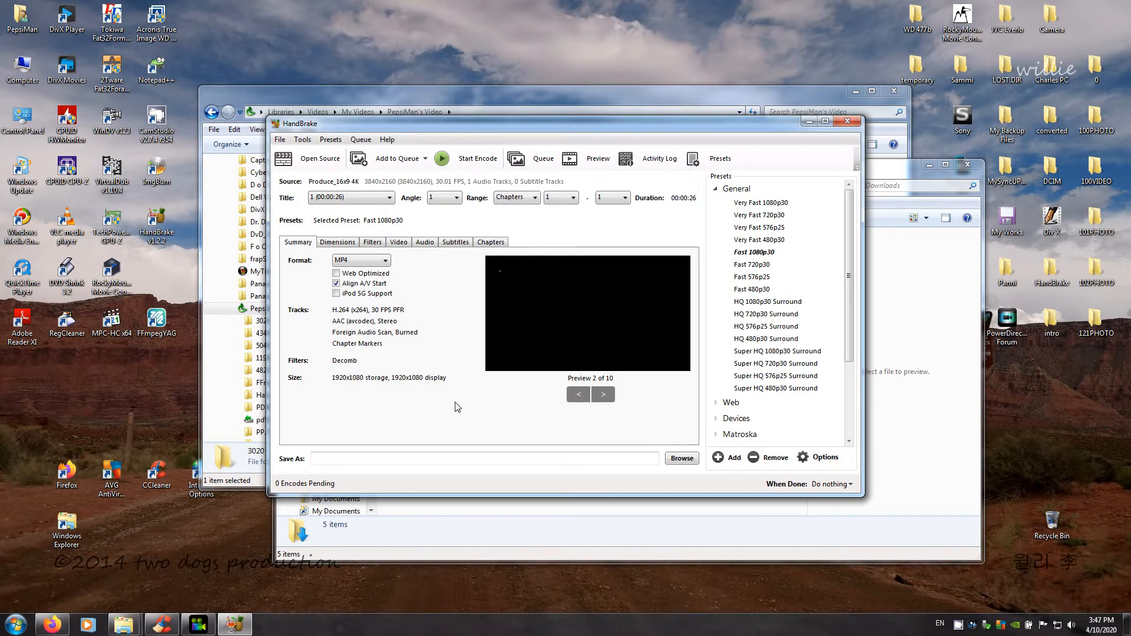
{"action": "left_click", "coordinate": [603, 394]}
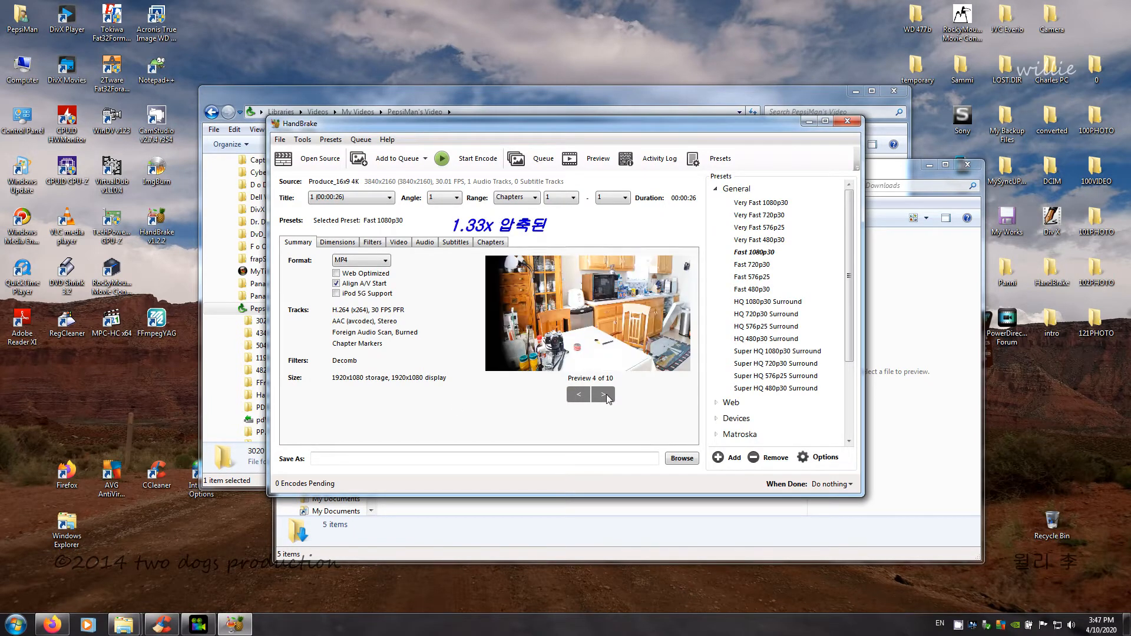
{"action": "left_click", "coordinate": [603, 394]}
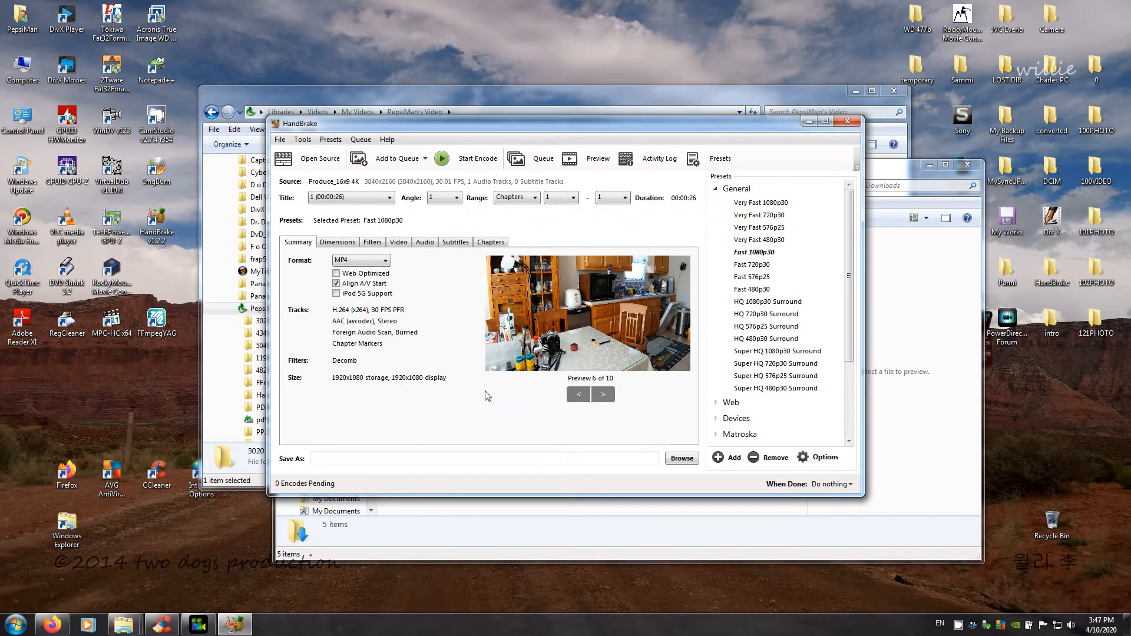
{"action": "mouse_move", "coordinate": [584, 322]}
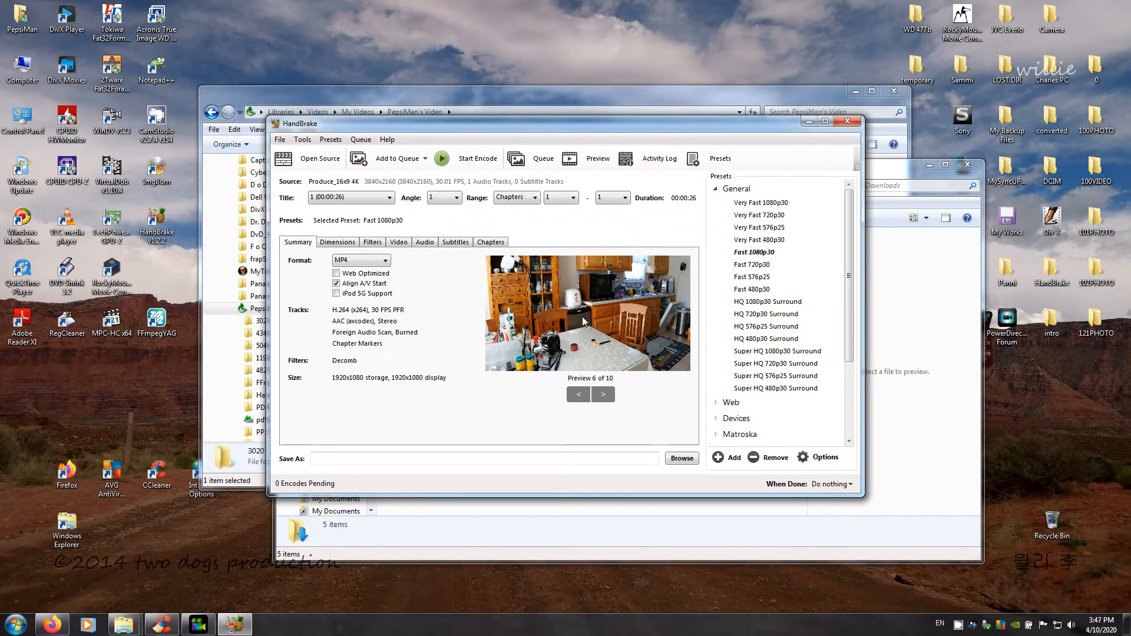
{"action": "left_click", "coordinate": [336, 241]}
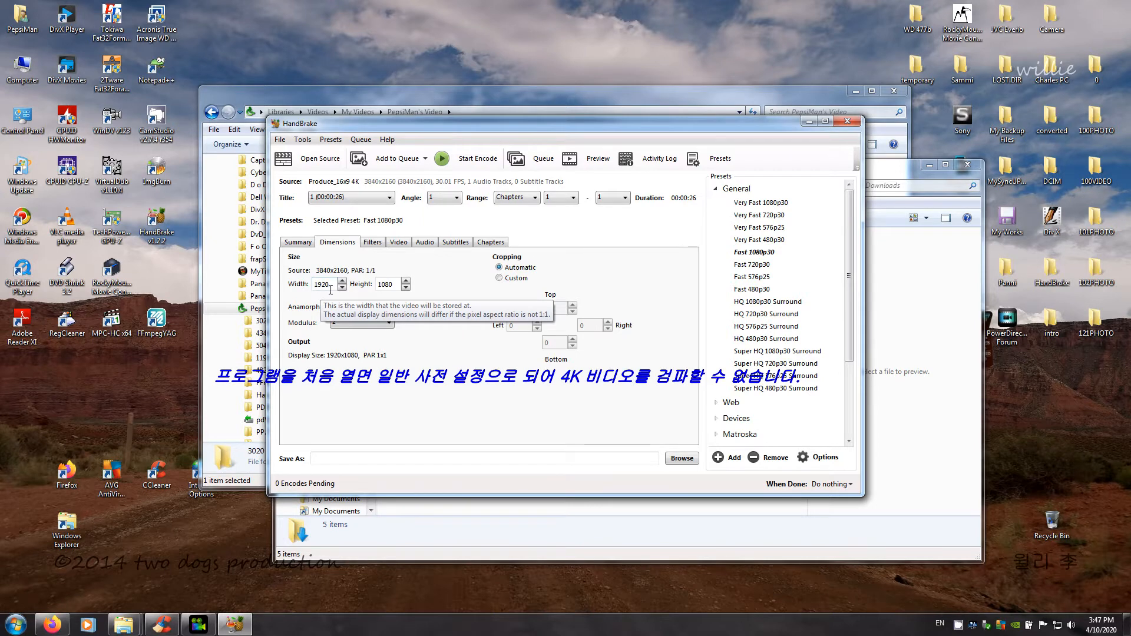
{"action": "mouse_move", "coordinate": [483, 360]}
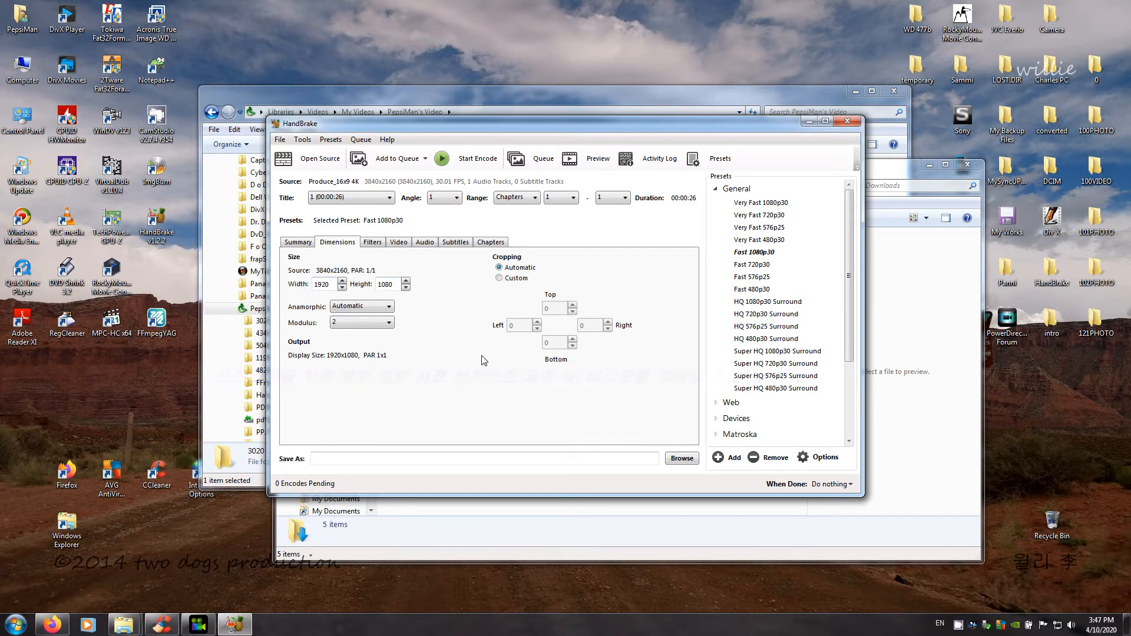
{"action": "mouse_move", "coordinate": [497, 381]}
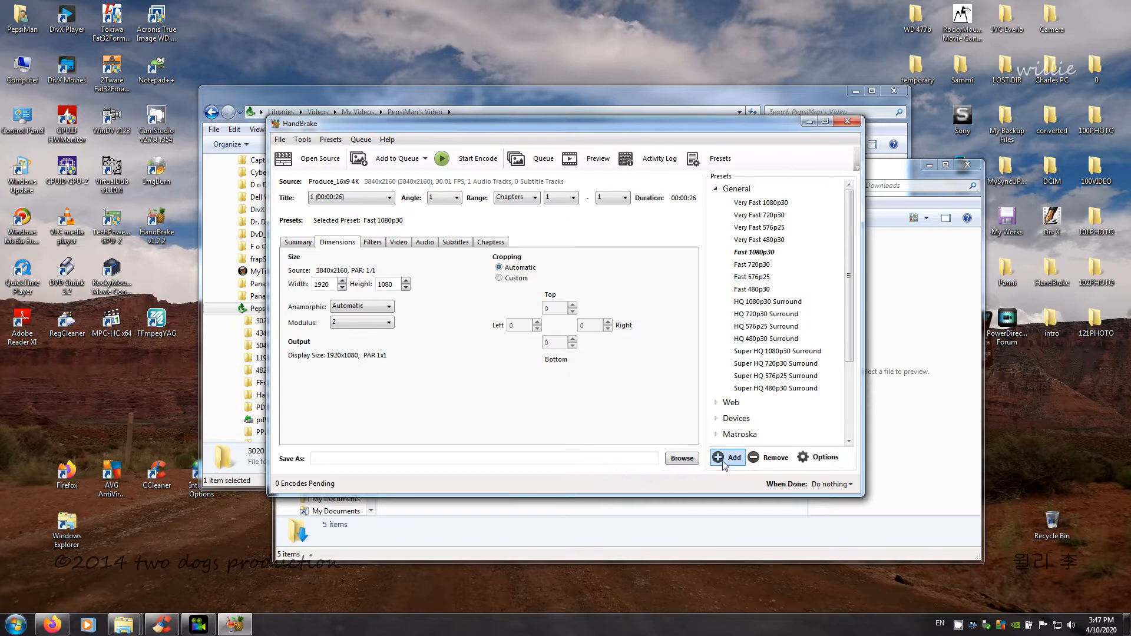
Save the current settings as preset 'test', overwriting the existing one
{"action": "left_click", "coordinate": [728, 456]}
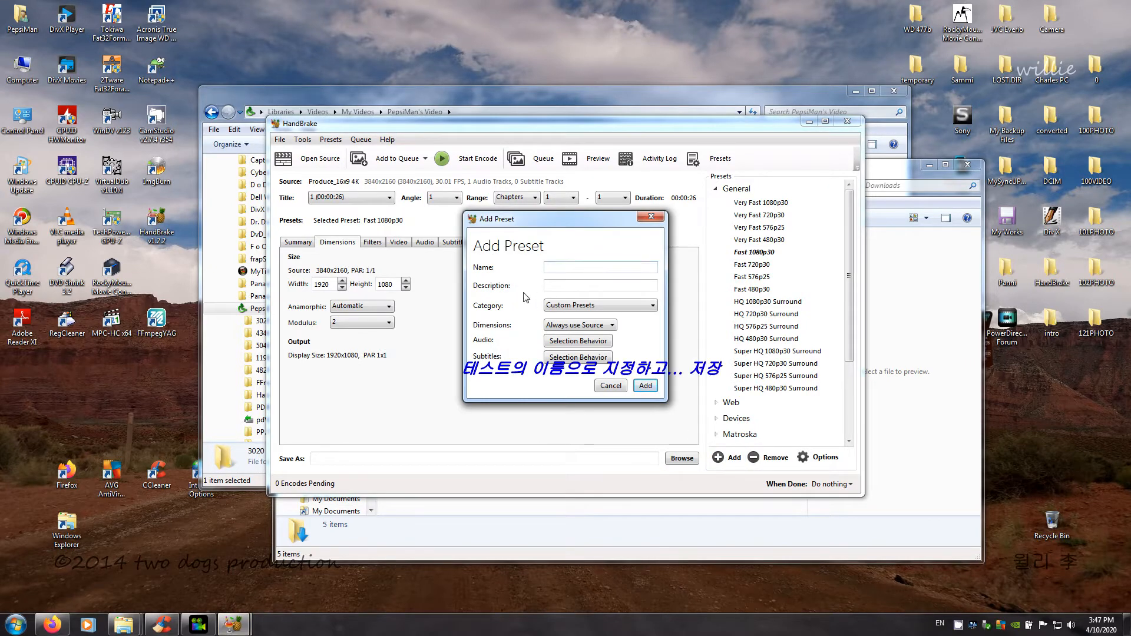
{"action": "type", "text": "test"}
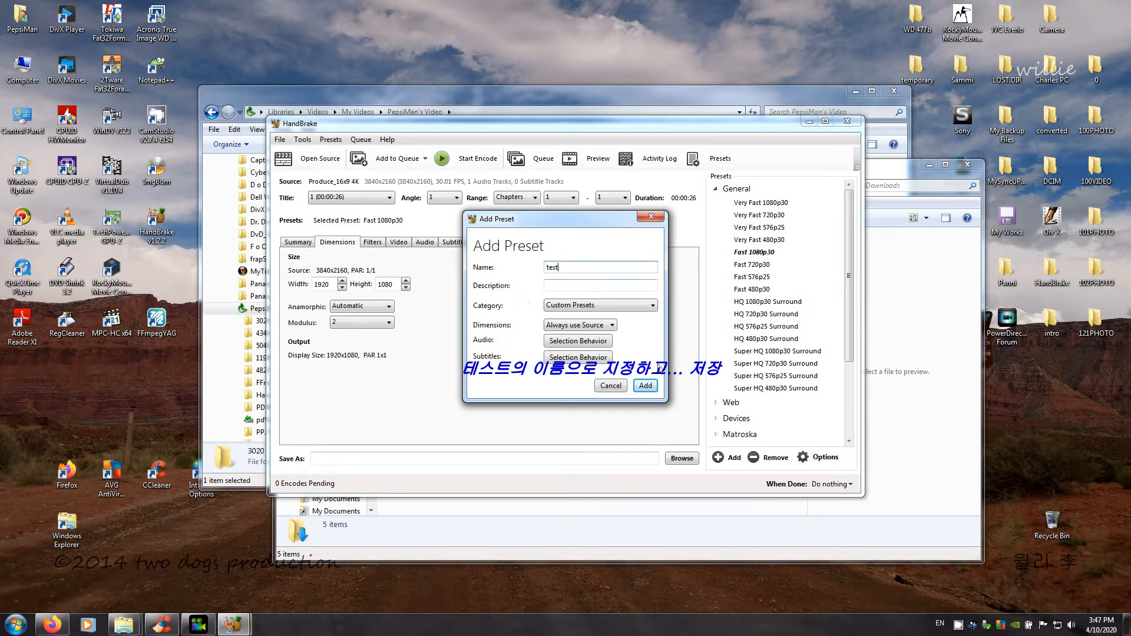
{"action": "left_click", "coordinate": [643, 385]}
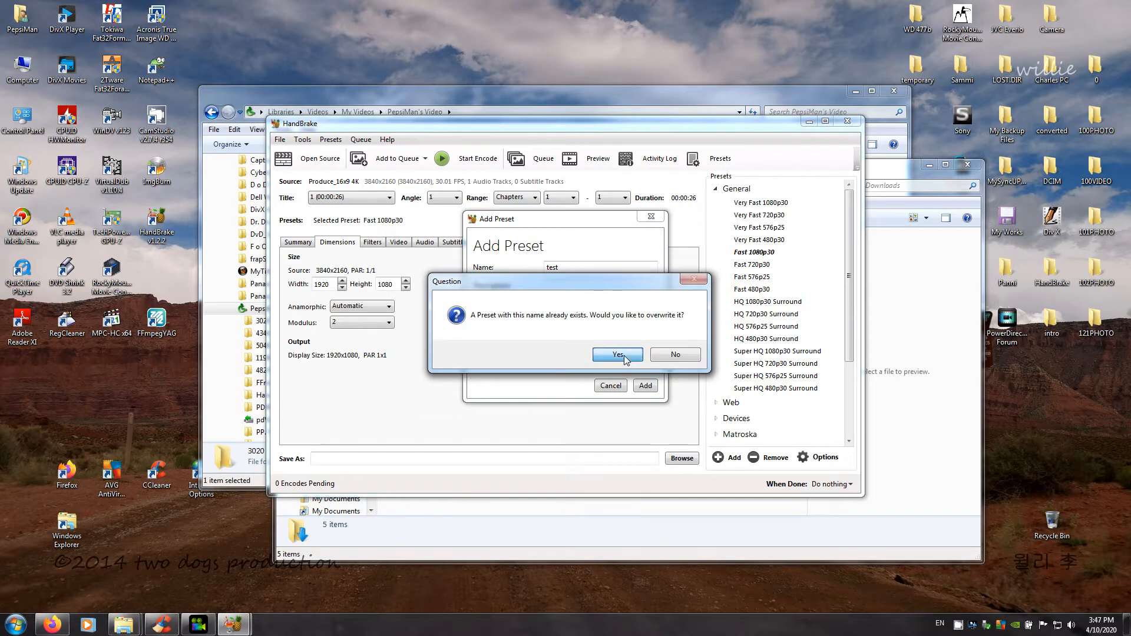
{"action": "left_click", "coordinate": [616, 354]}
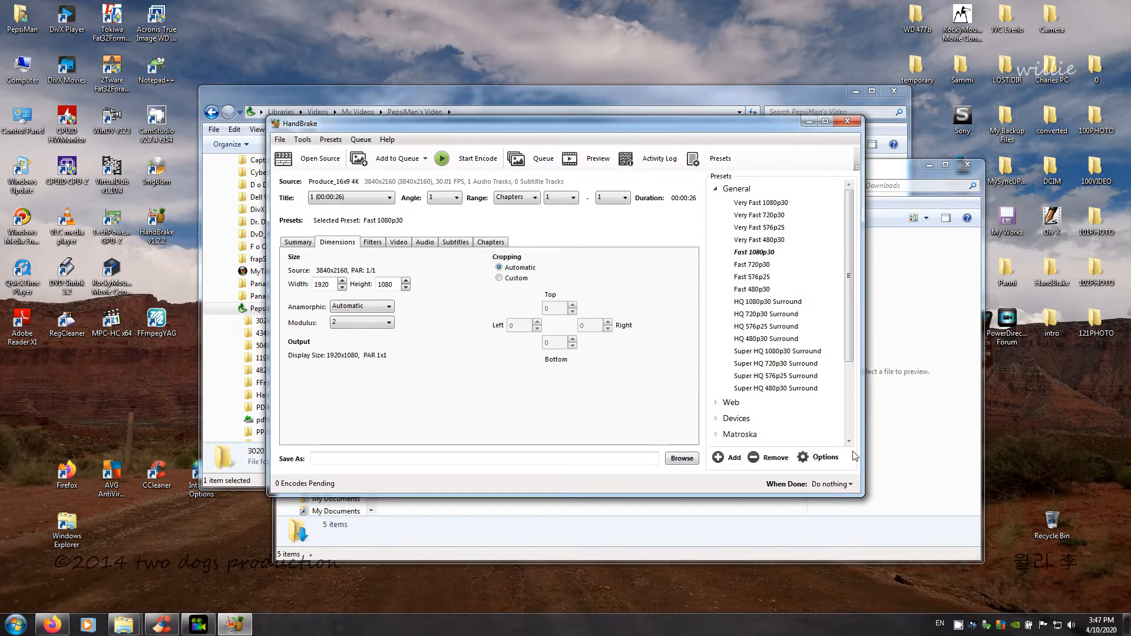
Run Reset Built-in Presets from the presets Options menu and confirm
{"action": "left_click", "coordinate": [825, 457]}
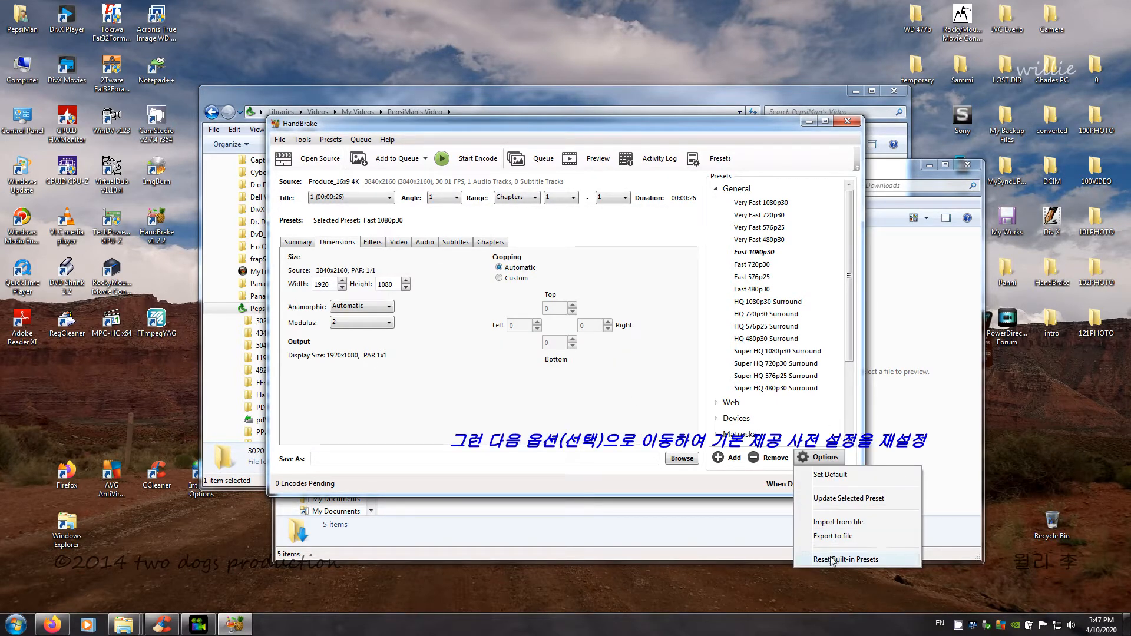
{"action": "left_click", "coordinate": [844, 559]}
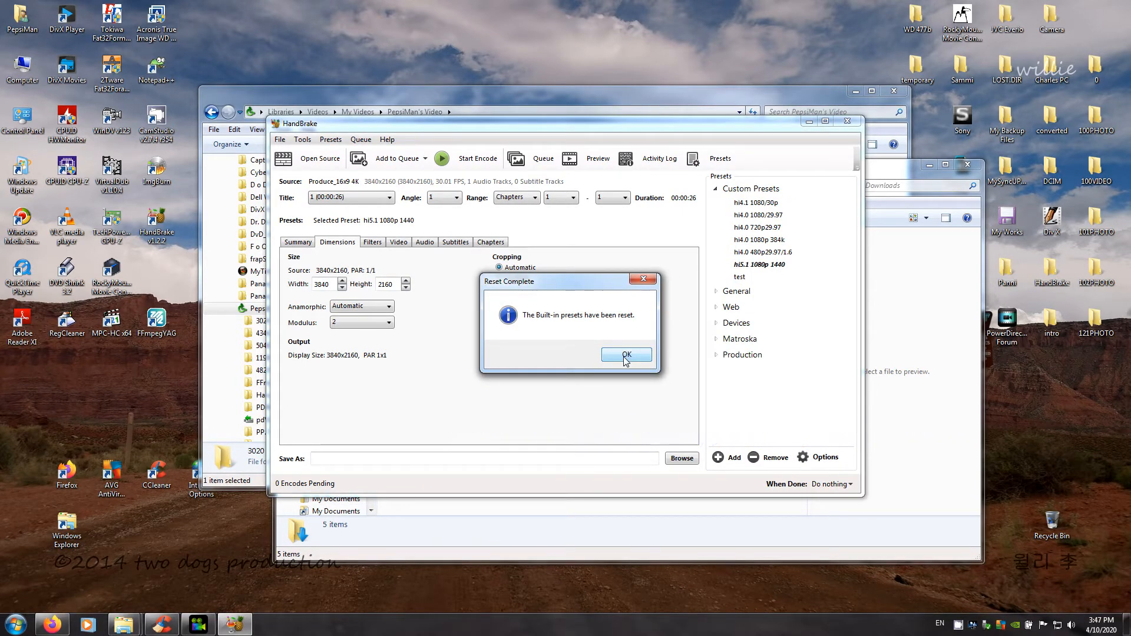
{"action": "left_click", "coordinate": [626, 355]}
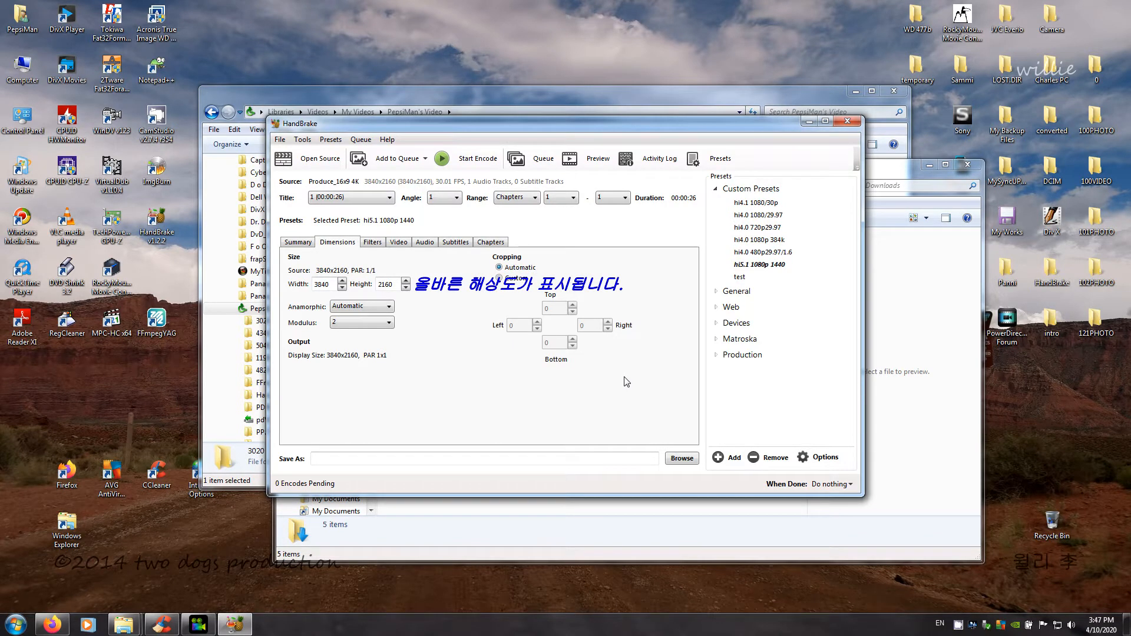
Select the test preset, set Anamorphic to None and uncheck Keep Aspect Ratio
{"action": "left_click", "coordinate": [739, 277]}
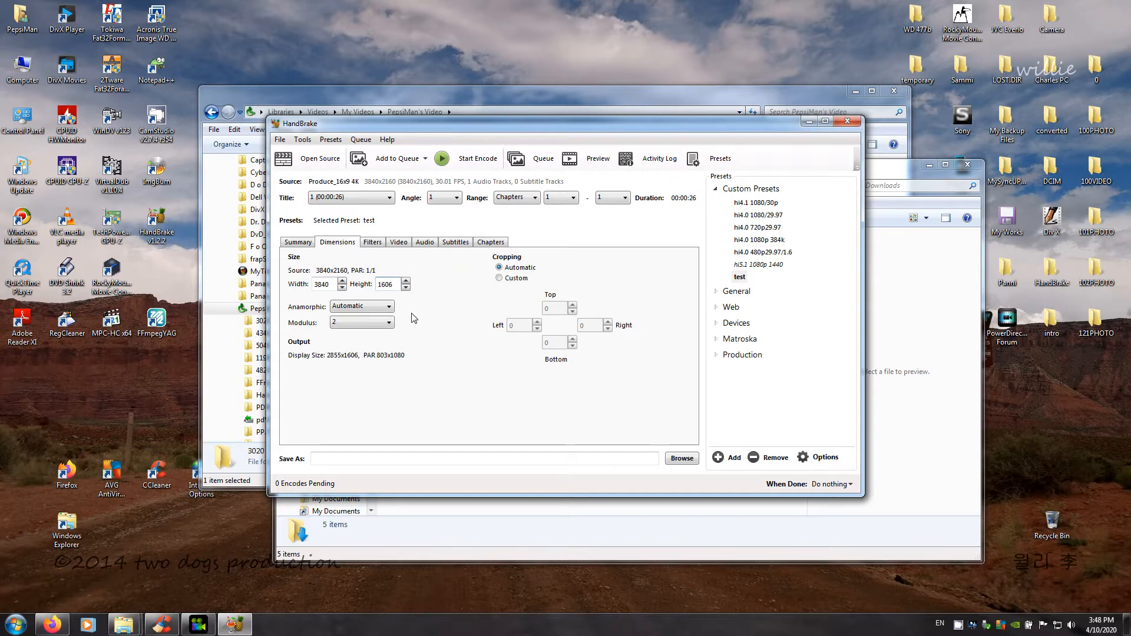
{"action": "left_click", "coordinate": [388, 306]}
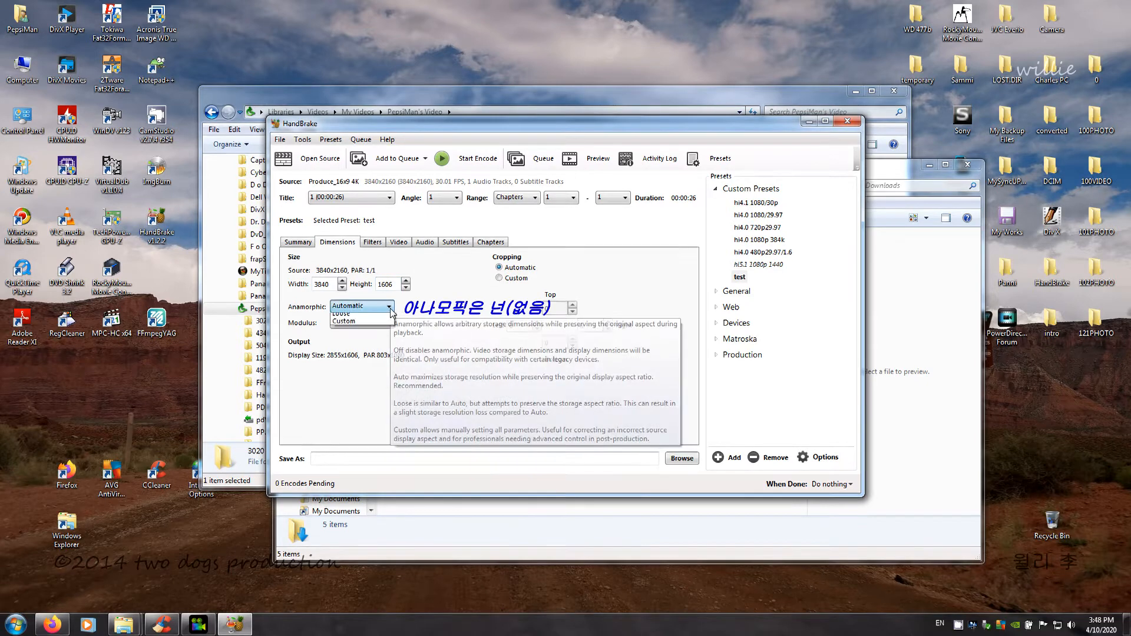
{"action": "left_click", "coordinate": [346, 306]}
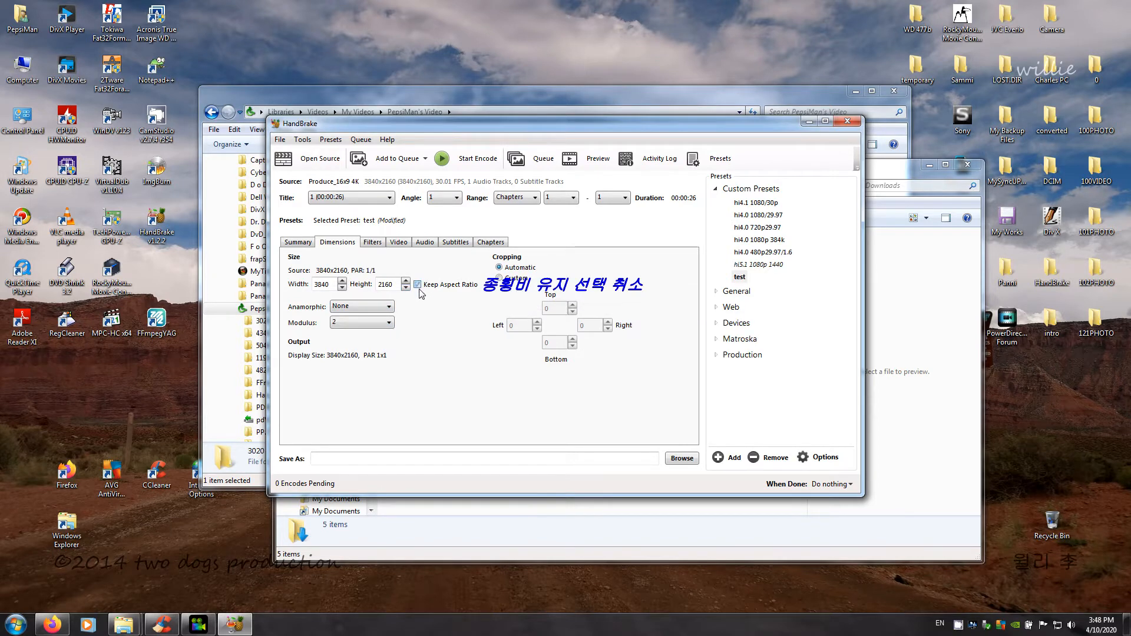
{"action": "left_click", "coordinate": [417, 284]}
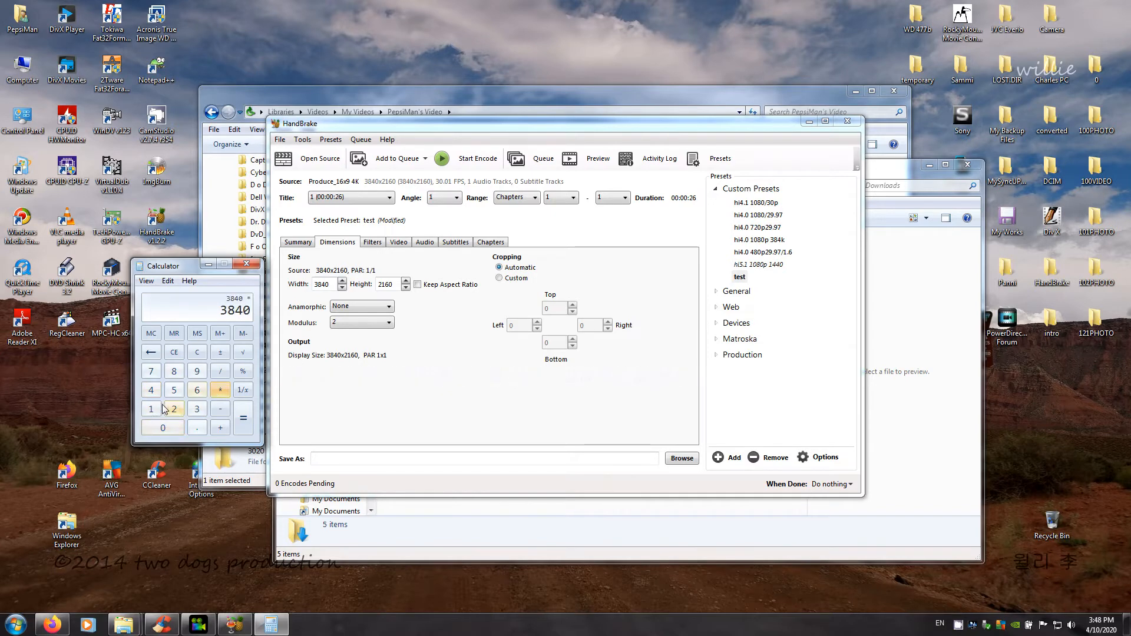
{"action": "left_click", "coordinate": [244, 418]}
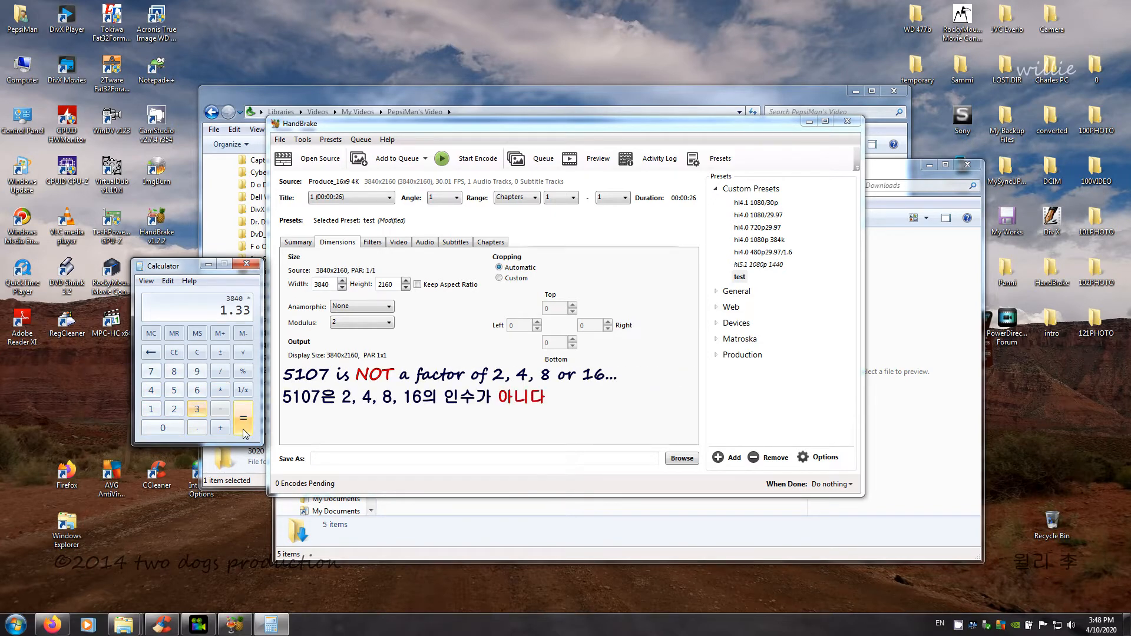
{"action": "left_click", "coordinate": [173, 408]}
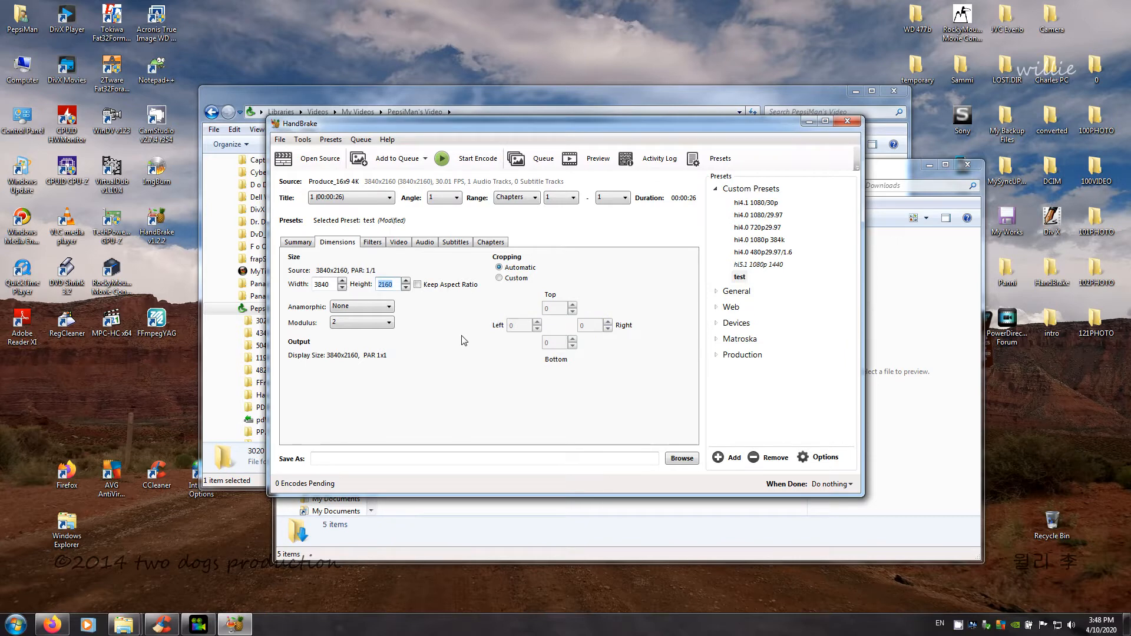
Enter 160 as the output height and switch to the Filters settings
{"action": "type", "text": "160"}
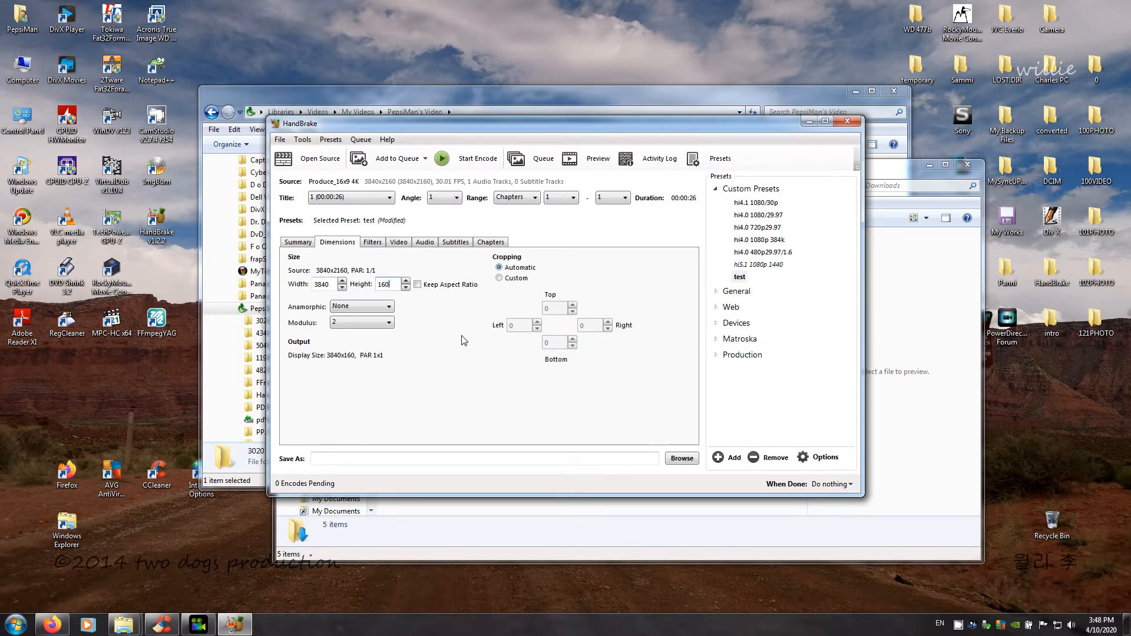
{"action": "left_click", "coordinate": [372, 241]}
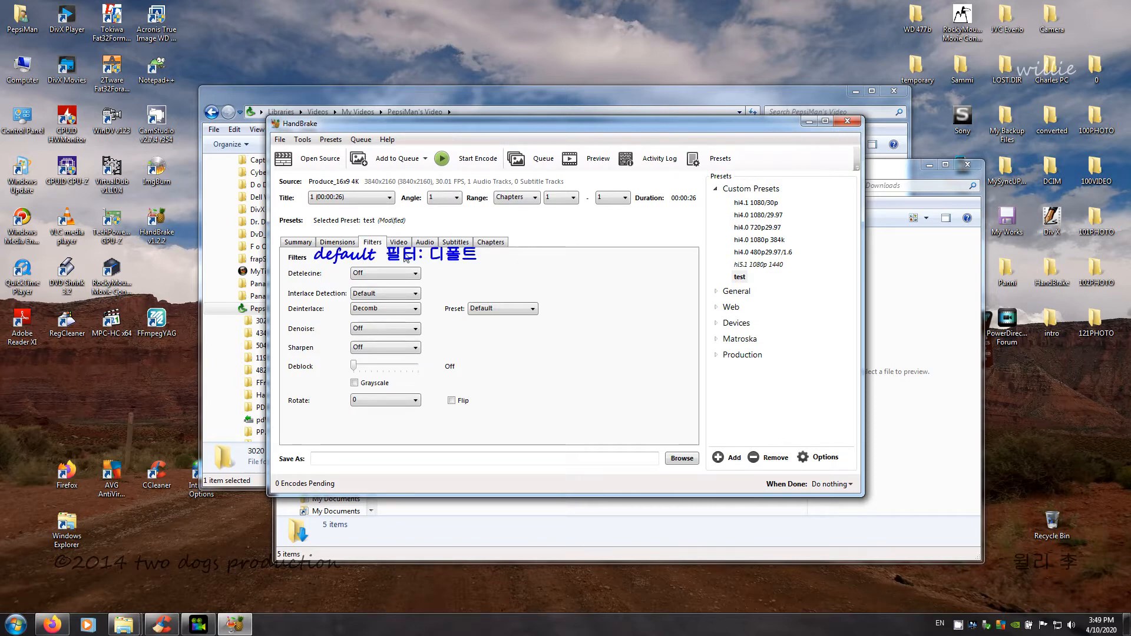
Try H.265, revert the encoder to H.264, and set framerate to constant 29.97 fps
{"action": "left_click", "coordinate": [398, 242]}
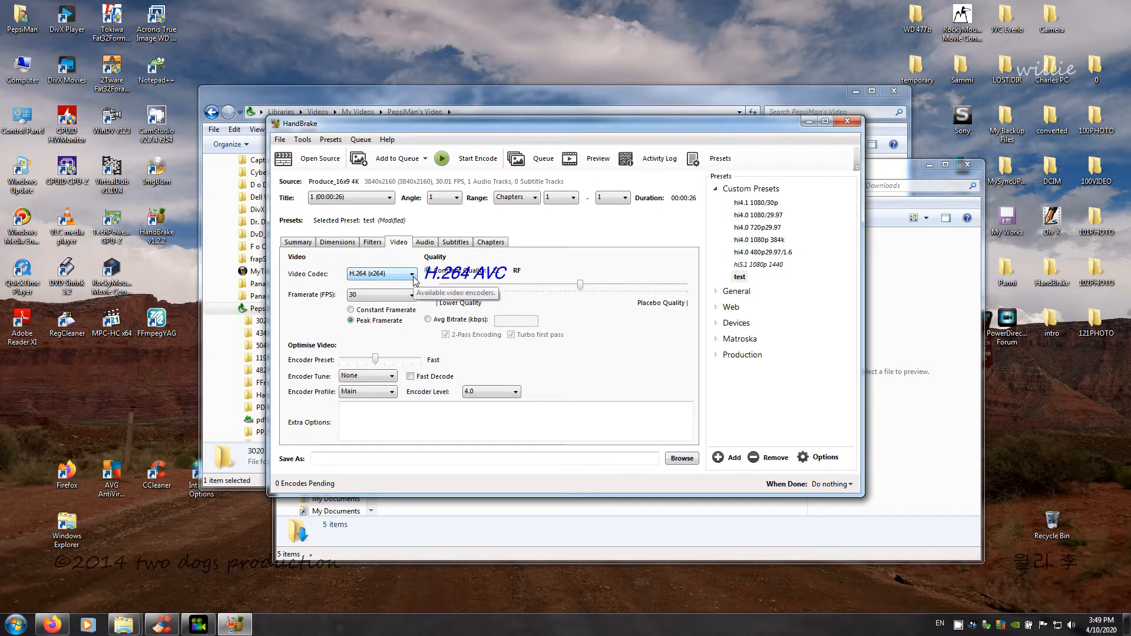
{"action": "left_click", "coordinate": [410, 273]}
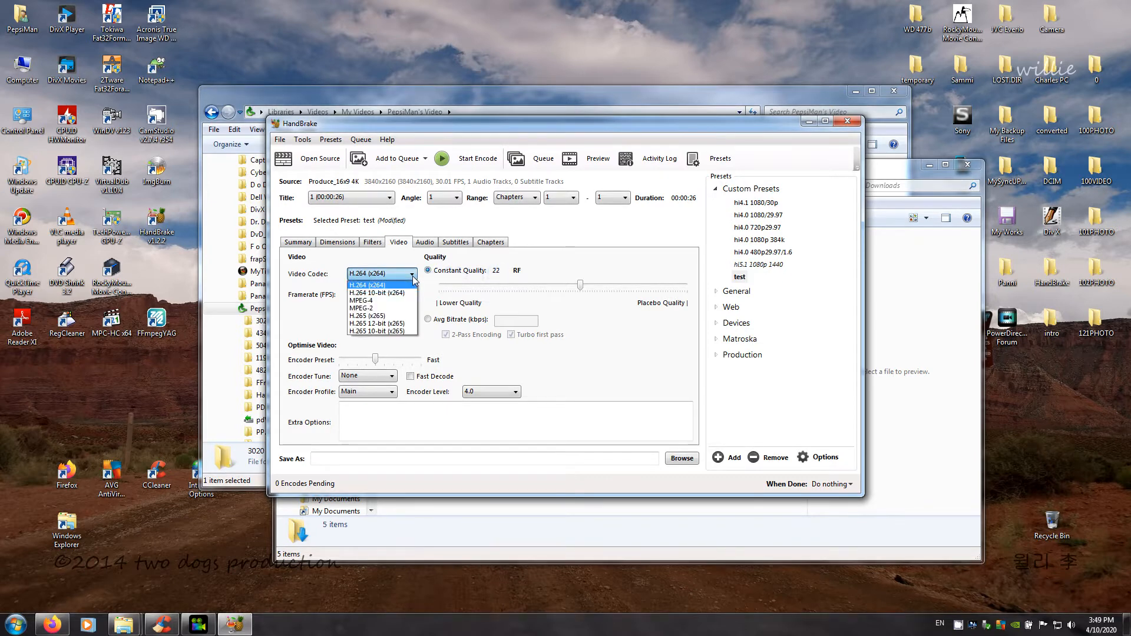
{"action": "mouse_move", "coordinate": [379, 315]}
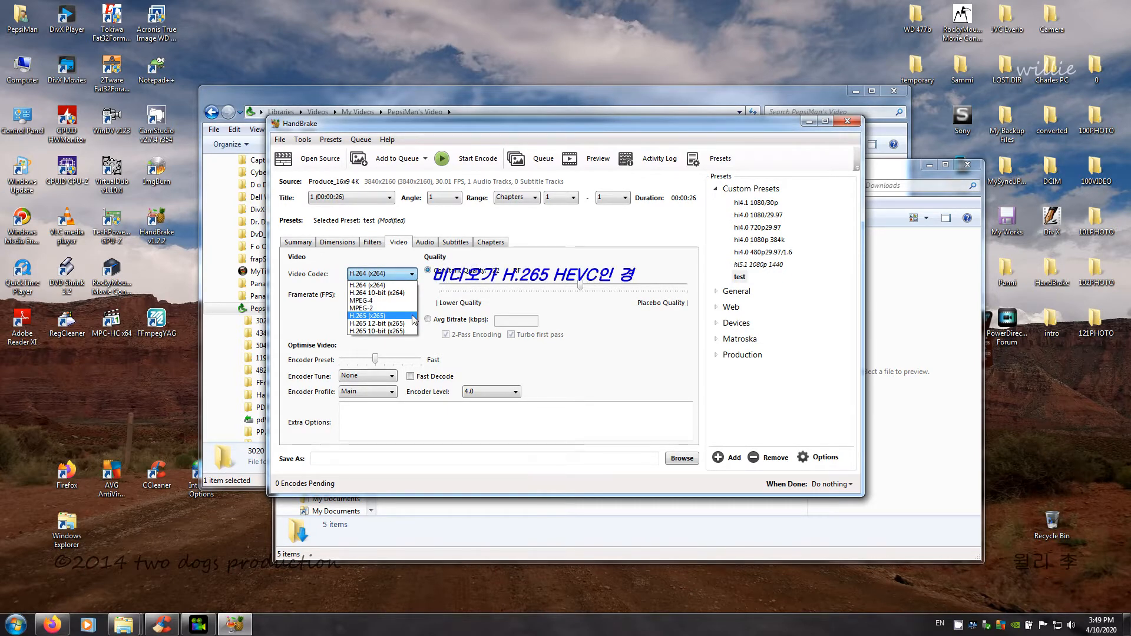
{"action": "left_click", "coordinate": [367, 316]}
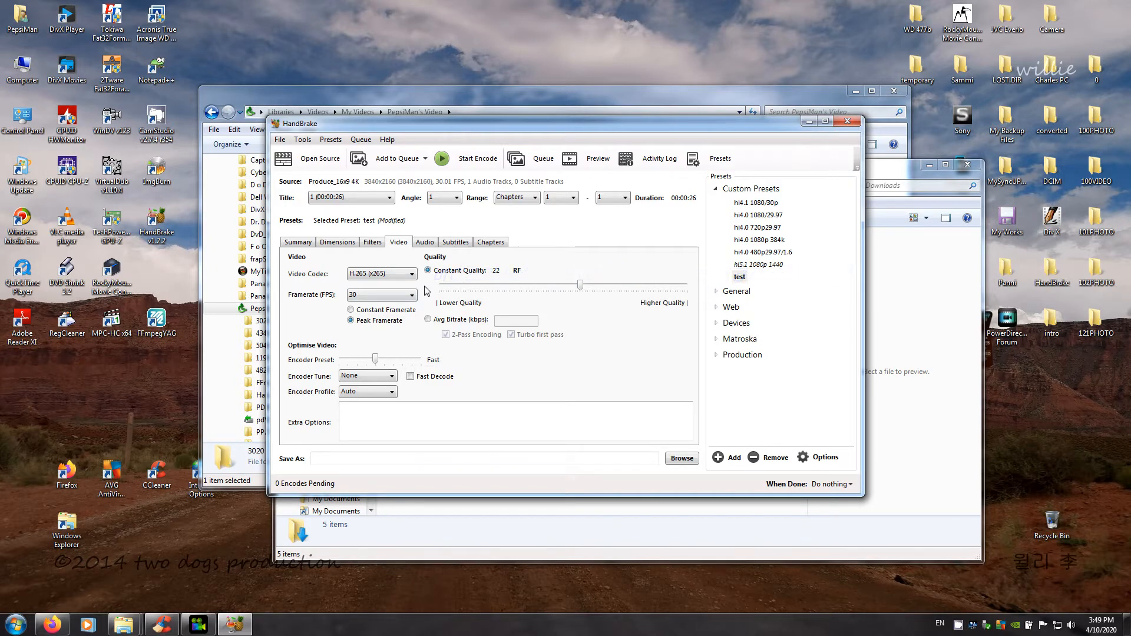
{"action": "left_click", "coordinate": [382, 273]}
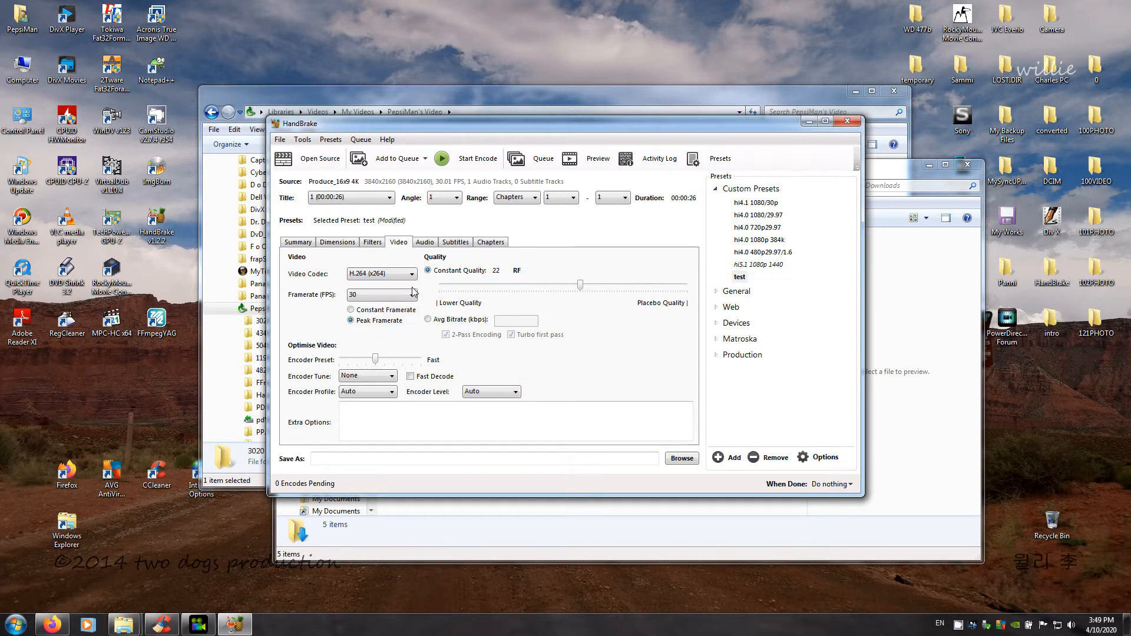
{"action": "left_click", "coordinate": [411, 295]}
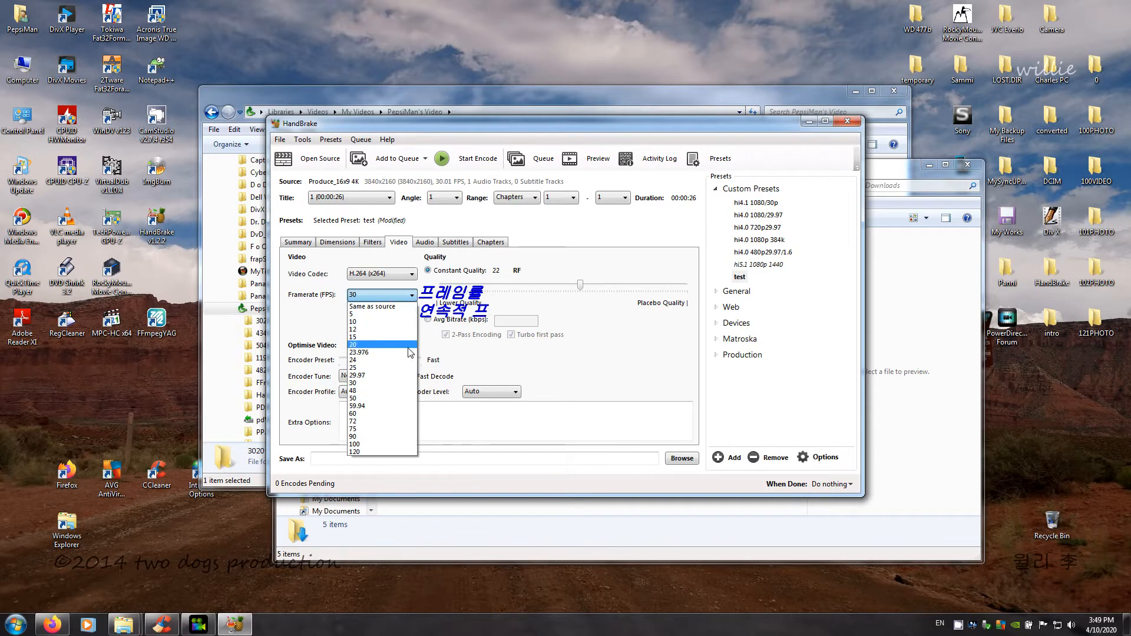
{"action": "left_click", "coordinate": [356, 375]}
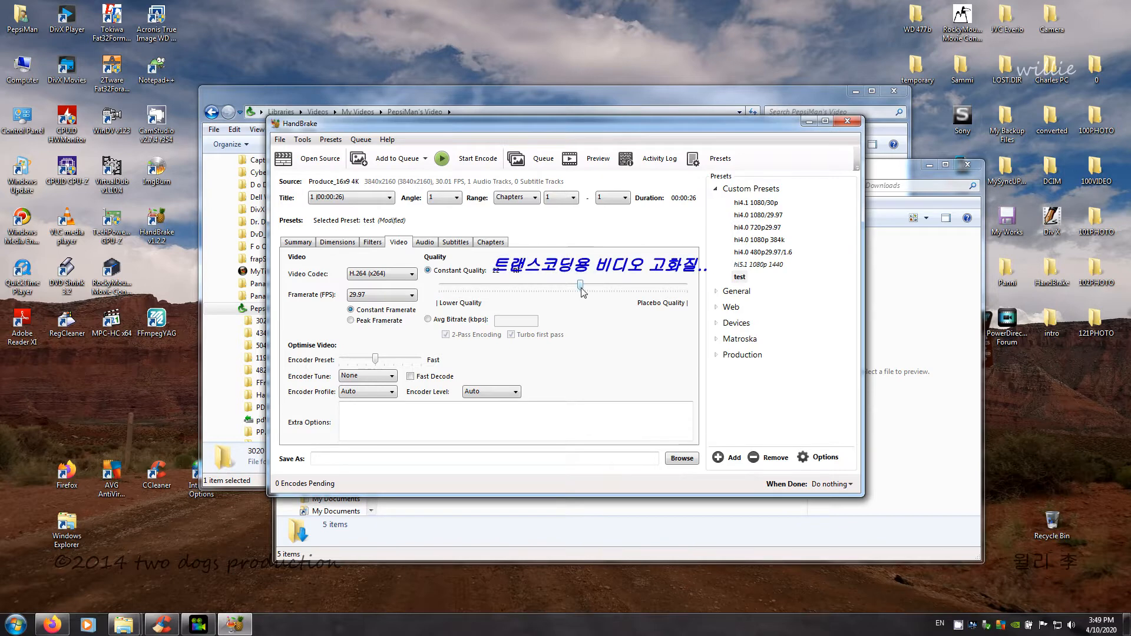
Drag the Constant Quality slider up to about RF 10.5
{"action": "left_click_drag", "start_coordinate": [581, 284], "coordinate": [635, 284]}
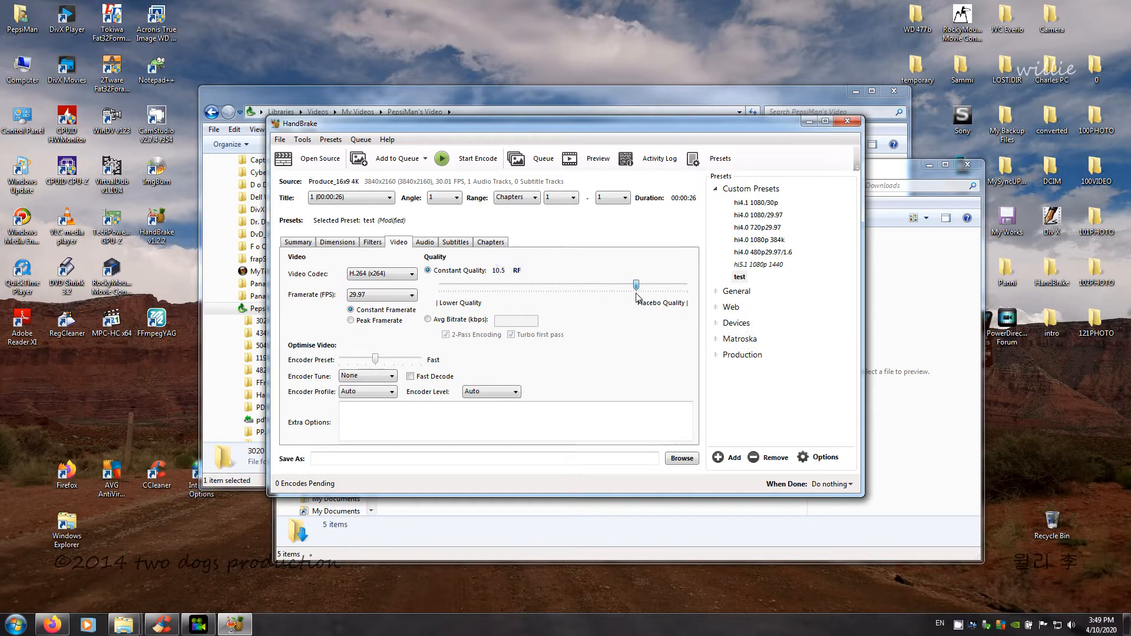
{"action": "left_click_drag", "start_coordinate": [635, 284], "coordinate": [634, 284]}
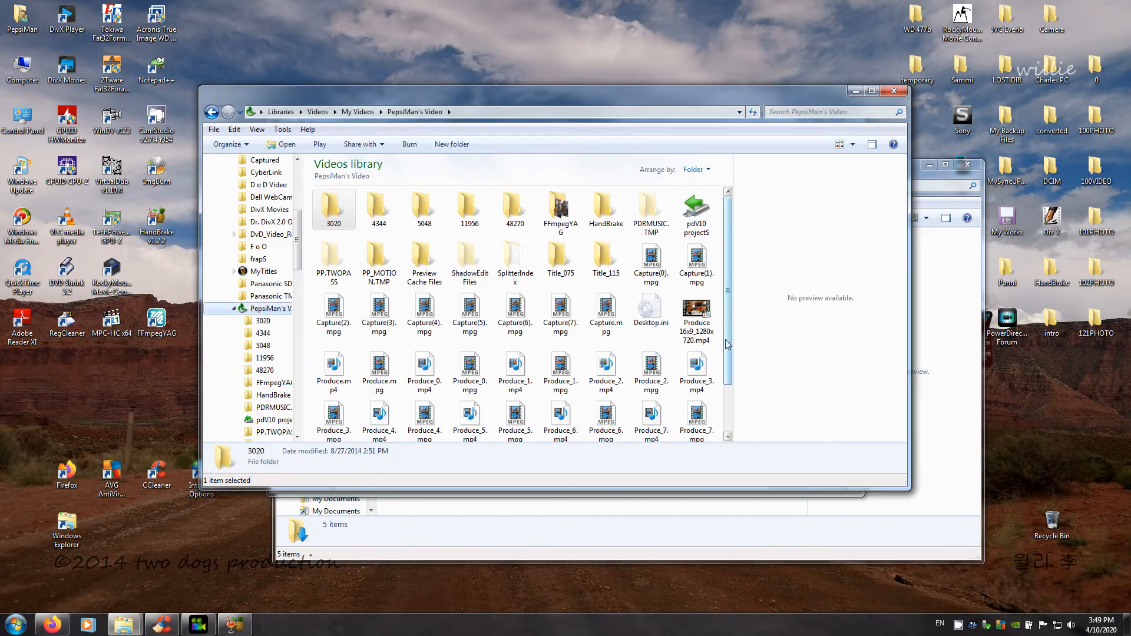
Inspect Produce_16x9 4K.mp4 in MediaInfo: 3840x2160 AVC, 30 fps, AAC audio
{"action": "right_click", "coordinate": [469, 411]}
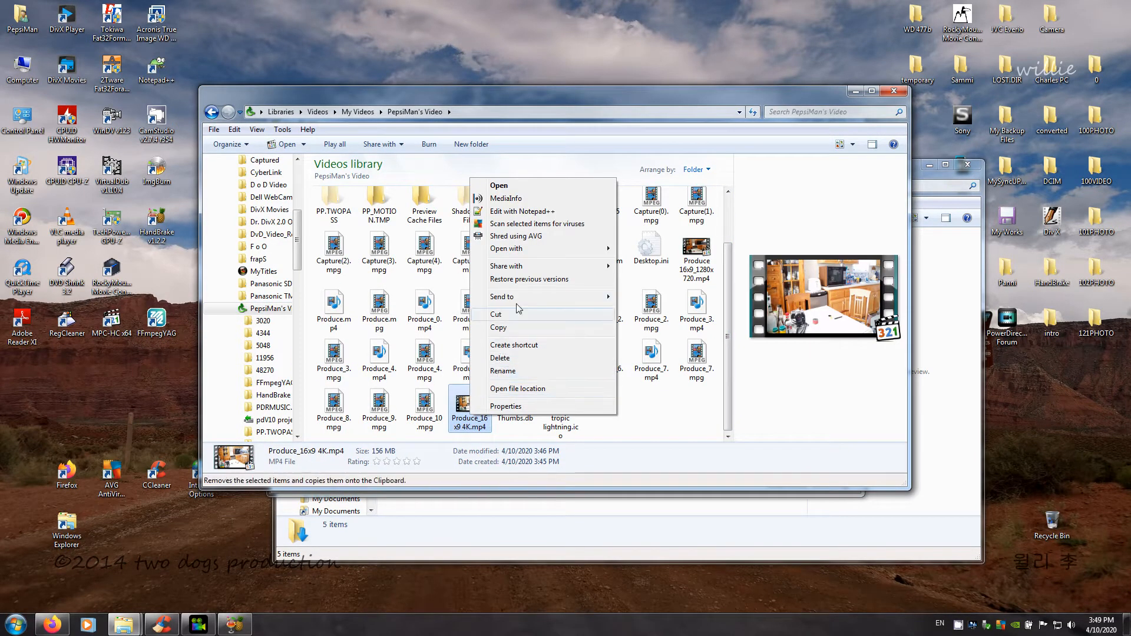
{"action": "left_click", "coordinate": [505, 198]}
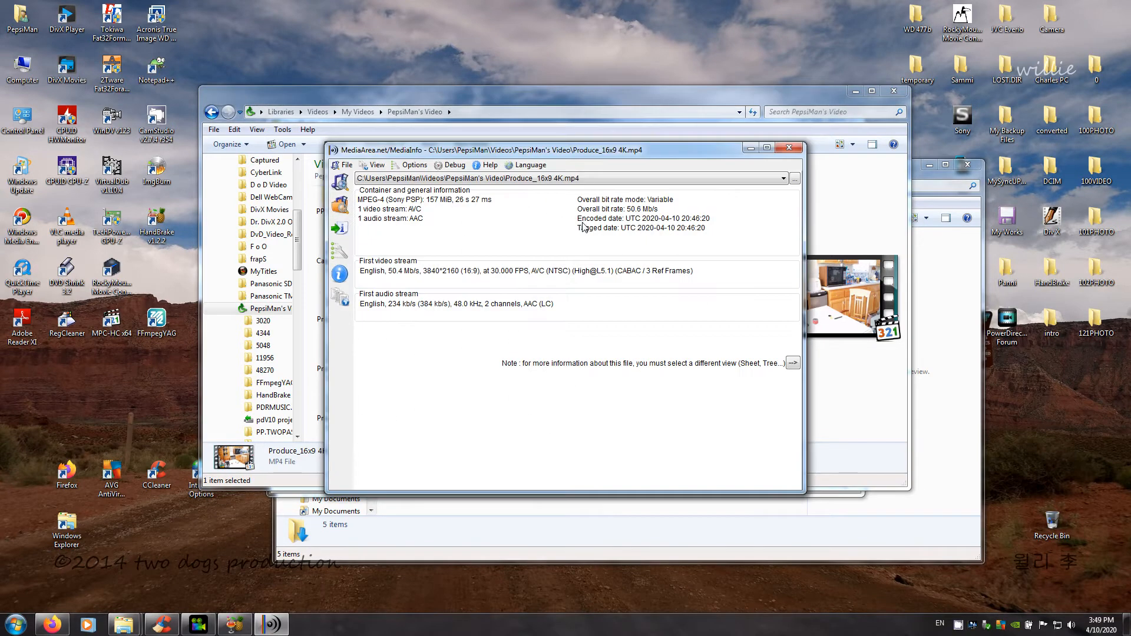
{"action": "mouse_move", "coordinate": [425, 282]}
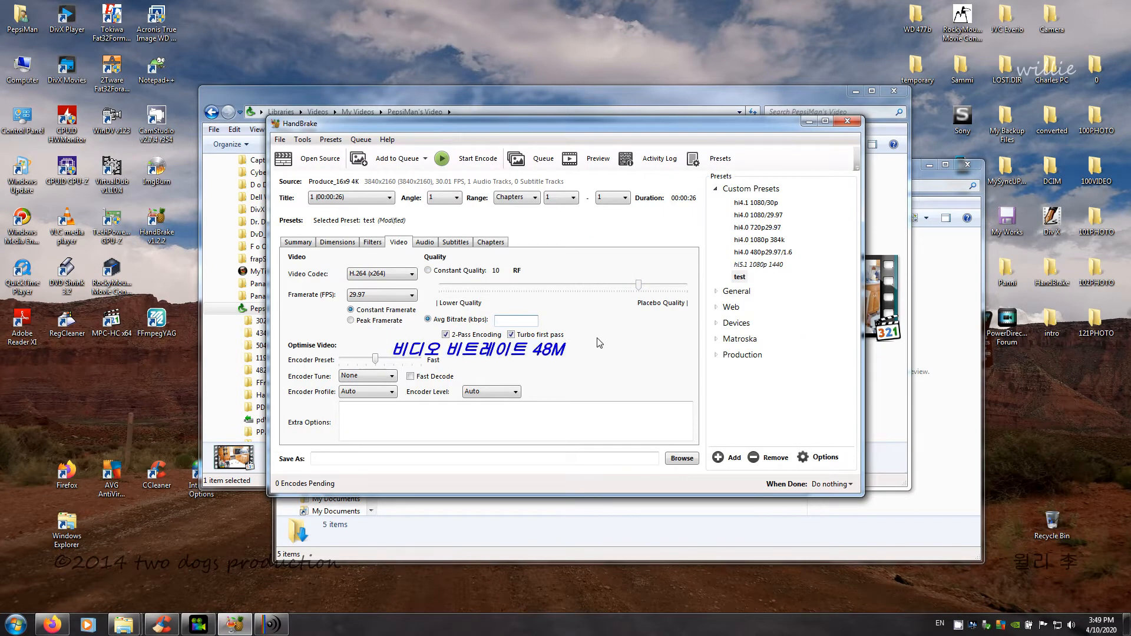
Set a 48000 kbps average bitrate and settle the encoder preset on VerySlow
{"action": "type", "text": "48000"}
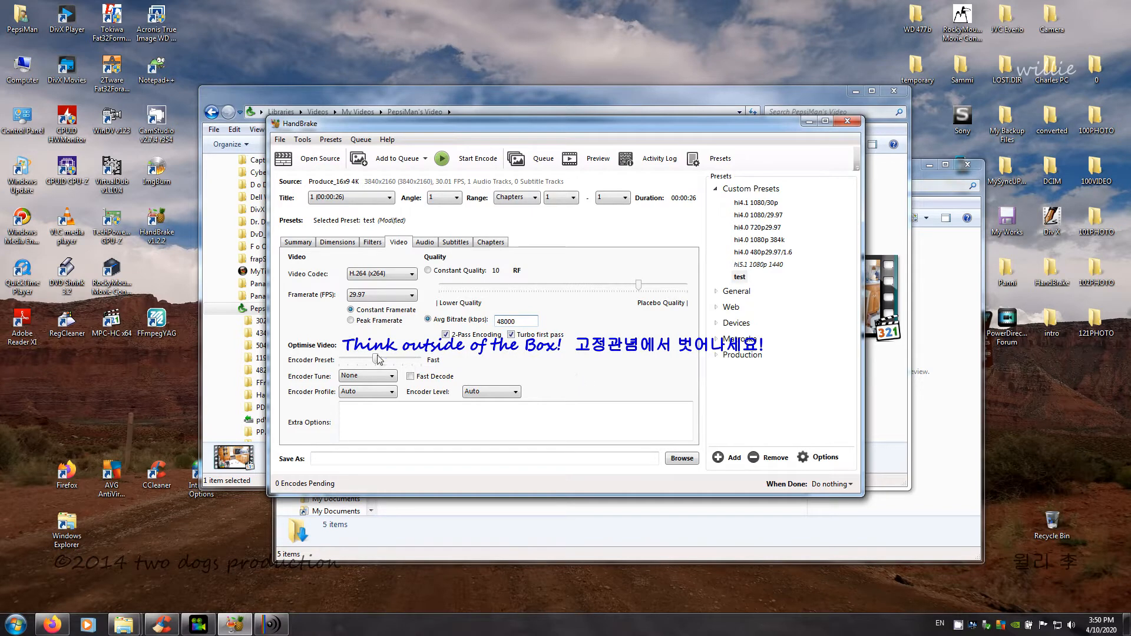
{"action": "left_click_drag", "start_coordinate": [377, 359], "coordinate": [420, 359]}
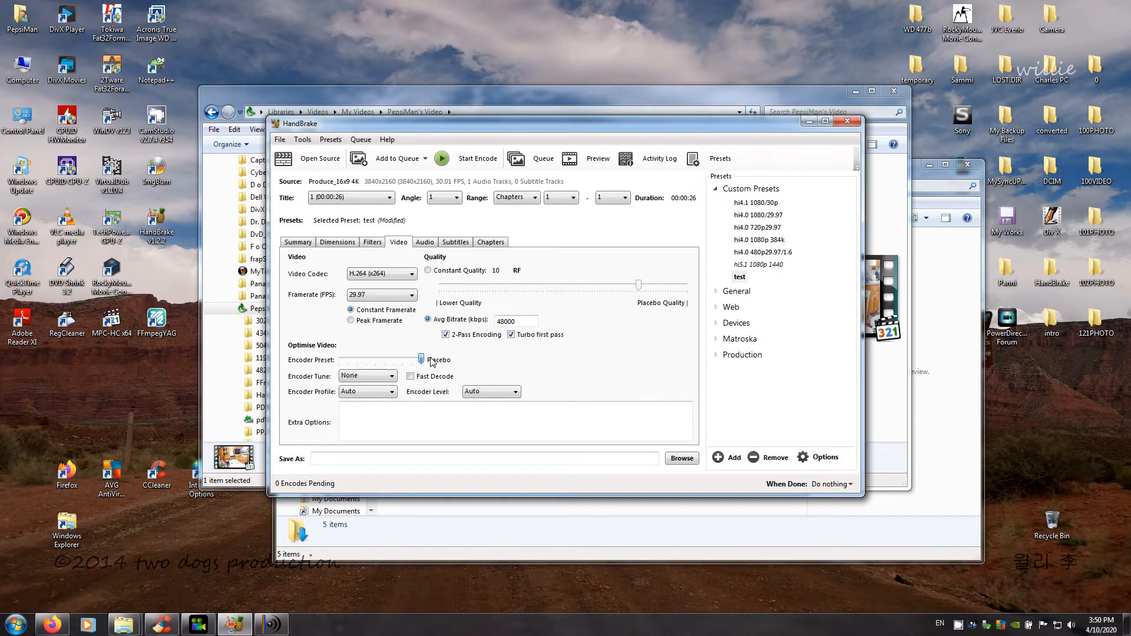
{"action": "left_click_drag", "start_coordinate": [420, 360], "coordinate": [411, 360]}
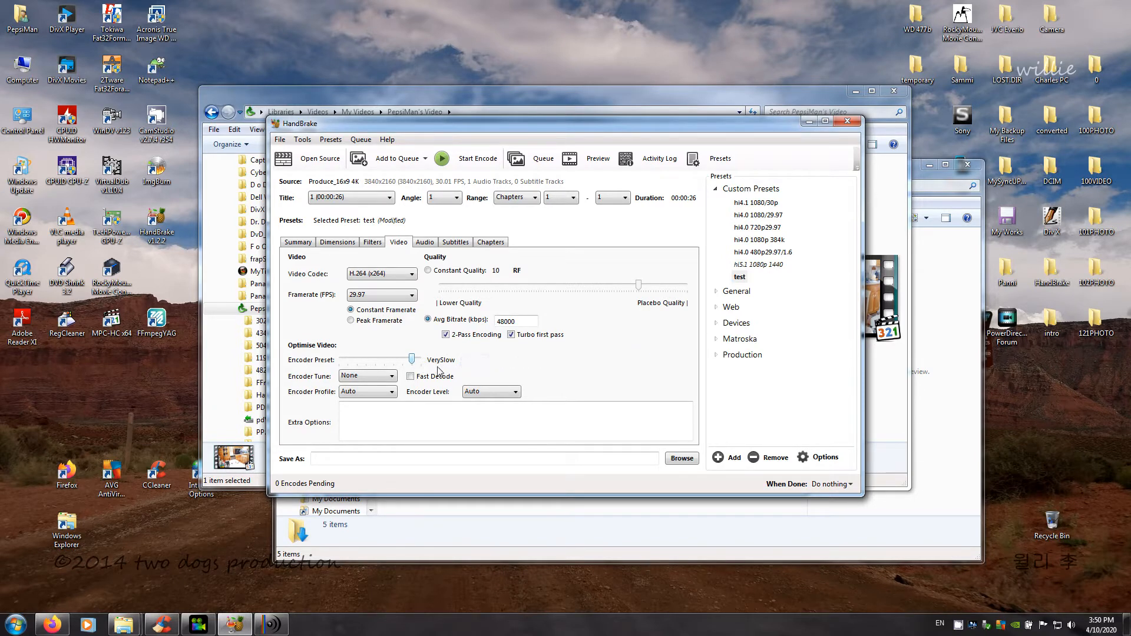
{"action": "mouse_move", "coordinate": [367, 375]}
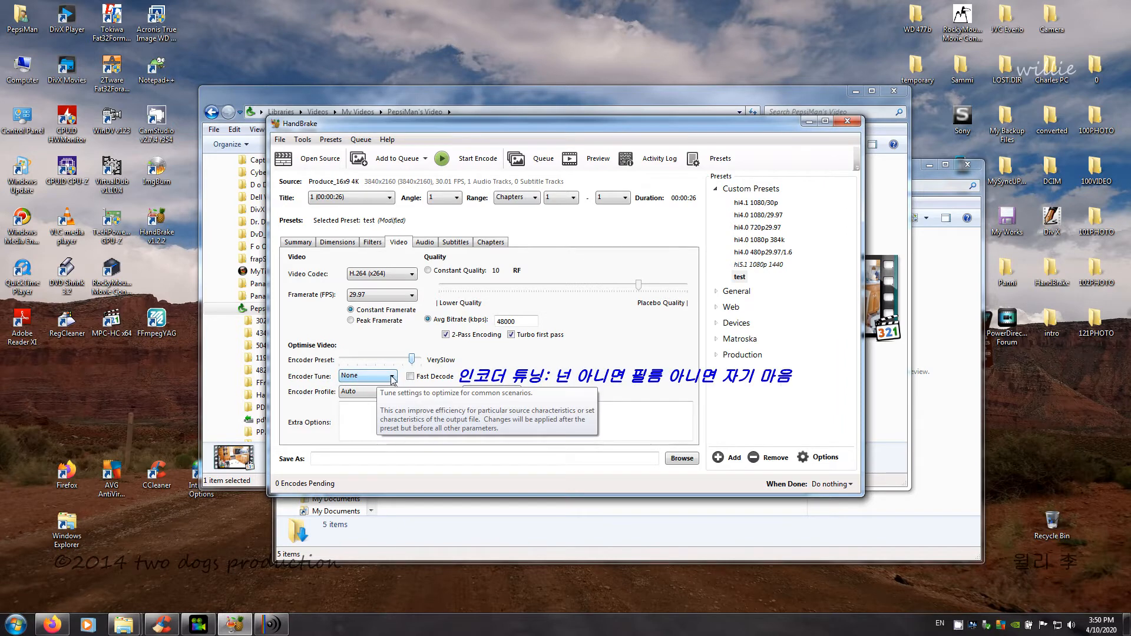
Tune x264 for Film with High profile and level 5.1, and enter extra options
{"action": "left_click", "coordinate": [367, 375]}
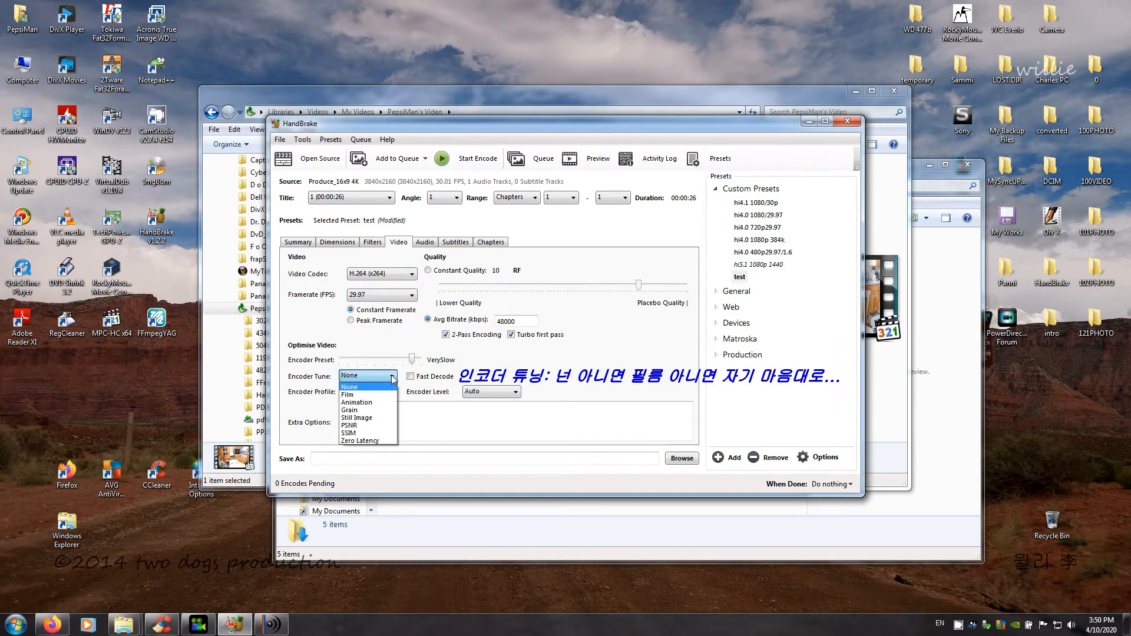
{"action": "mouse_move", "coordinate": [357, 395]}
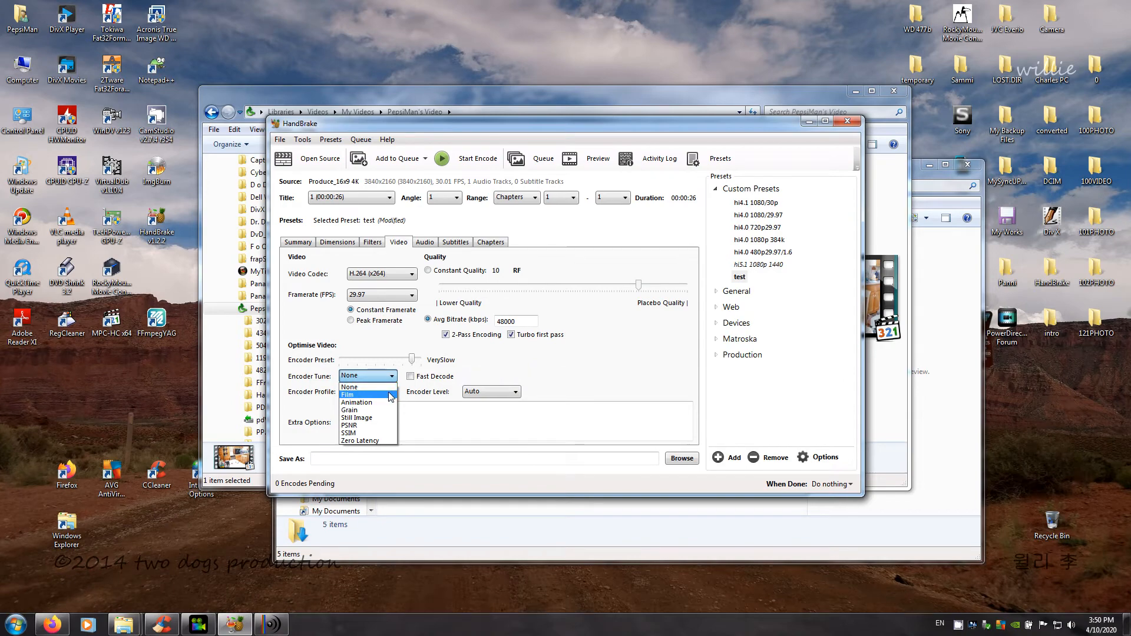
{"action": "left_click", "coordinate": [357, 394]}
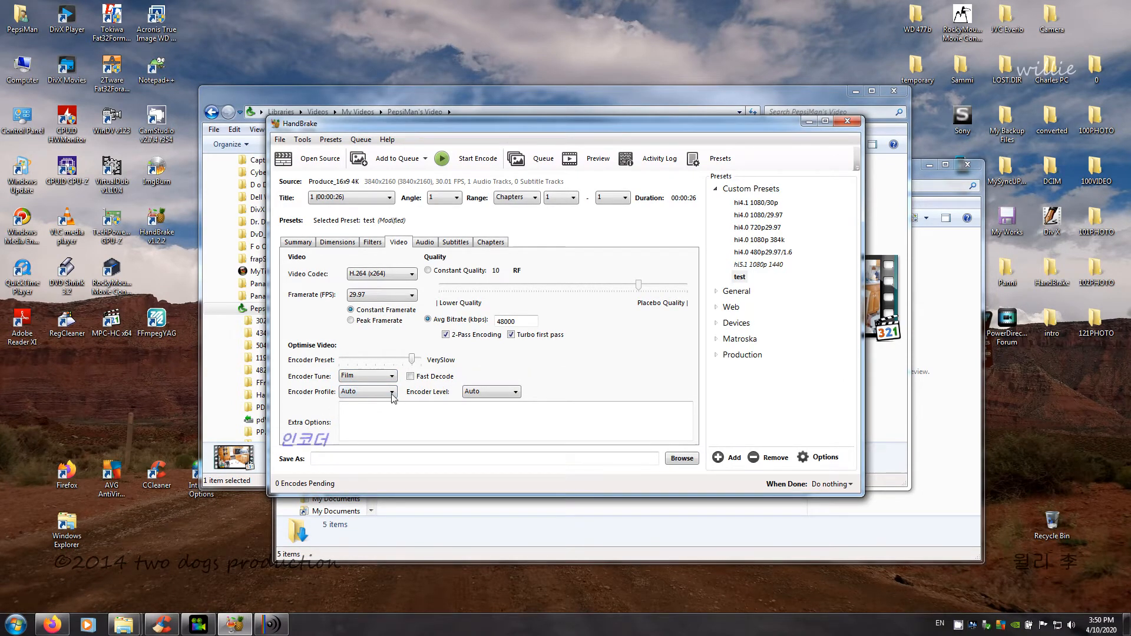
{"action": "left_click", "coordinate": [367, 391]}
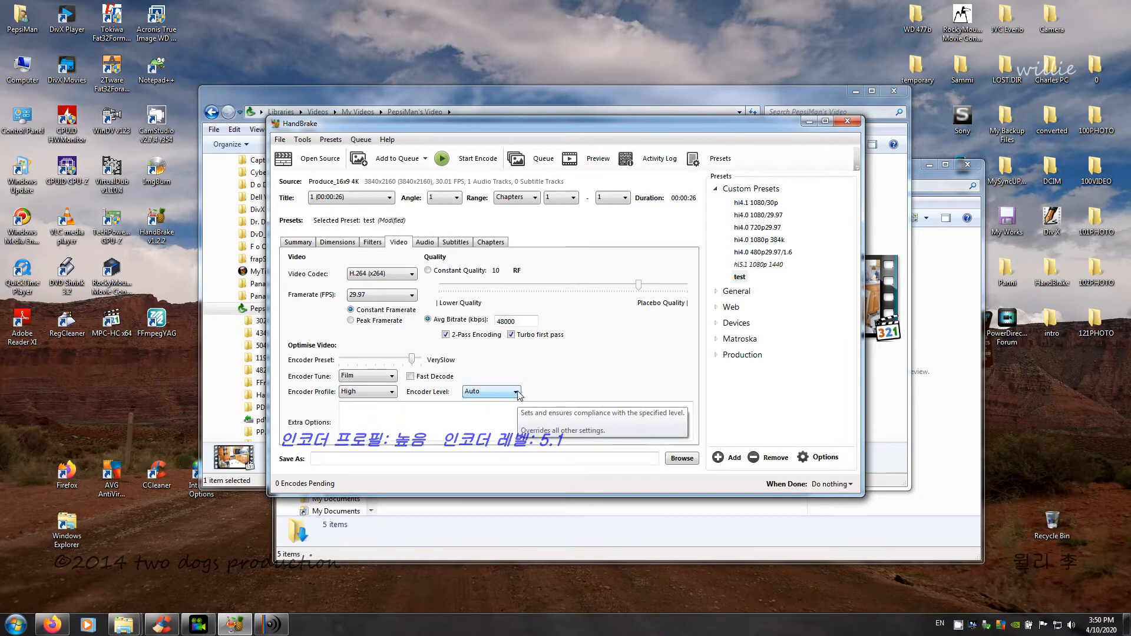
{"action": "left_click", "coordinate": [515, 392]}
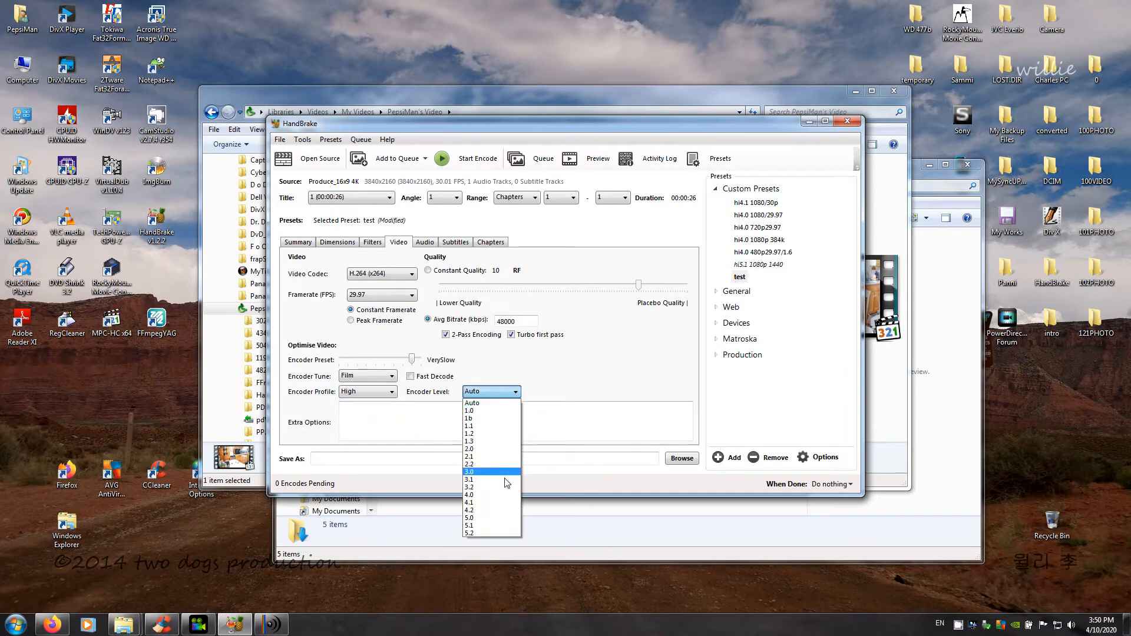
{"action": "left_click", "coordinate": [468, 524]}
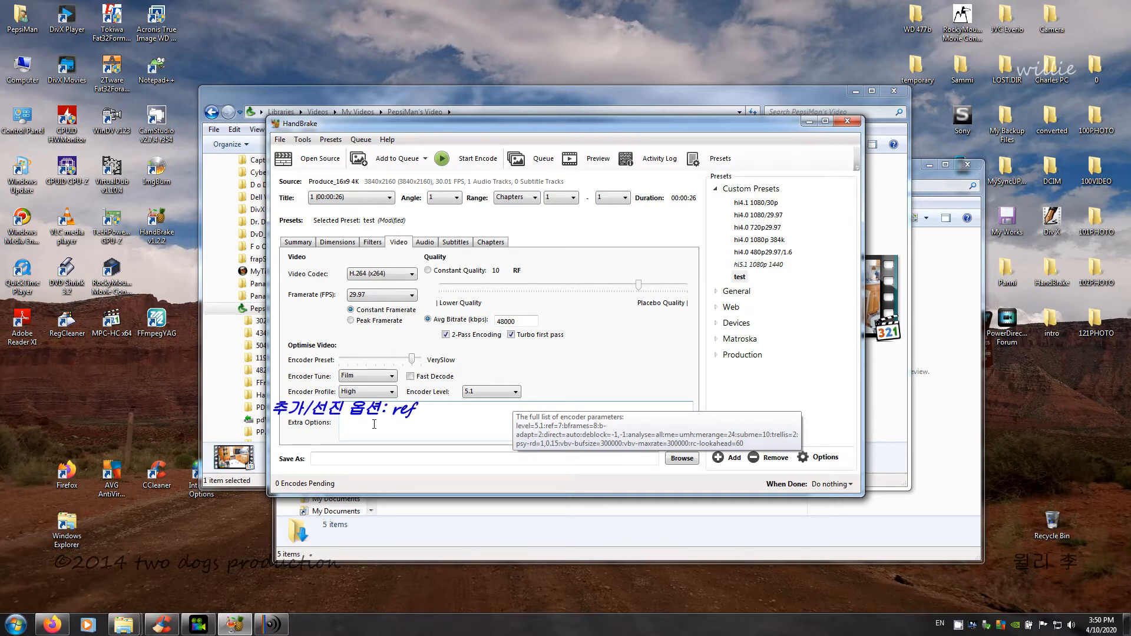
{"action": "type", "text": "=2:bframes=2"}
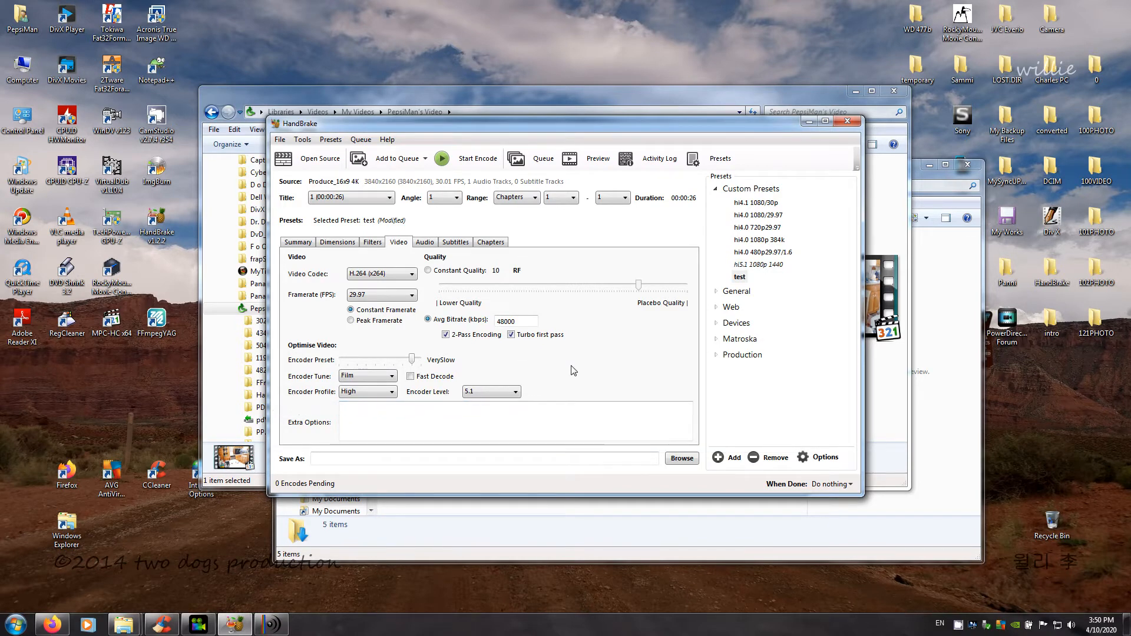
{"action": "mouse_move", "coordinate": [534, 441]}
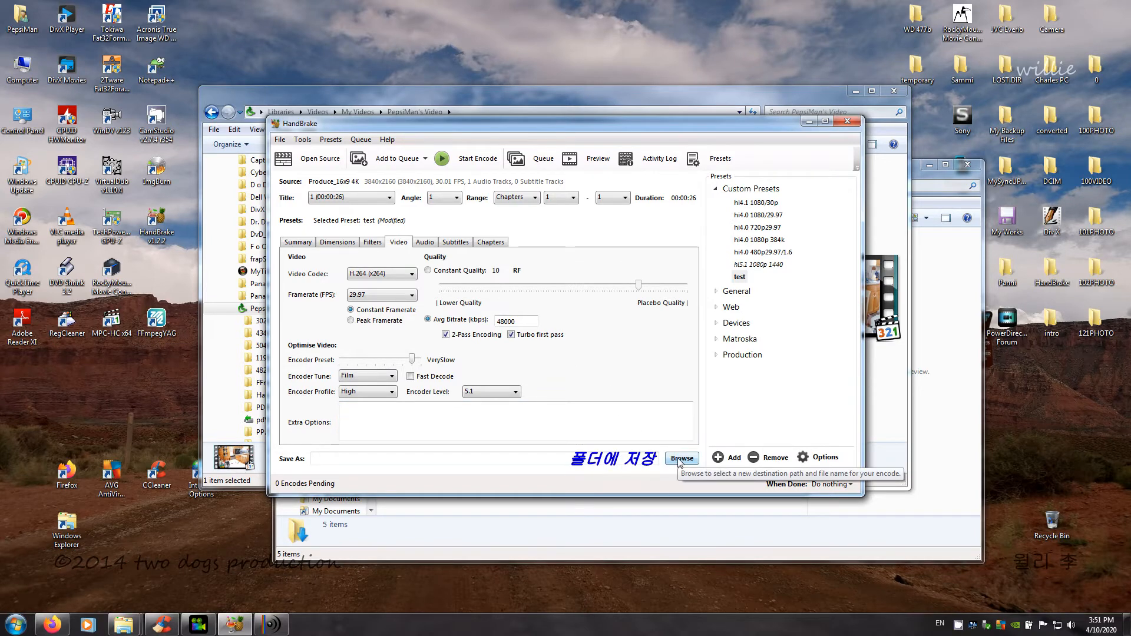
Save the encode output as 2-39x1 4K.mp4 in the PepsiMan's Video folder
{"action": "left_click", "coordinate": [681, 458]}
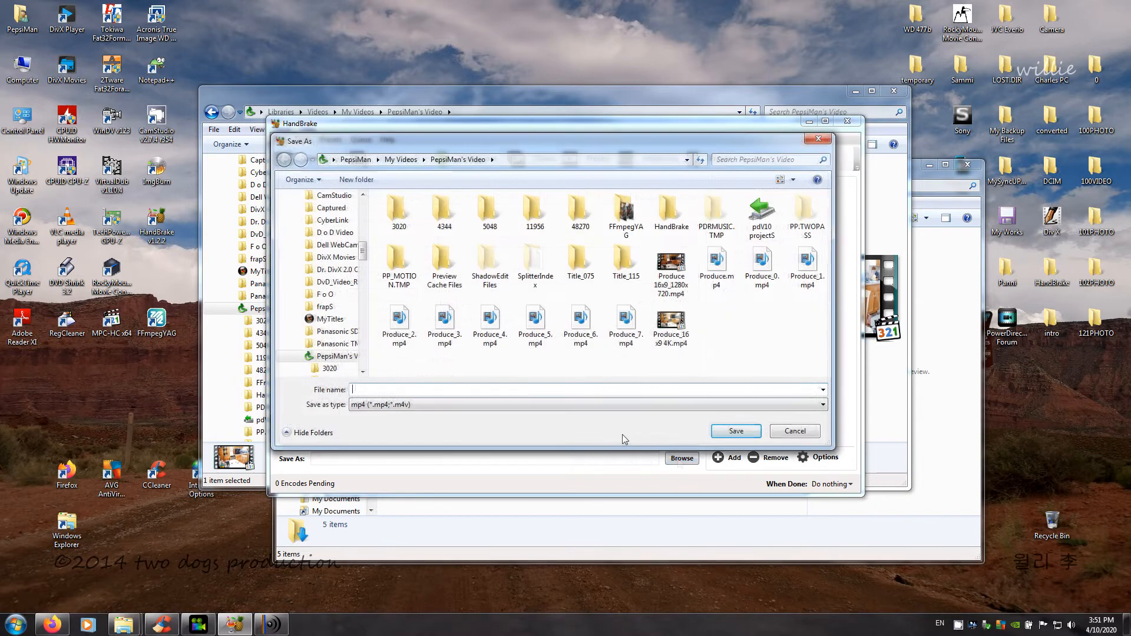
{"action": "left_click", "coordinate": [670, 325]}
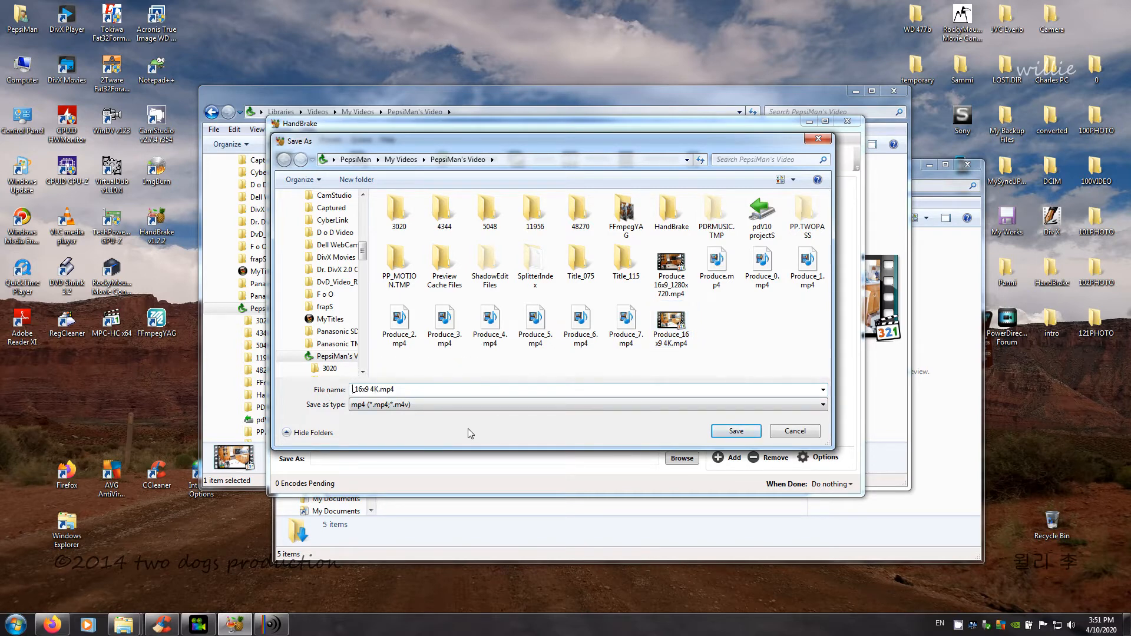
{"action": "type", "text": "2-39 4K.mp4"}
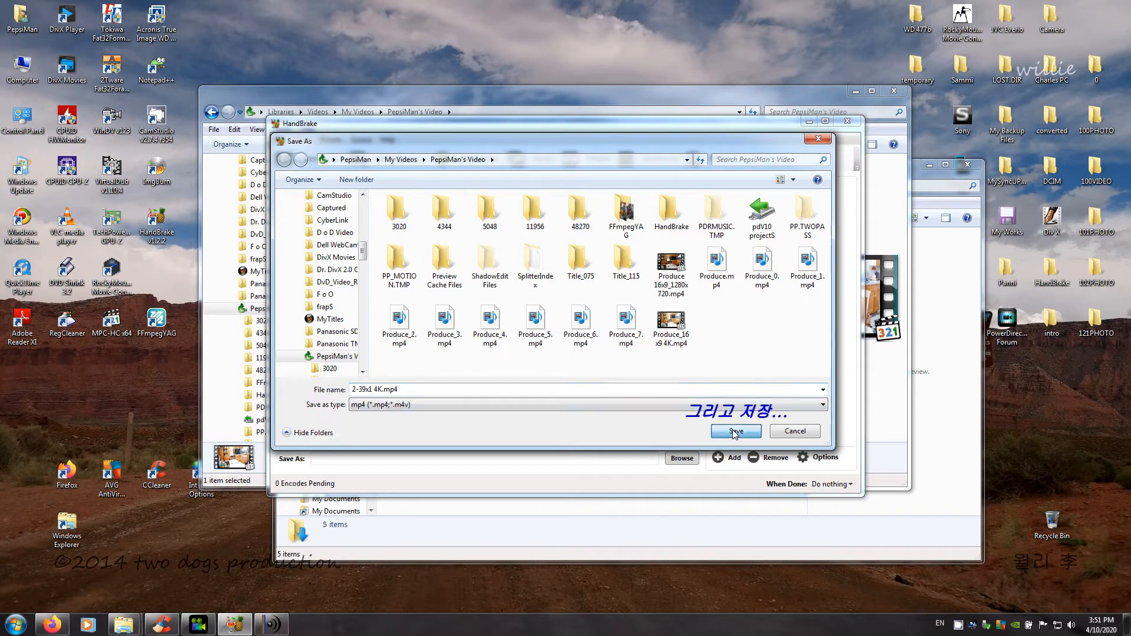
{"action": "left_click", "coordinate": [734, 430]}
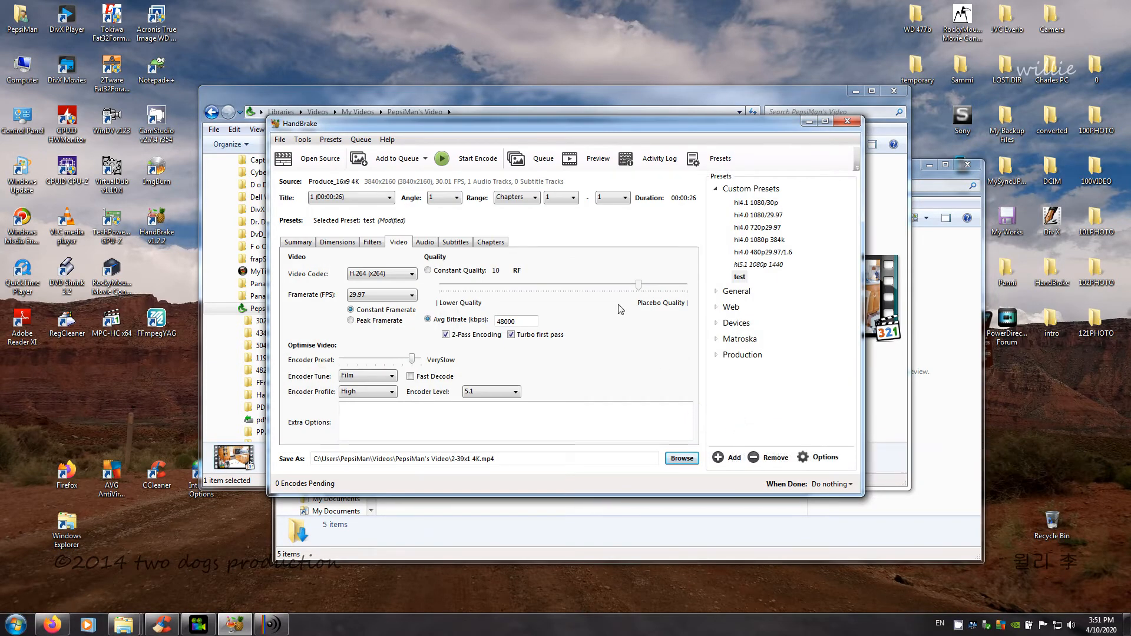
{"action": "mouse_move", "coordinate": [629, 341]}
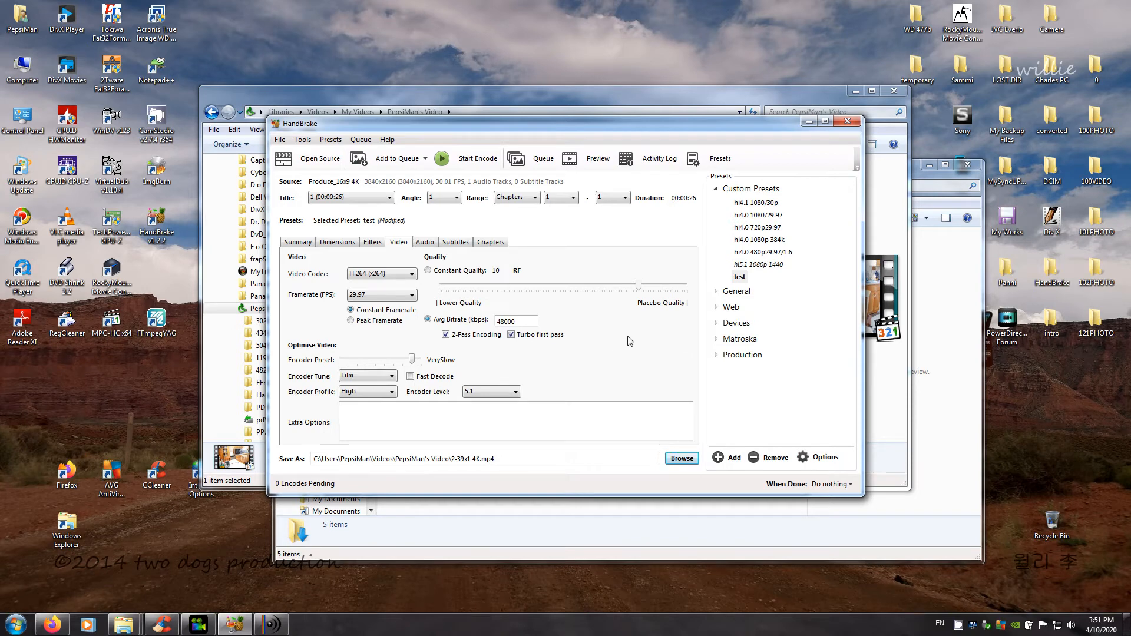
Raise the AAC stereo audio track bitrate to 192 kbps
{"action": "left_click", "coordinate": [738, 276]}
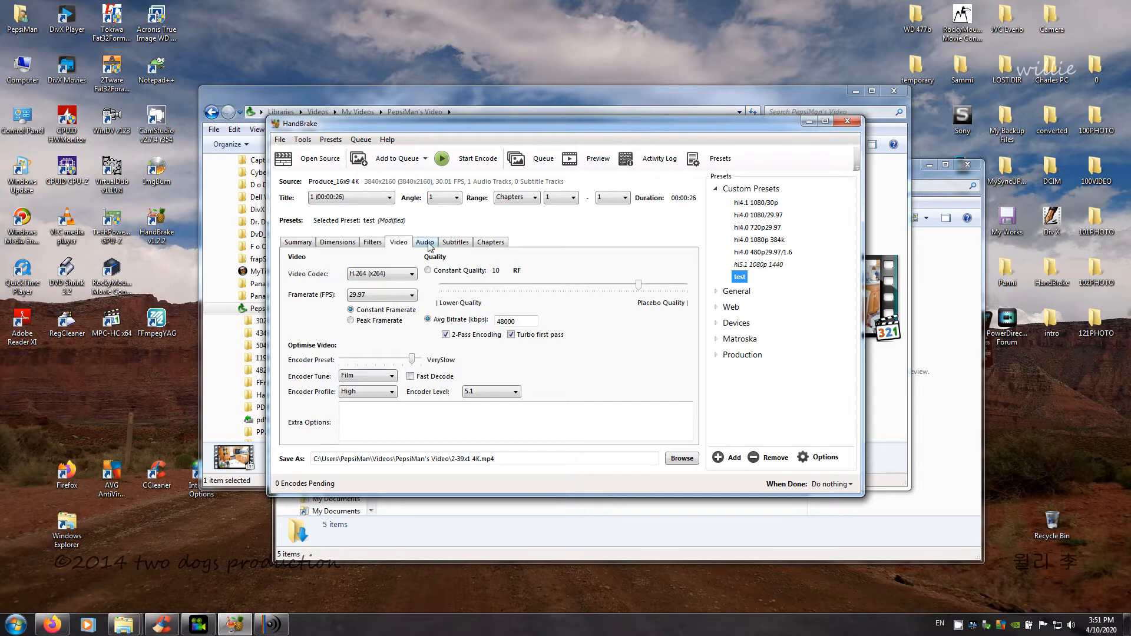
{"action": "left_click", "coordinate": [424, 242]}
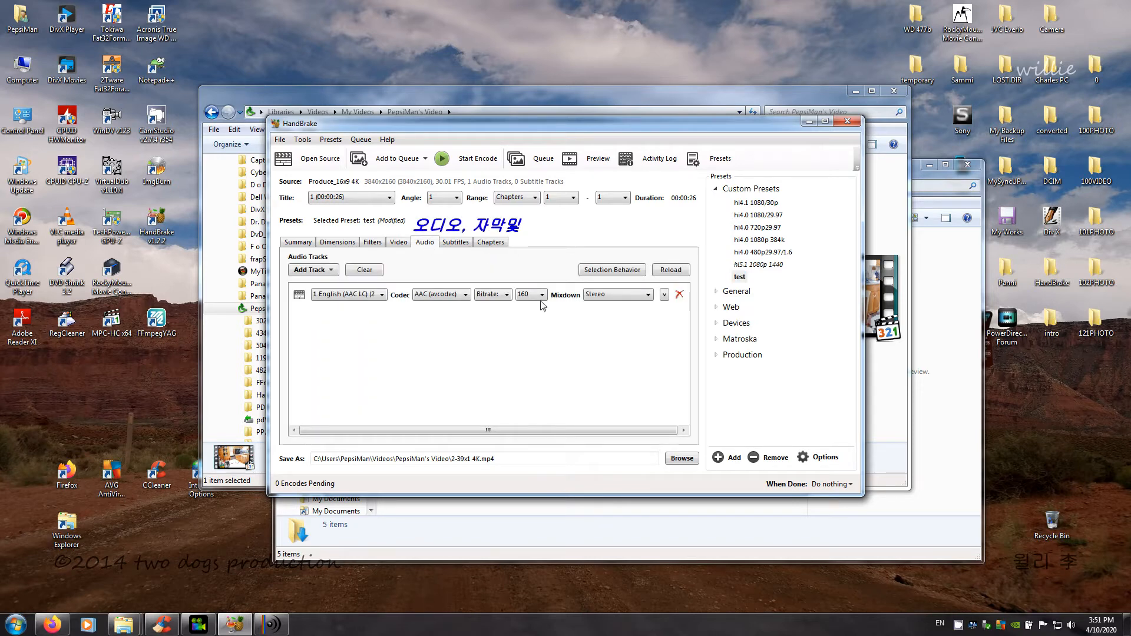
{"action": "left_click", "coordinate": [529, 295]}
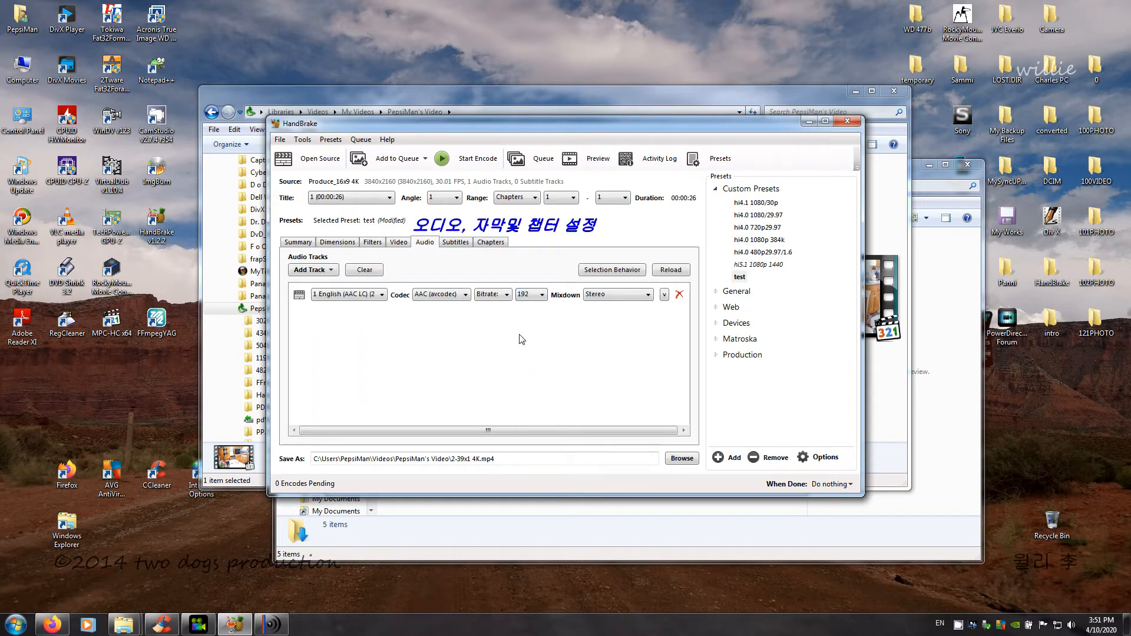
Remove the Foreign Audio Scan subtitle track and turn off chapter markers
{"action": "left_click", "coordinate": [455, 241]}
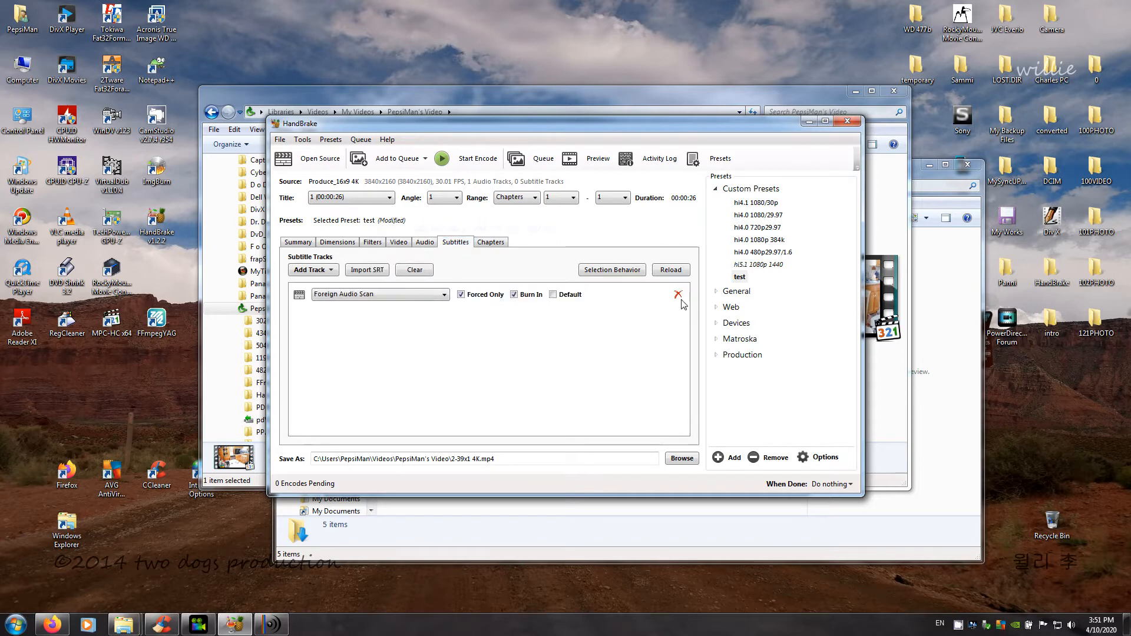
{"action": "left_click", "coordinate": [491, 241]}
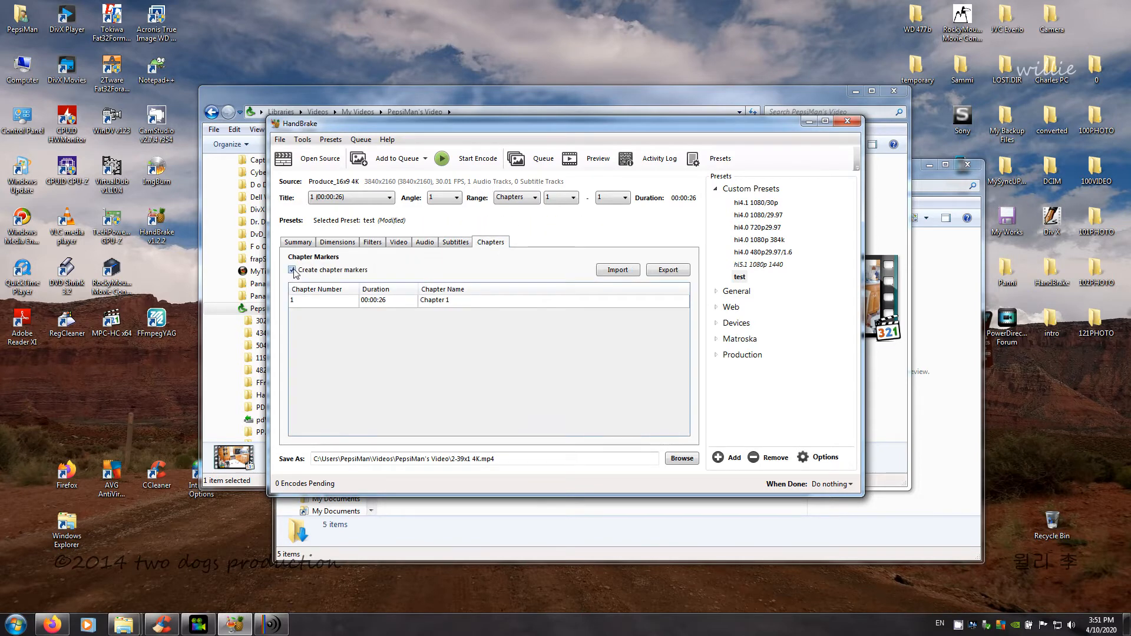
{"action": "left_click", "coordinate": [398, 241]}
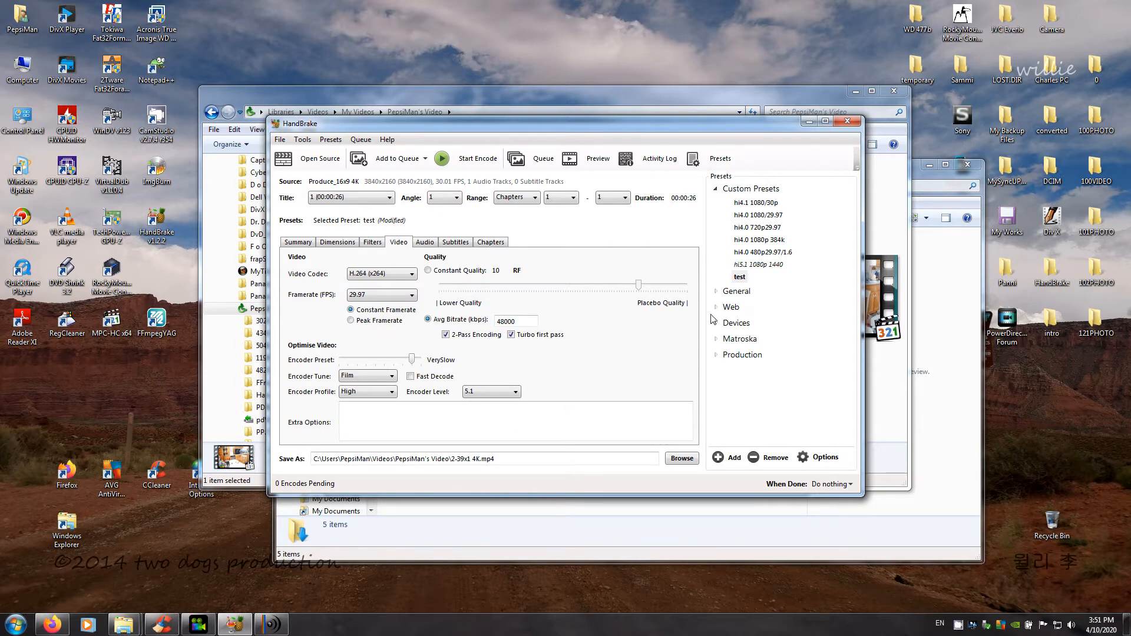
Update the 'test' preset with the current settings and confirm the prompt
{"action": "left_click", "coordinate": [739, 276]}
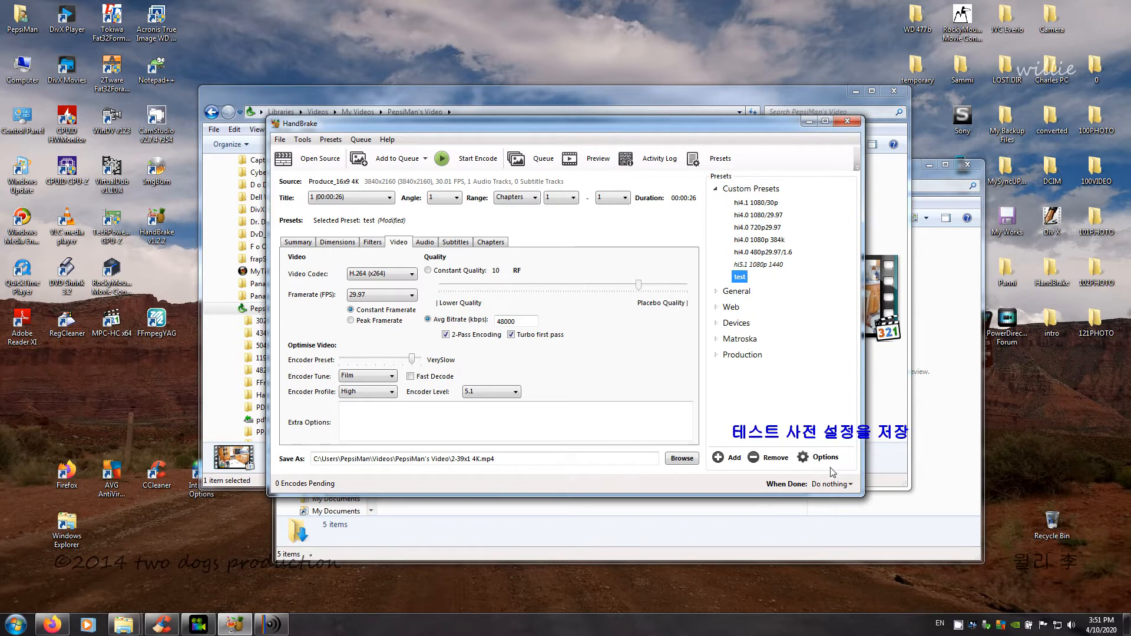
{"action": "left_click", "coordinate": [823, 456]}
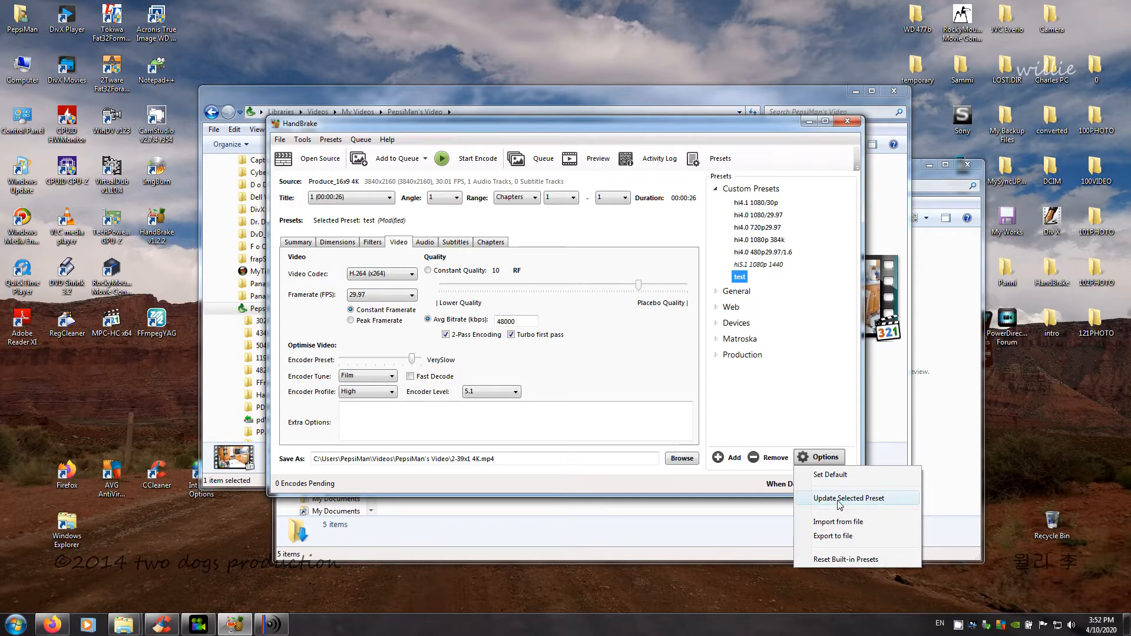
{"action": "left_click", "coordinate": [848, 498]}
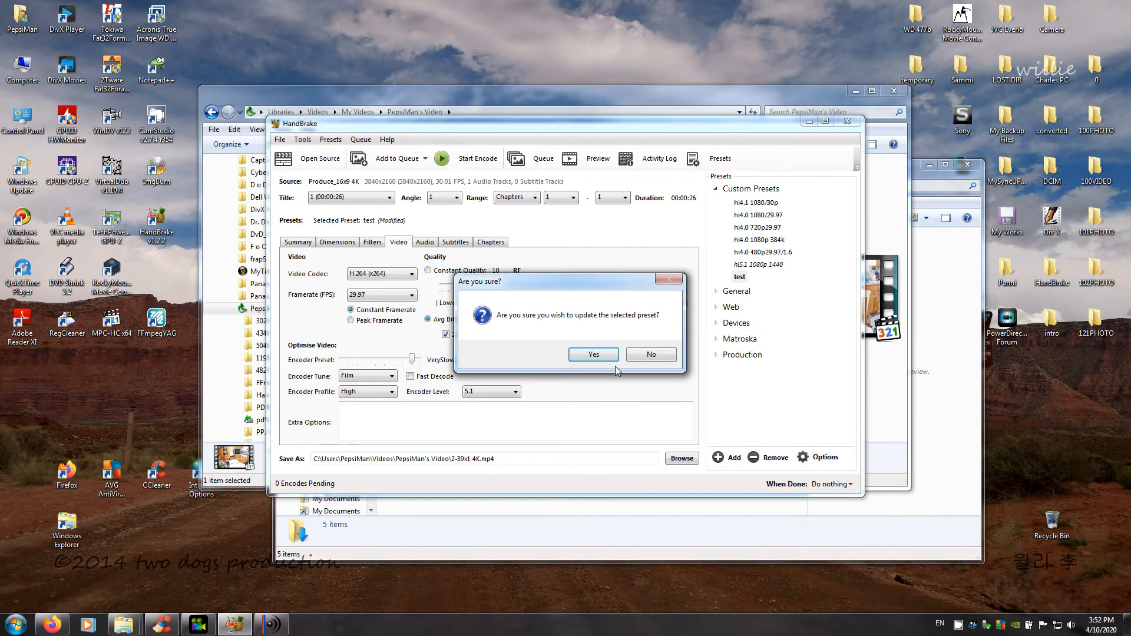
{"action": "left_click", "coordinate": [592, 354]}
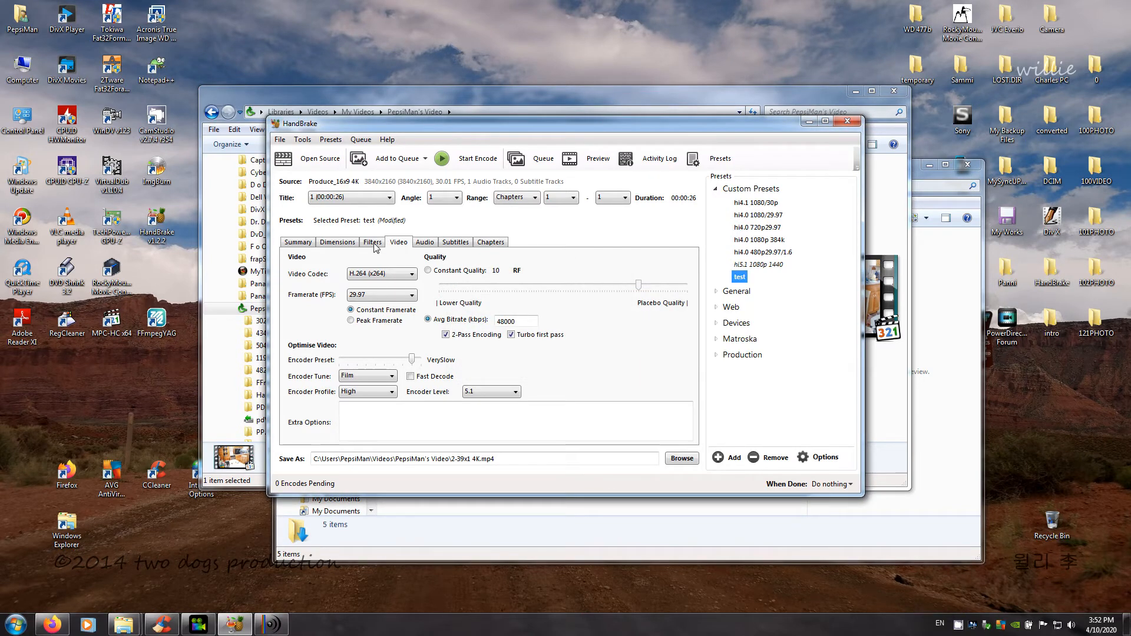
Review the Summary, Dimensions, Filters, Video, Audio and Chapters tabs, ending on Dimensions
{"action": "left_click", "coordinate": [298, 242]}
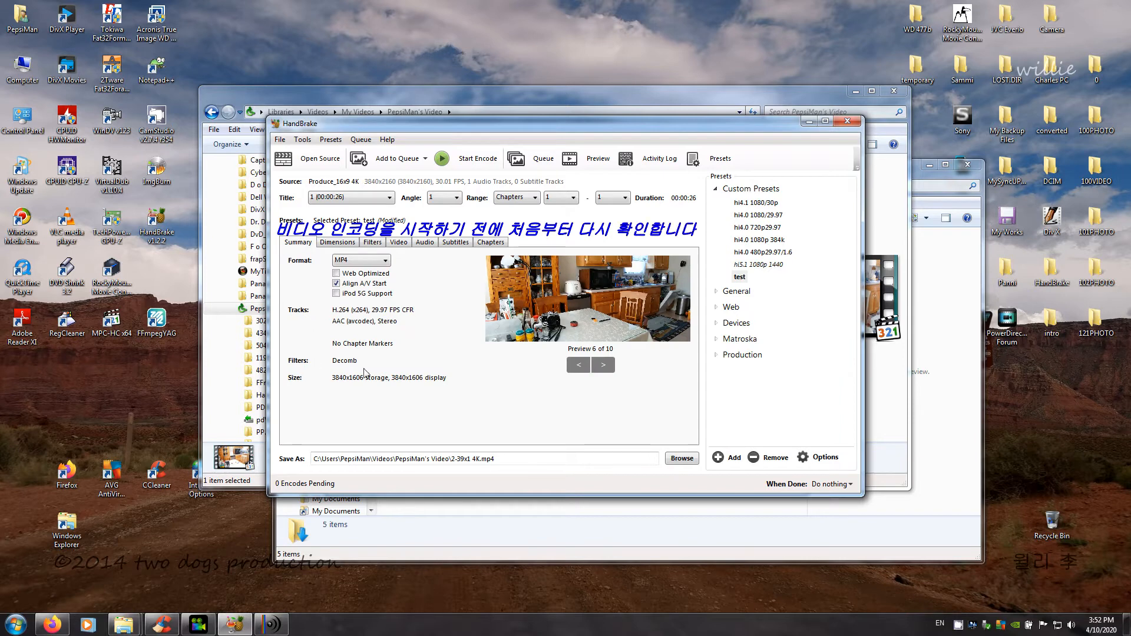
{"action": "mouse_move", "coordinate": [637, 295]}
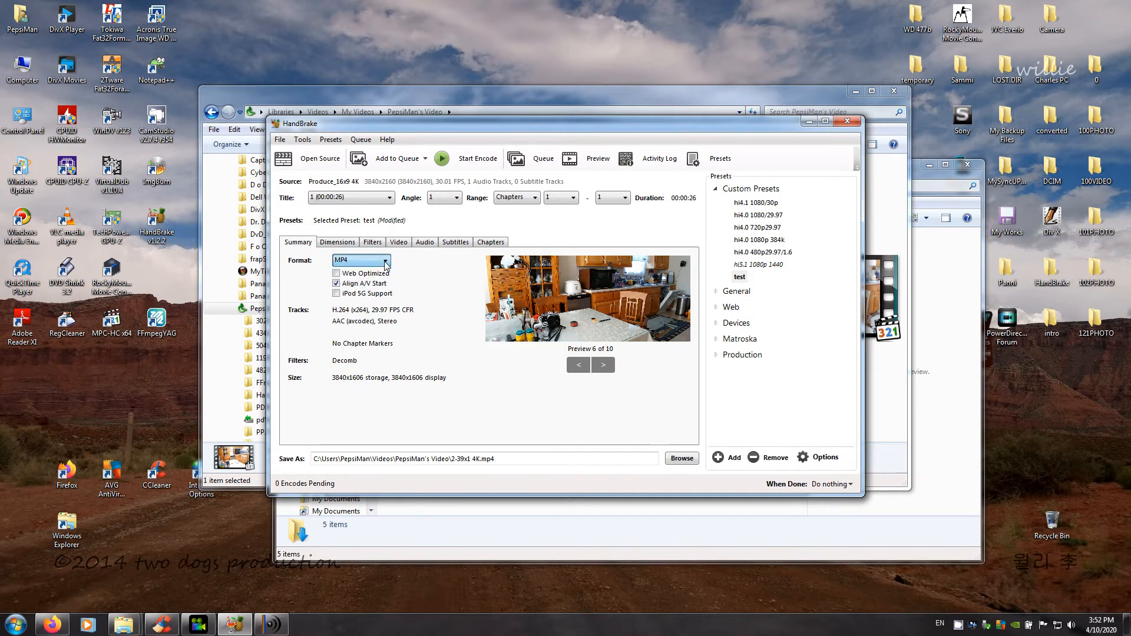
{"action": "left_click", "coordinate": [337, 241]}
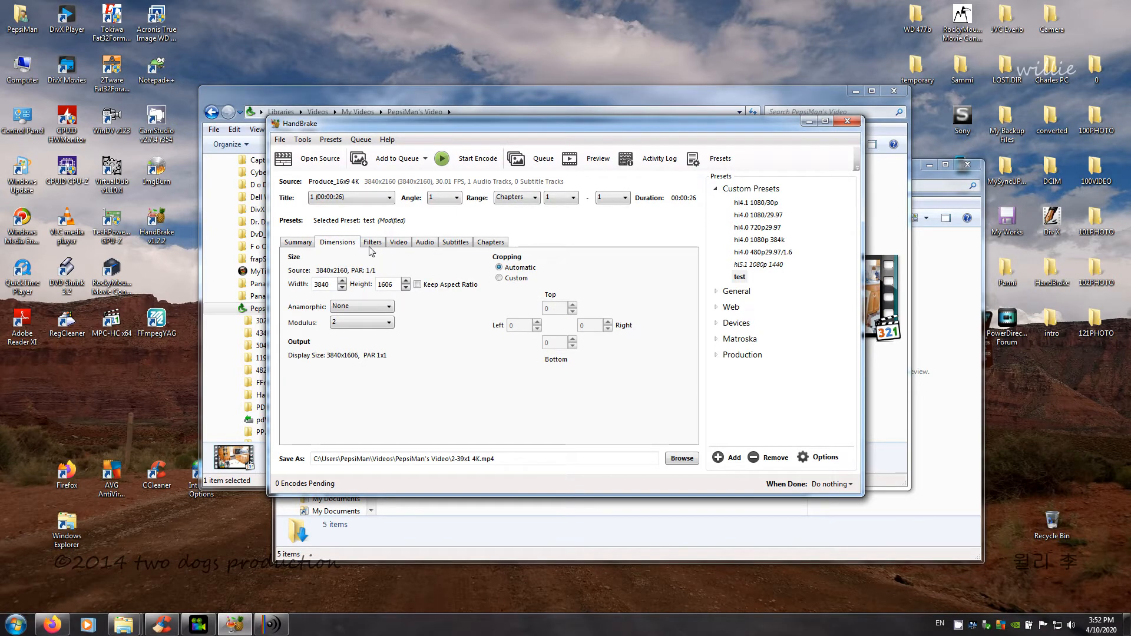
{"action": "left_click", "coordinate": [373, 242]}
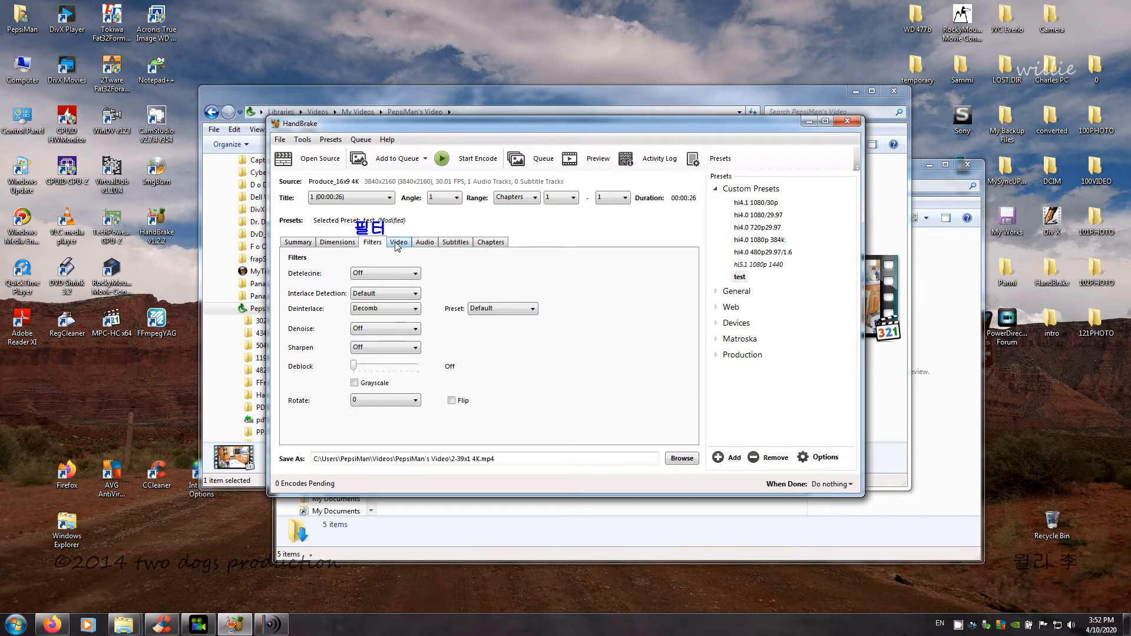
{"action": "left_click", "coordinate": [398, 241]}
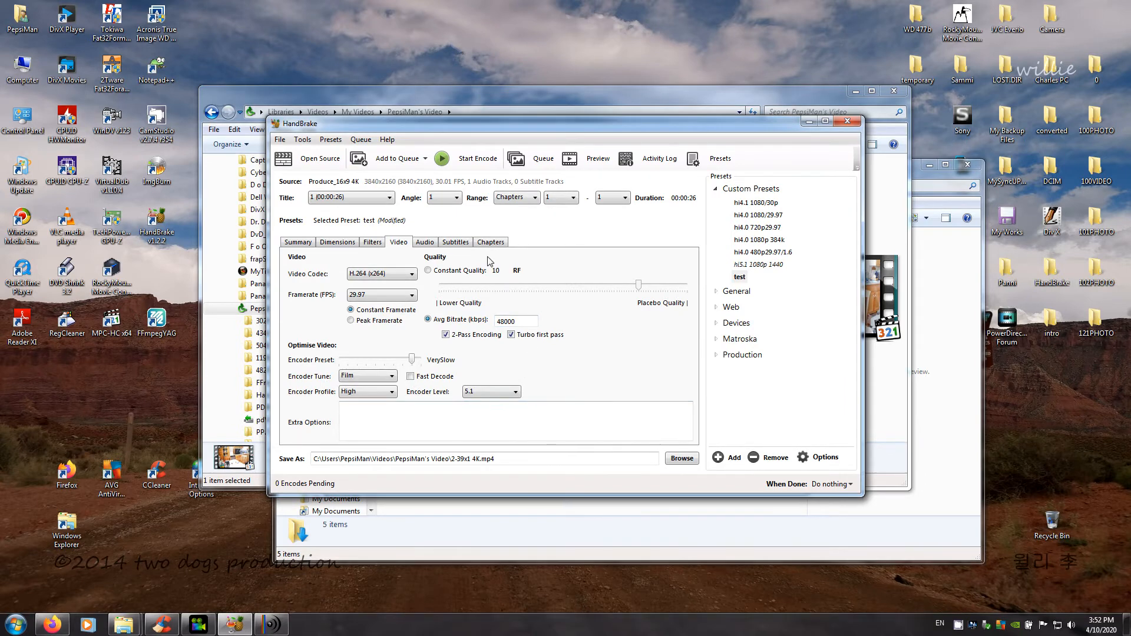
{"action": "left_click", "coordinate": [425, 242]}
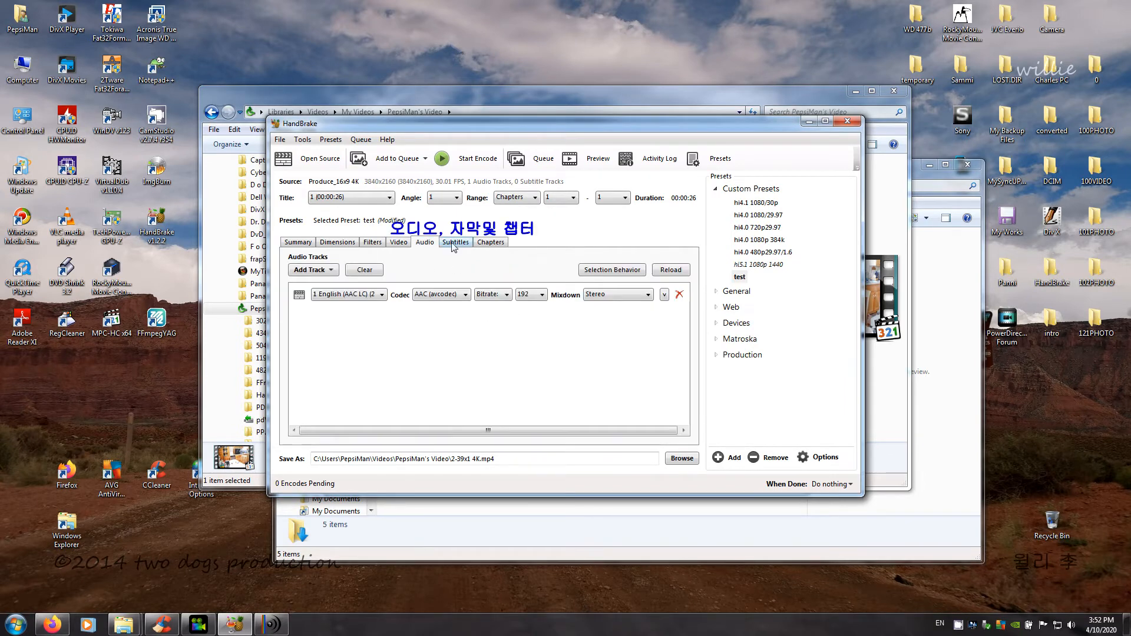
{"action": "left_click", "coordinate": [491, 242]}
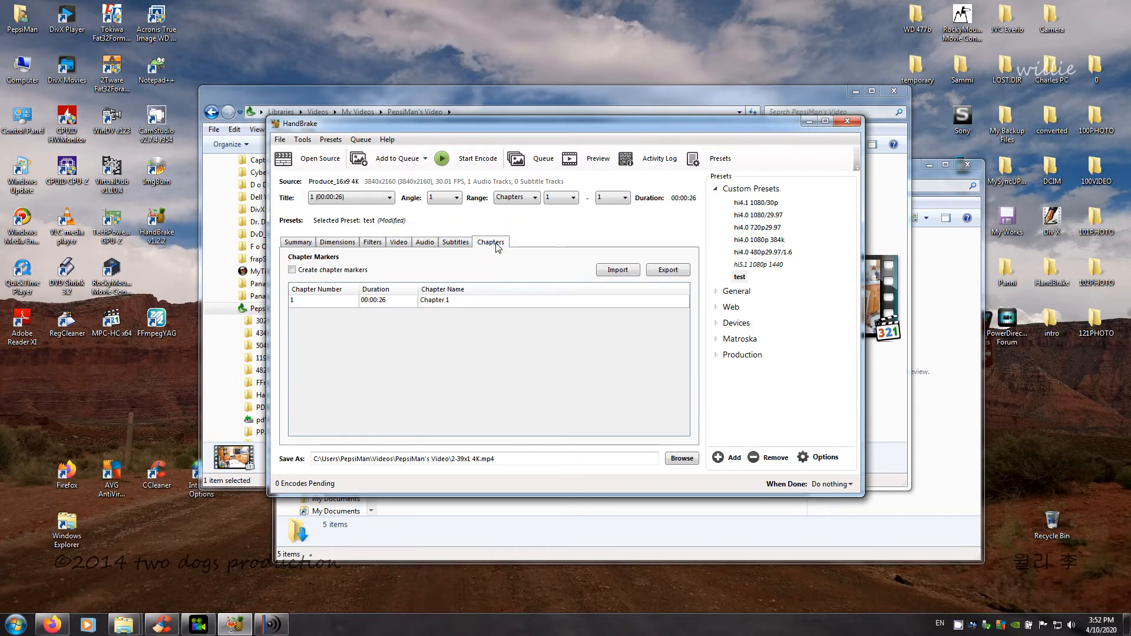
{"action": "left_click", "coordinate": [337, 241]}
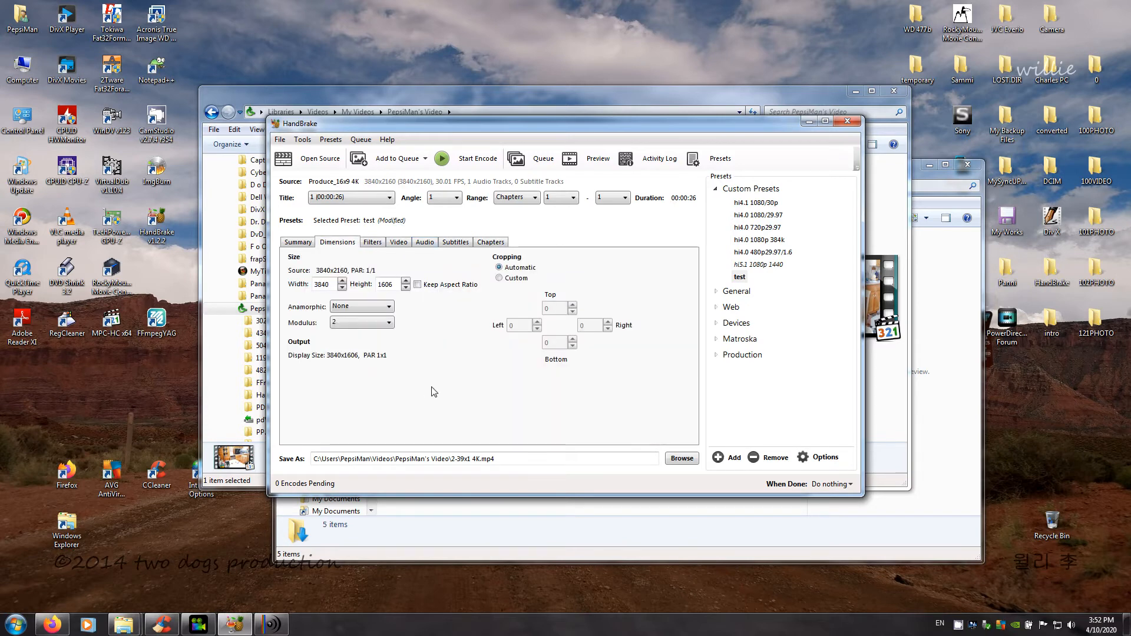
{"action": "mouse_move", "coordinate": [491, 402]}
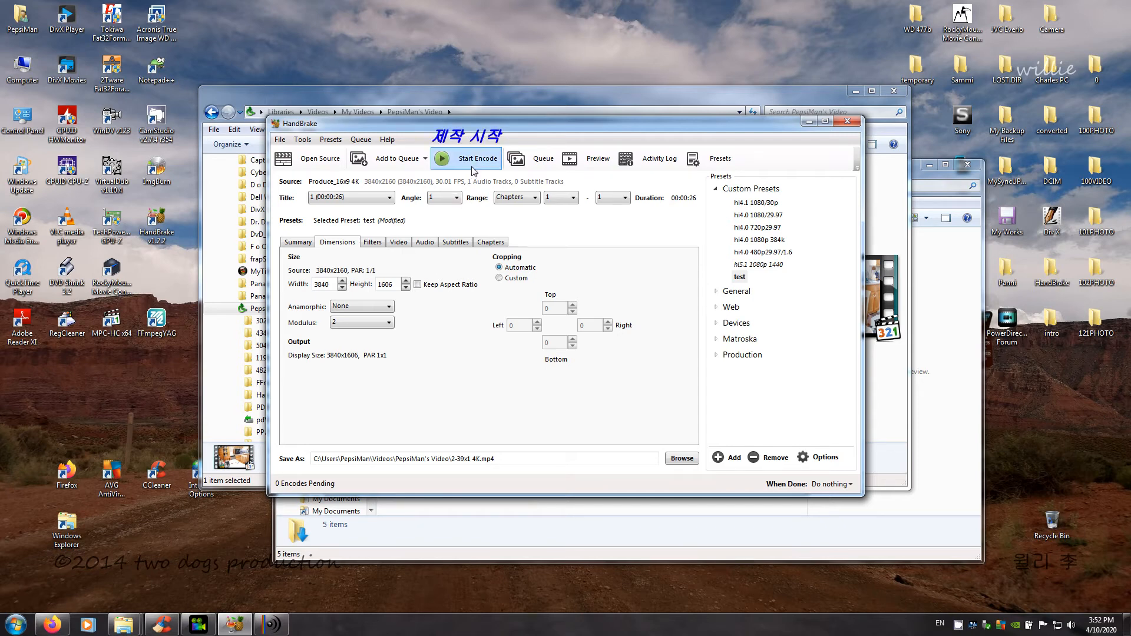
Start encoding the 3840x1606 desqueezed job to 2-39x1 4K.mp4
{"action": "left_click", "coordinate": [465, 158]}
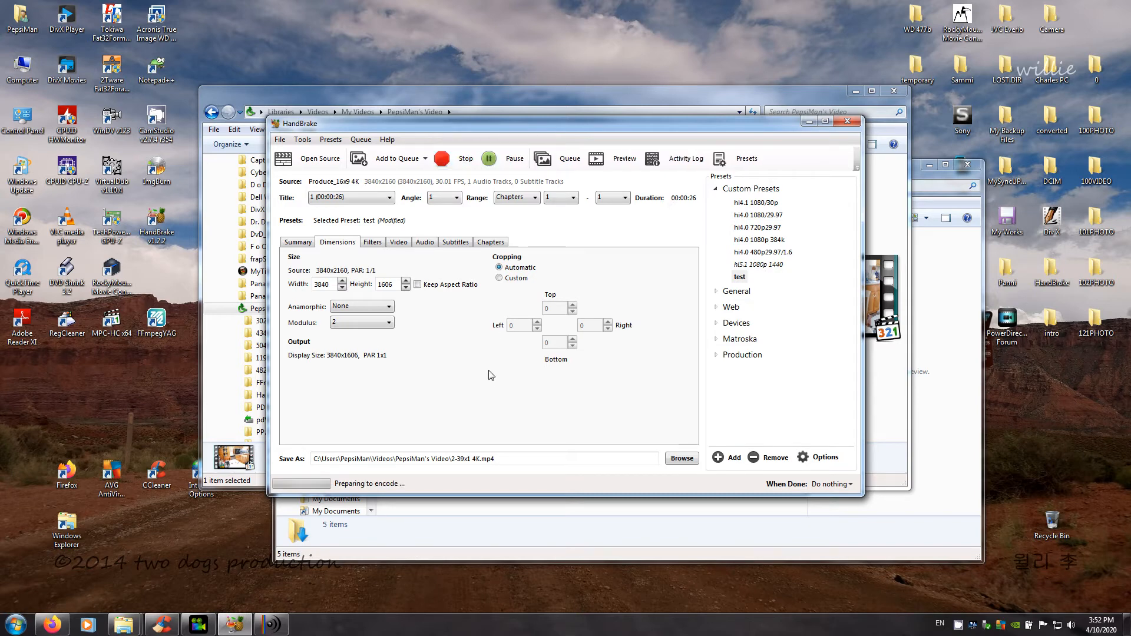
{"action": "mouse_move", "coordinate": [532, 492]}
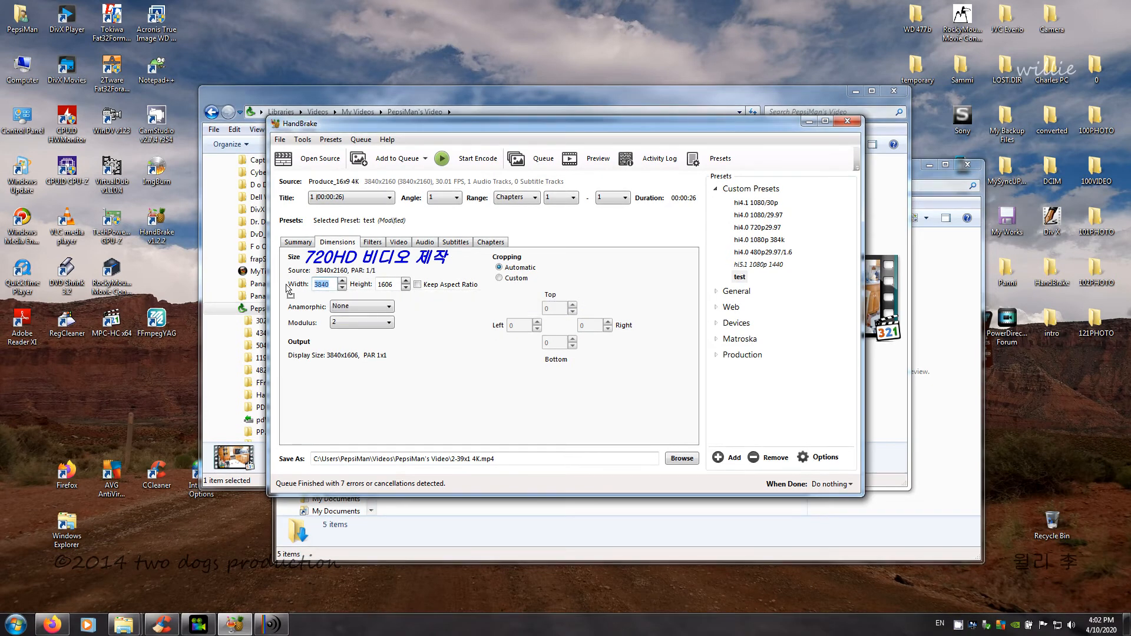
{"action": "mouse_move", "coordinate": [511, 372]}
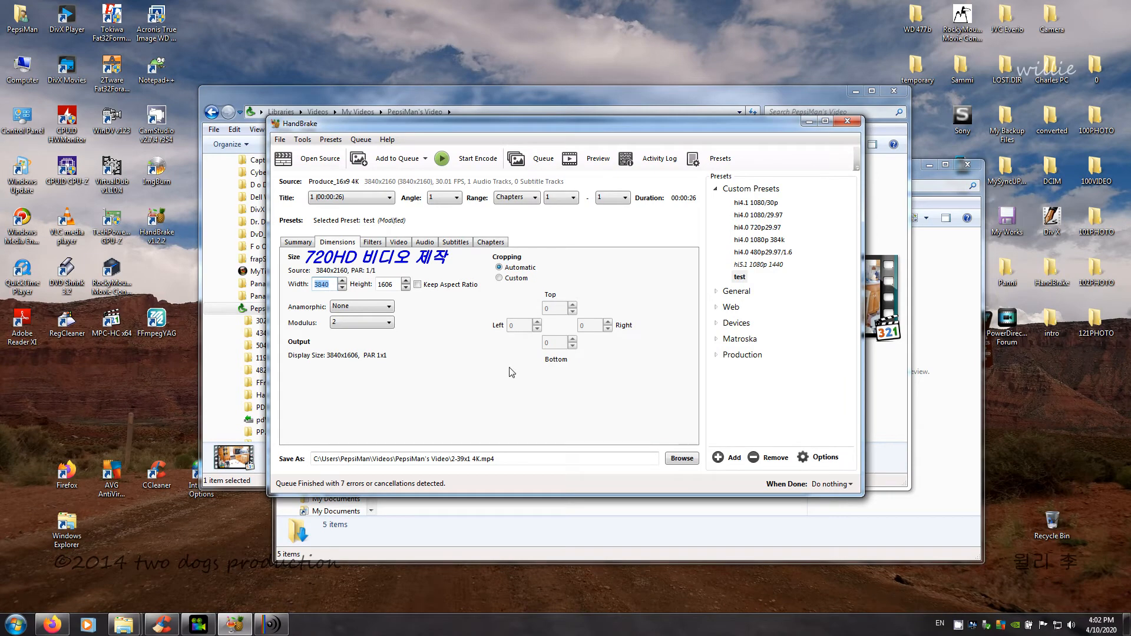
Enter width 1280 and height 536, then set Avg Bitrate to 18000 kbps on the Video tab
{"action": "type", "text": "1280"}
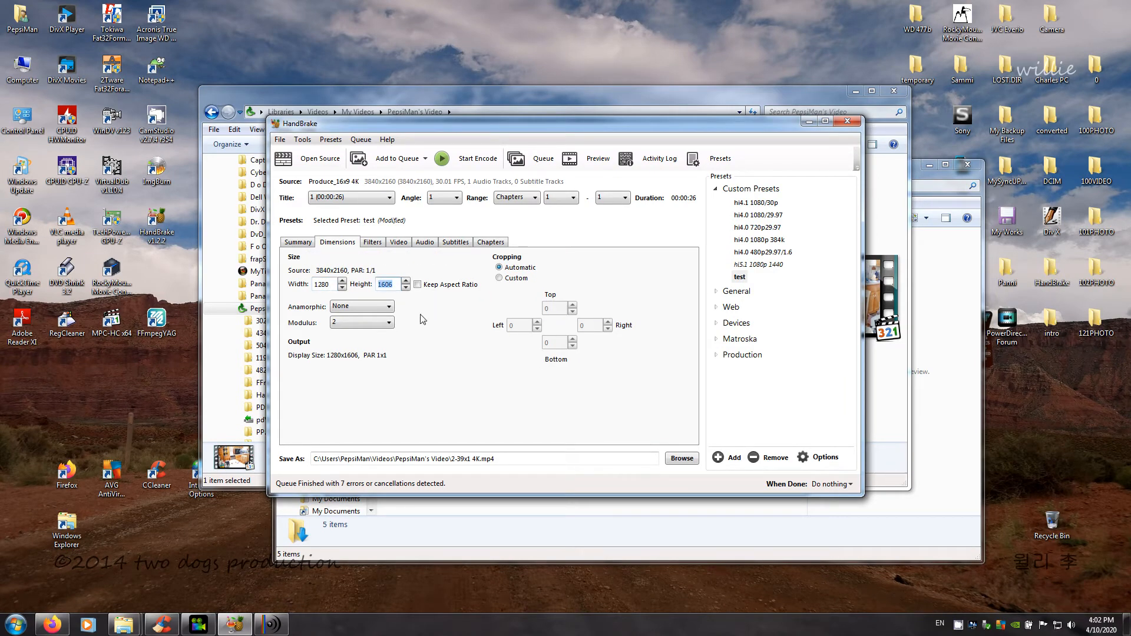
{"action": "type", "text": "2"}
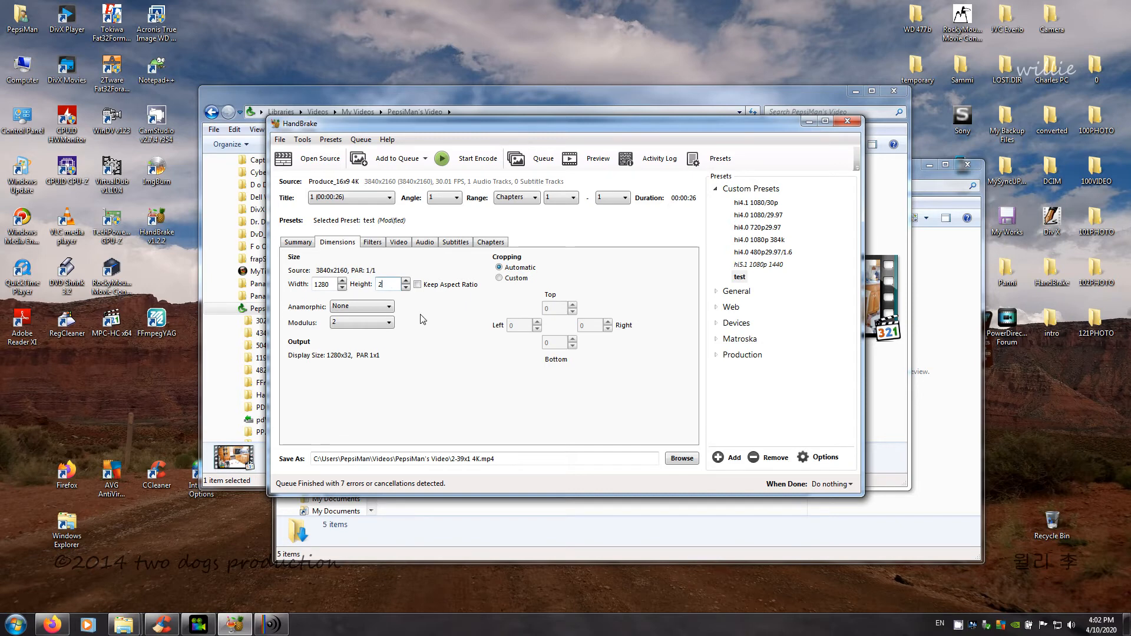
{"action": "type", "text": "536"}
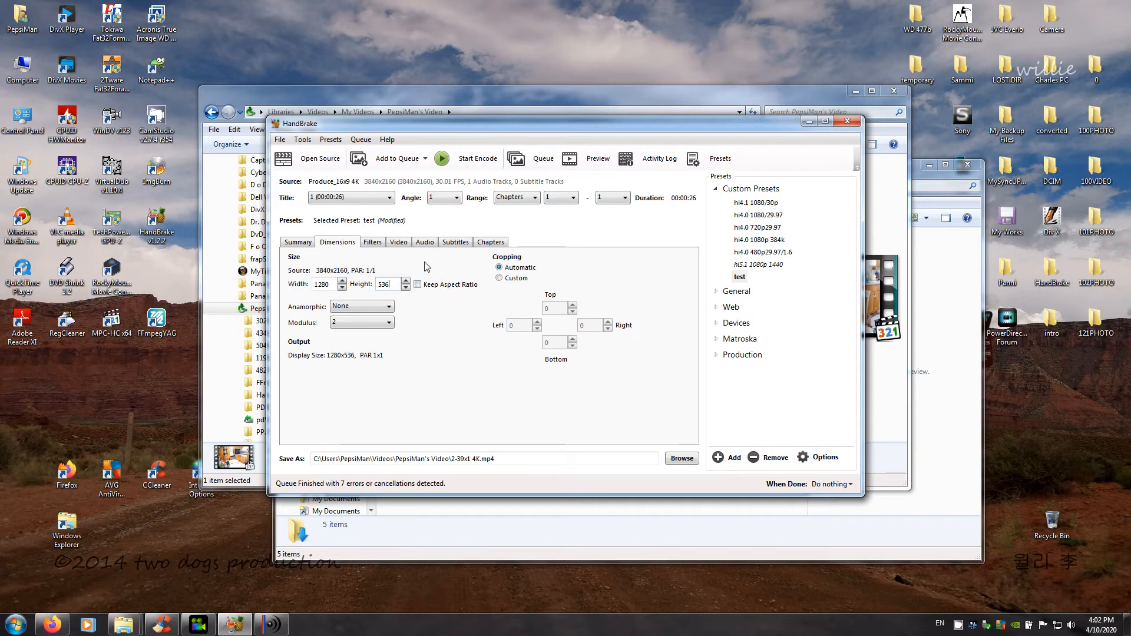
{"action": "left_click", "coordinate": [398, 242]}
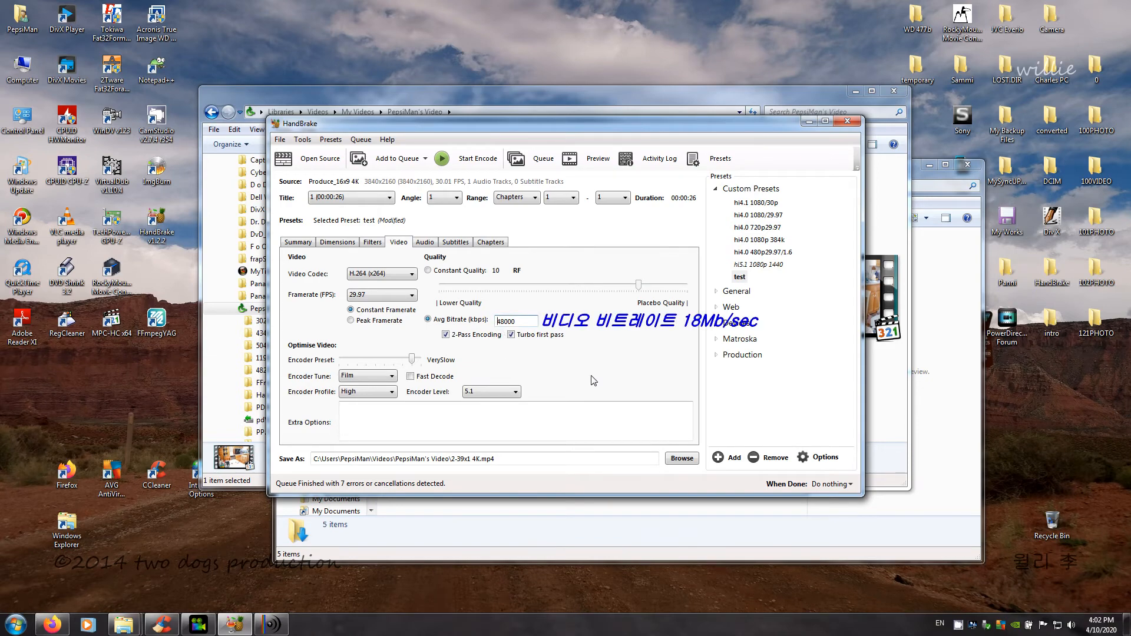
{"action": "type", "text": "18000"}
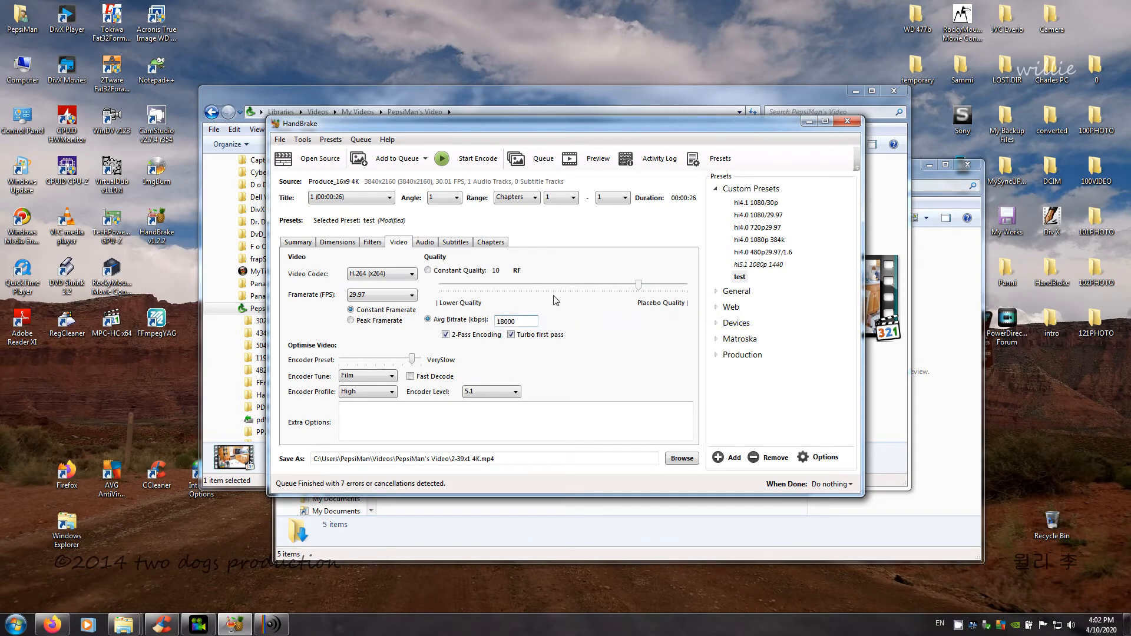
Review Audio, Chapters and Summary settings, then start encoding the 1280x536 job as 2-39x1 HD.mp4
{"action": "left_click", "coordinate": [424, 242]}
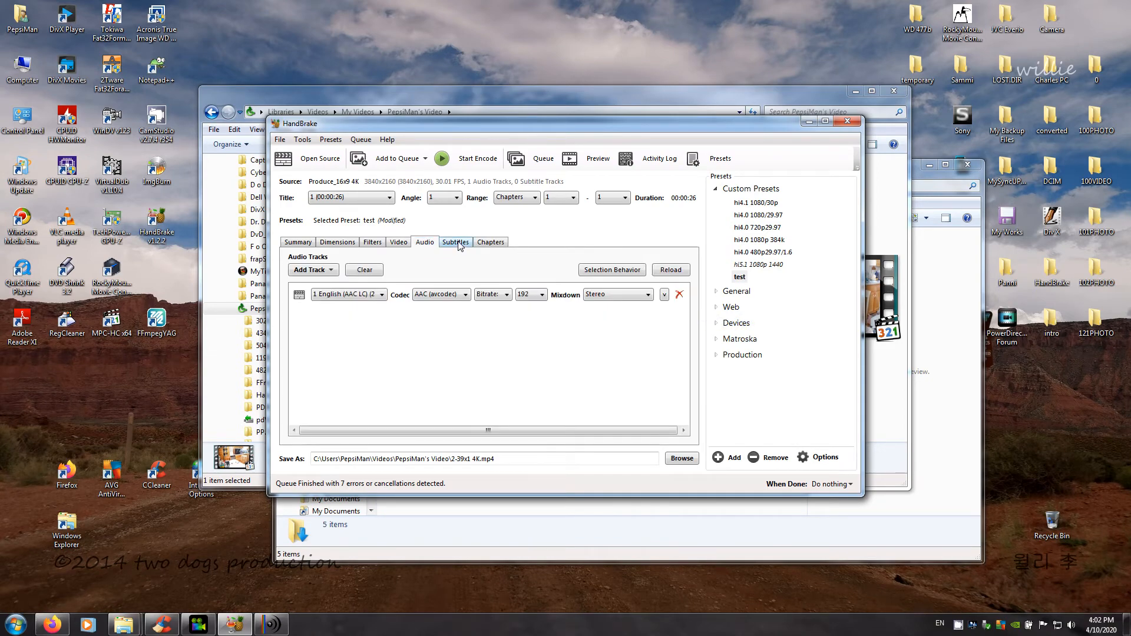
{"action": "left_click", "coordinate": [490, 241]}
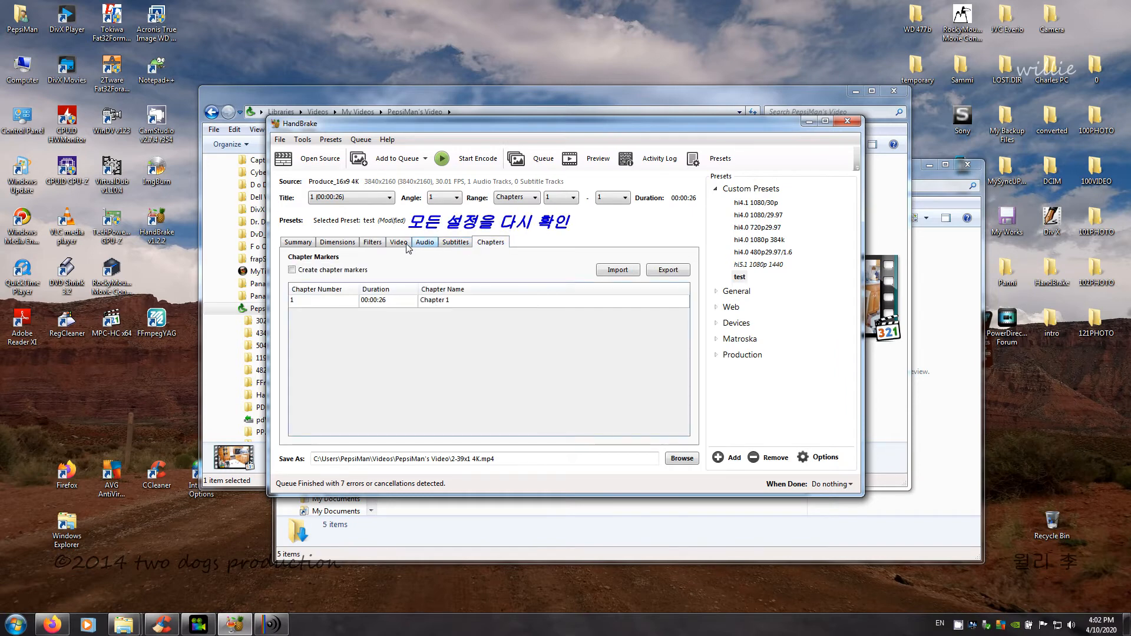
{"action": "left_click", "coordinate": [298, 241]}
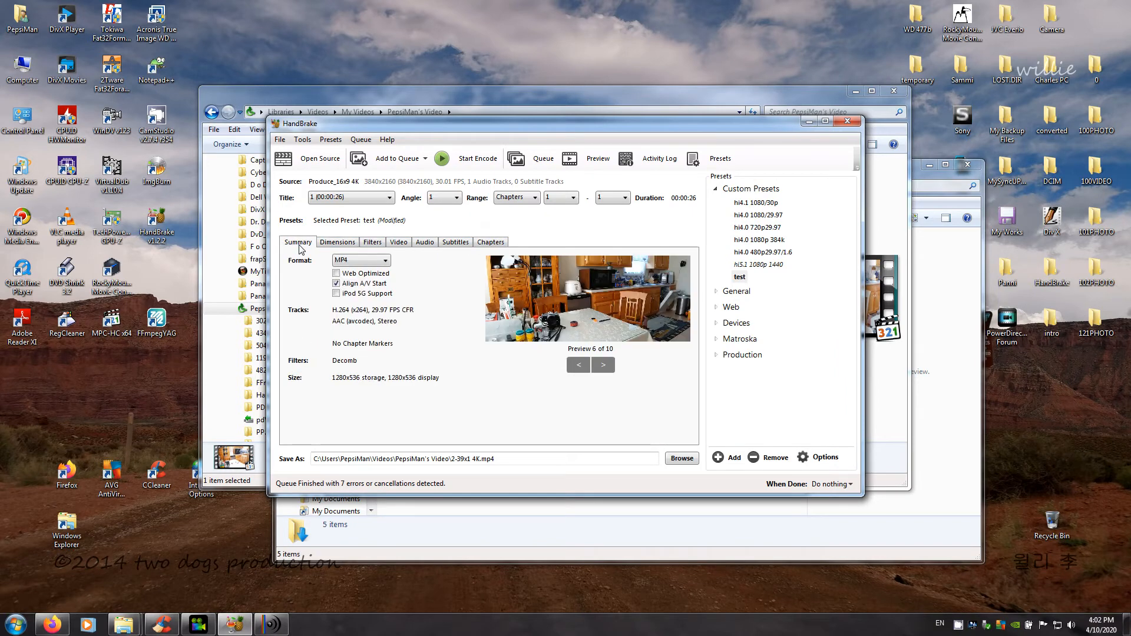
{"action": "left_click", "coordinate": [337, 242]}
{"action": "type", "text": "HD"}
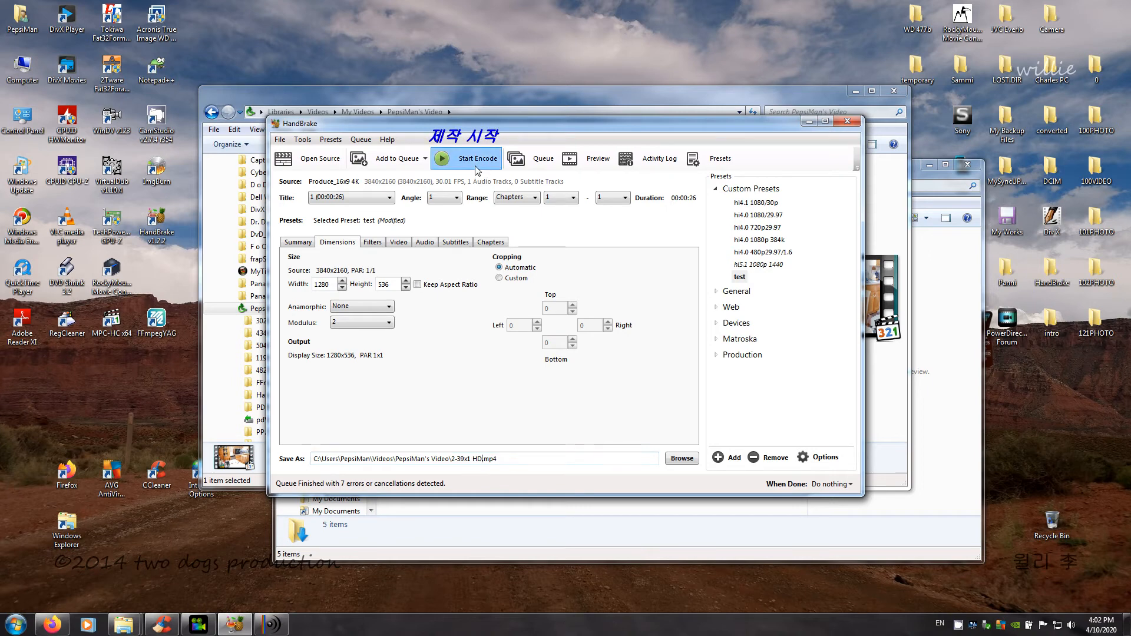
{"action": "left_click", "coordinate": [473, 158]}
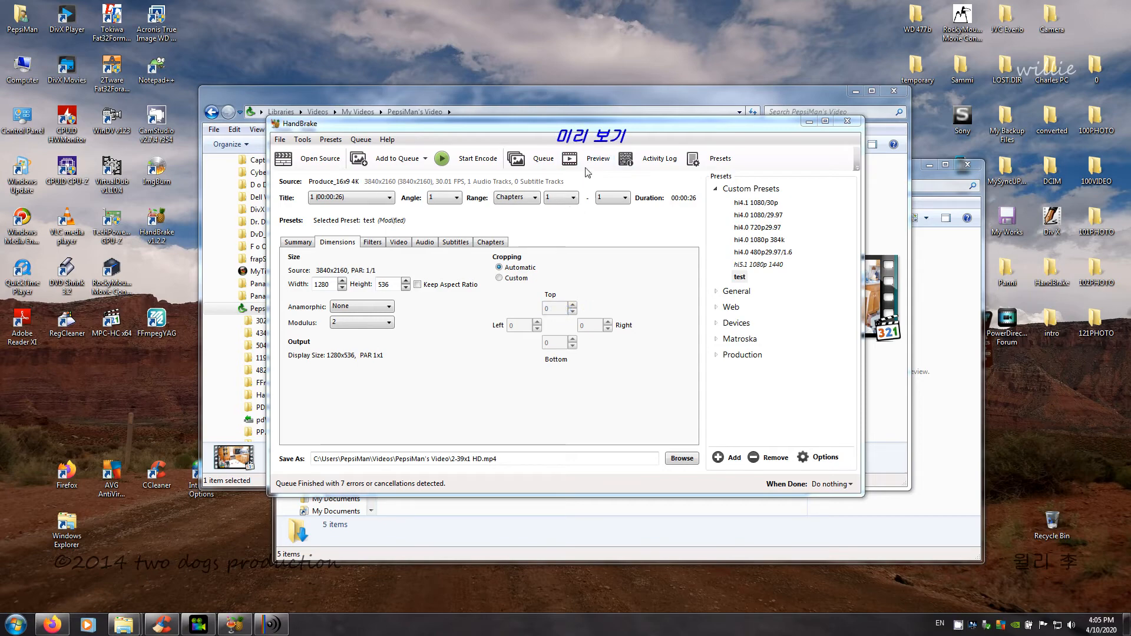
Open the Preview window and scrub to a later frame of the 2.39:1 footage
{"action": "left_click", "coordinate": [597, 158]}
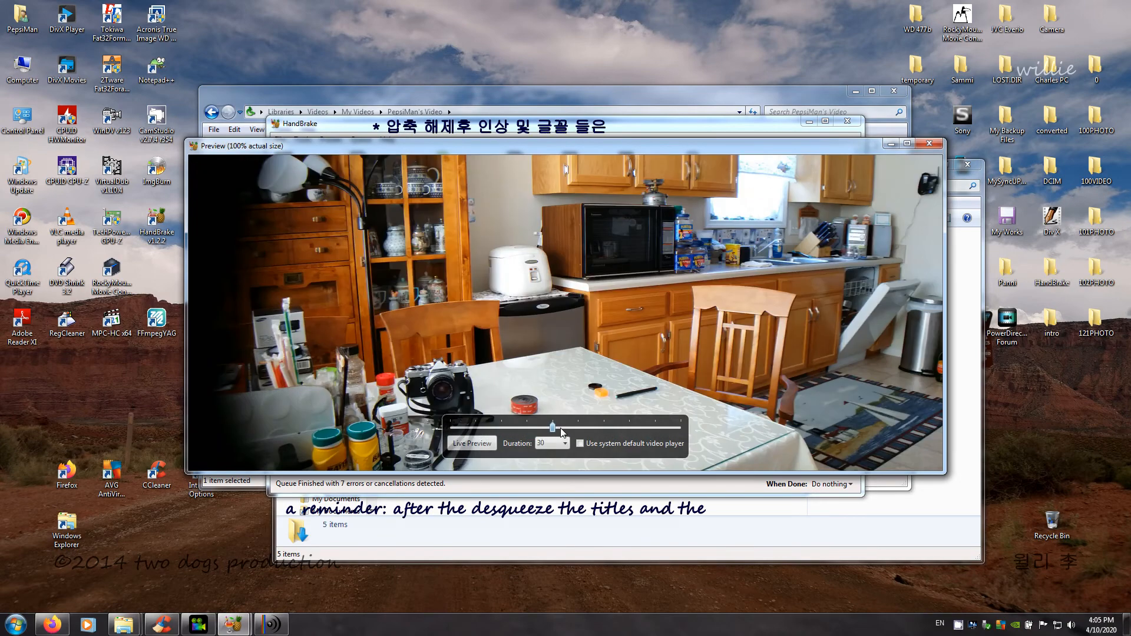
{"action": "left_click_drag", "start_coordinate": [551, 425], "coordinate": [577, 425]}
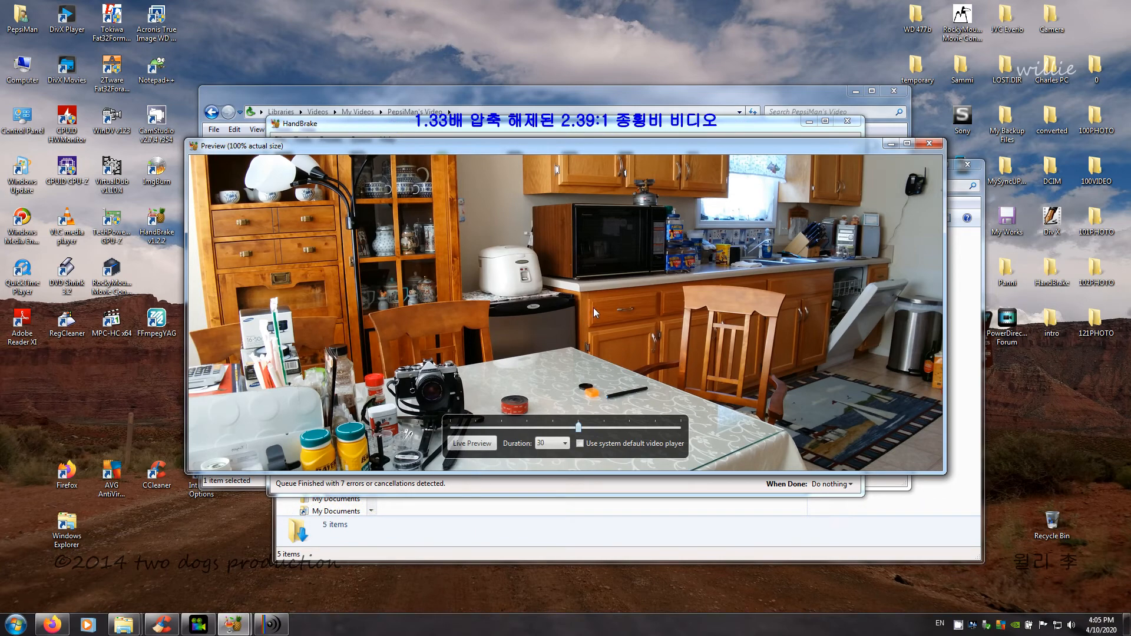
{"action": "mouse_move", "coordinate": [684, 224]}
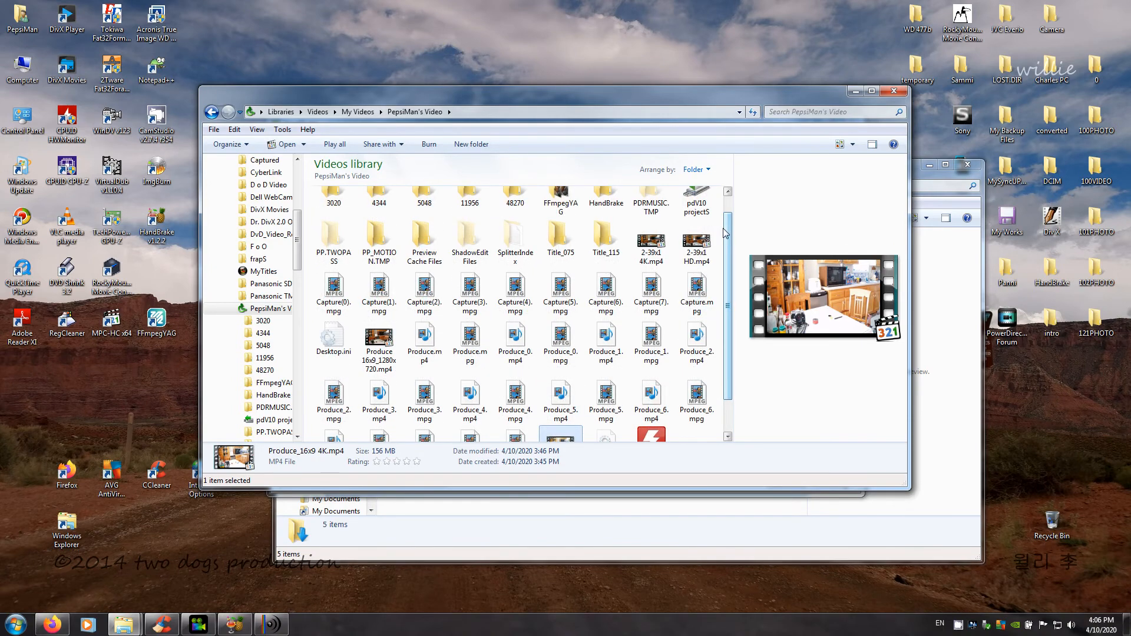
Bring up the context menu for 2-39x1 4K.mp4 to reach MediaInfo
{"action": "right_click", "coordinate": [649, 242]}
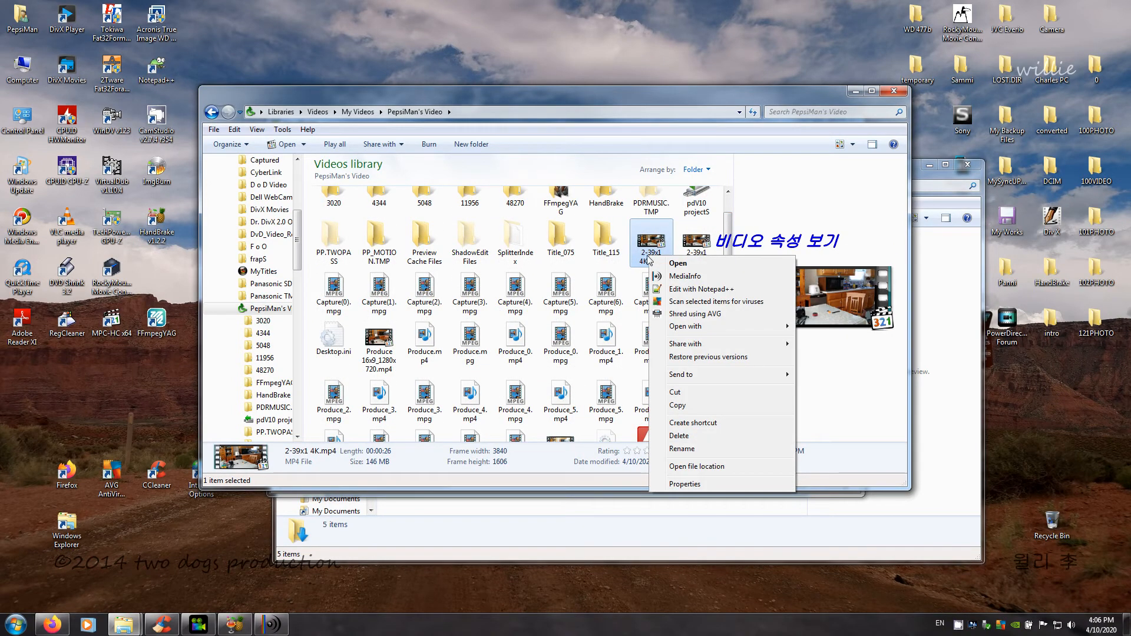
{"action": "mouse_move", "coordinate": [677, 263]}
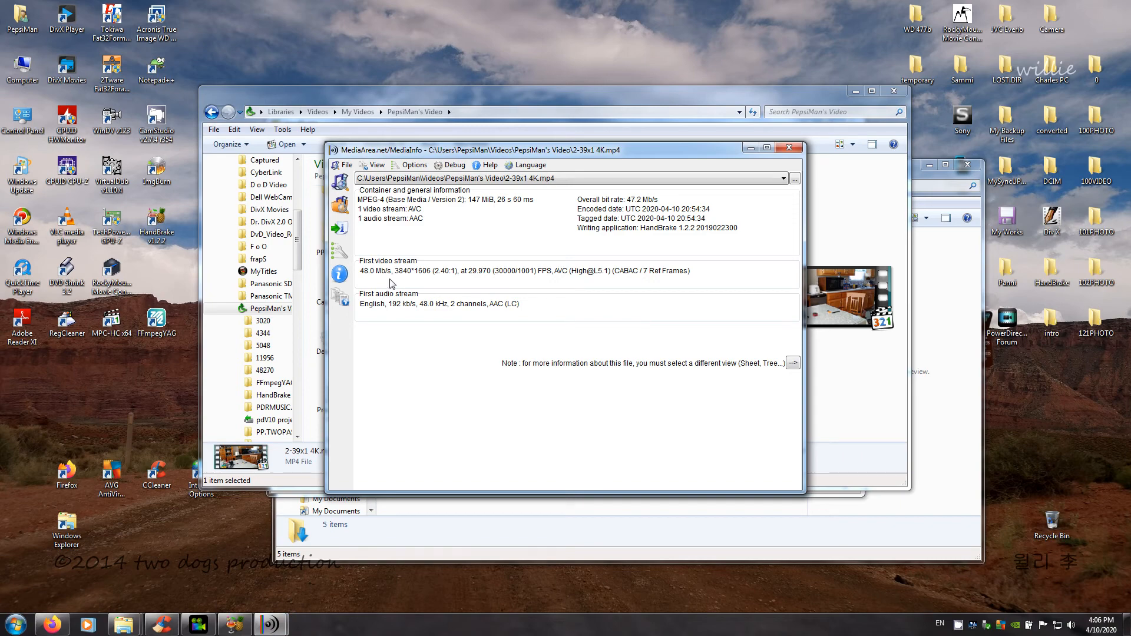
{"action": "mouse_move", "coordinate": [402, 282]}
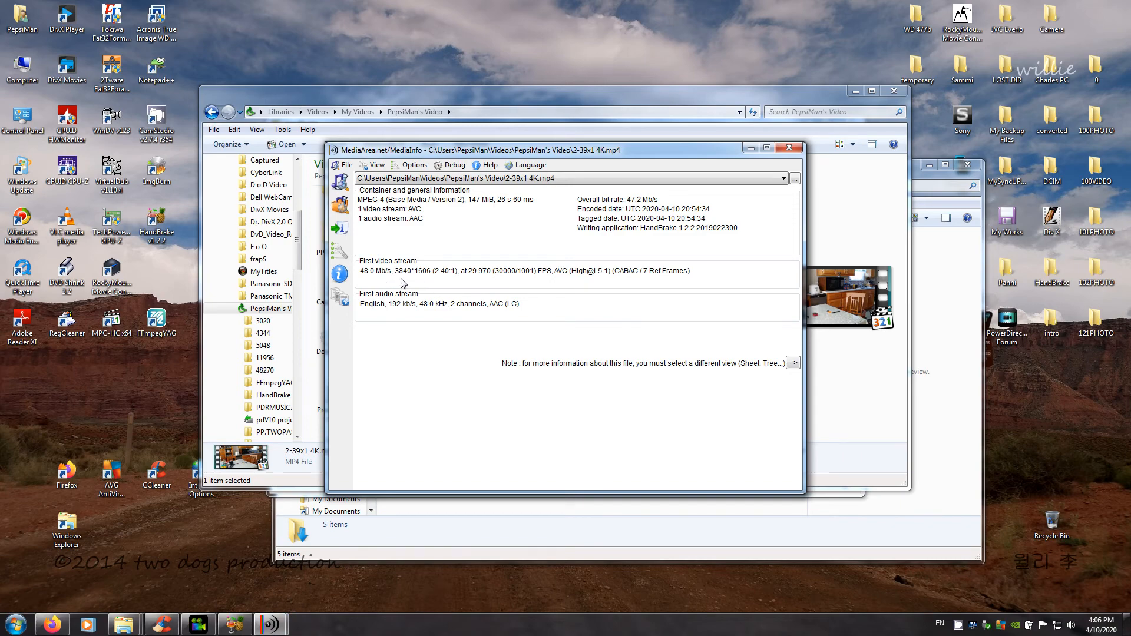
{"action": "mouse_move", "coordinate": [420, 281]}
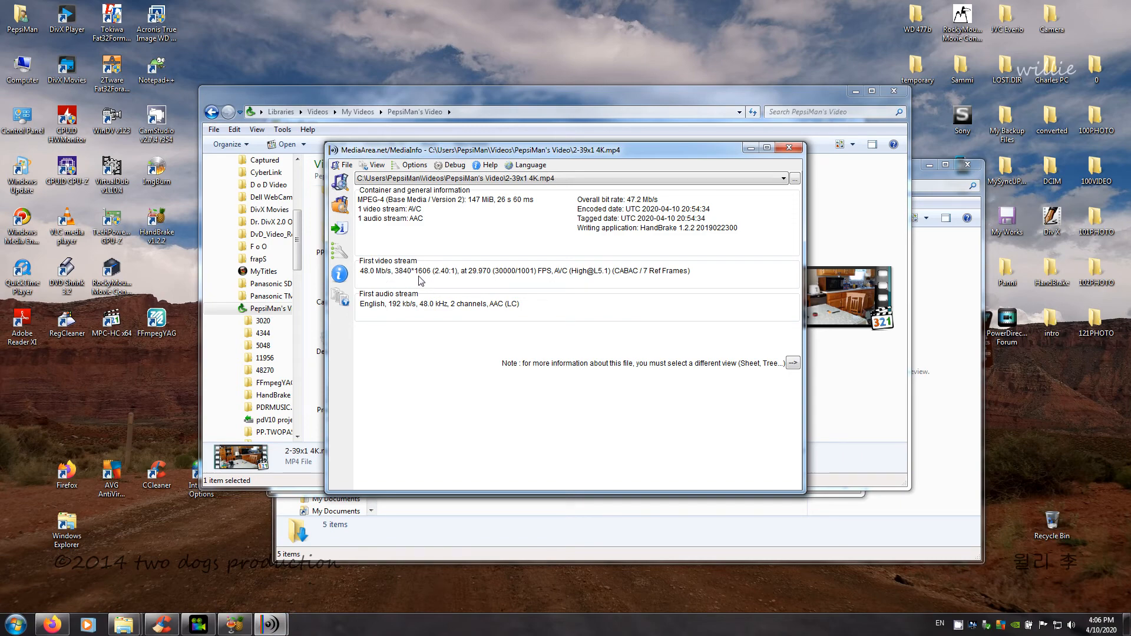
{"action": "mouse_move", "coordinate": [451, 283]}
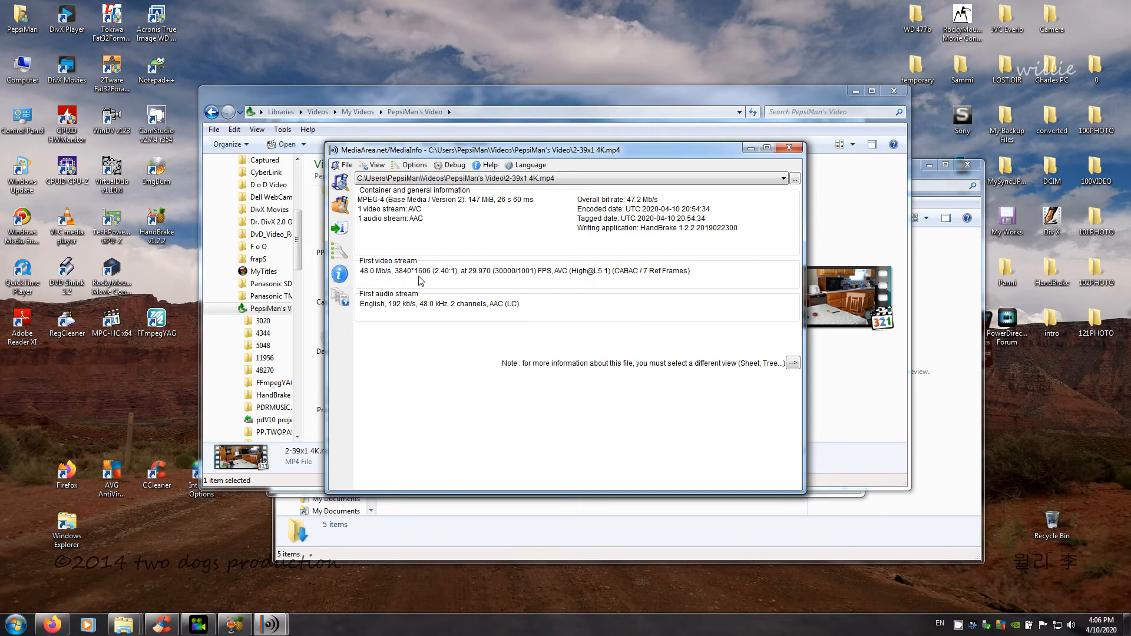
{"action": "mouse_move", "coordinate": [651, 318]}
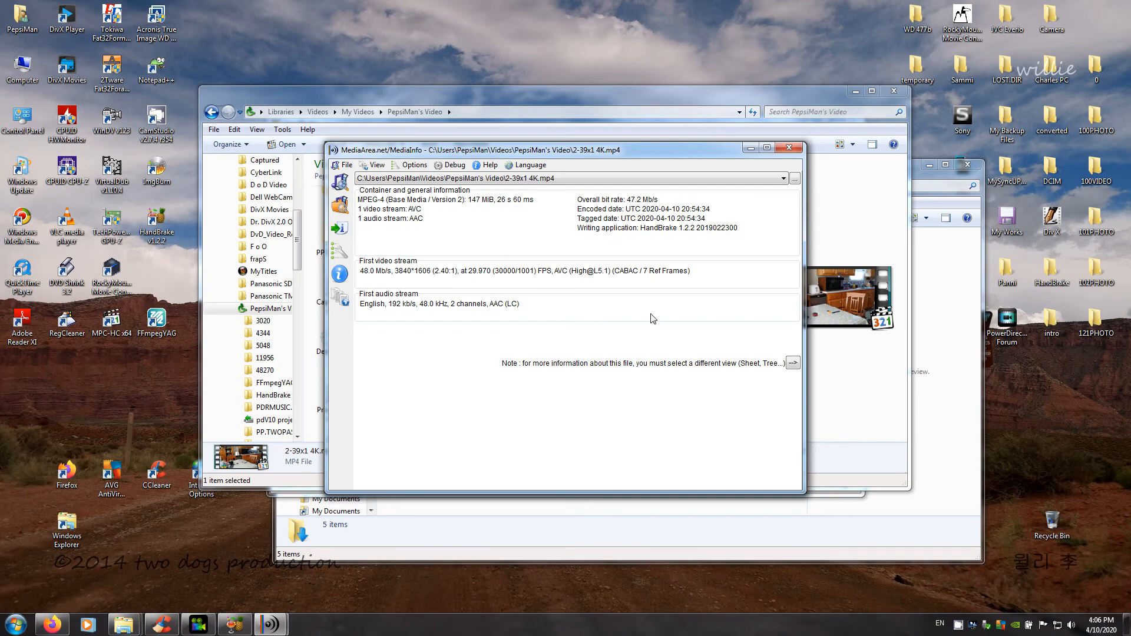
View 2-39x1 HD.mp4's details (1280x536 AVC, 53.3 MiB) in MediaInfo, then close it
{"action": "left_click", "coordinate": [789, 147]}
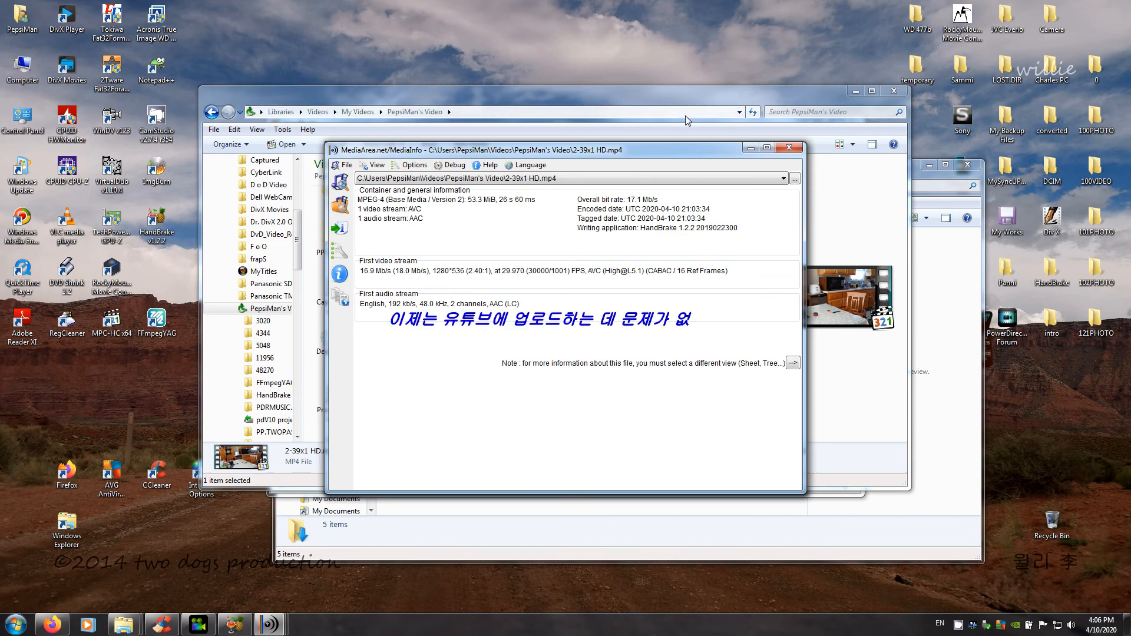
{"action": "left_click", "coordinate": [789, 148]}
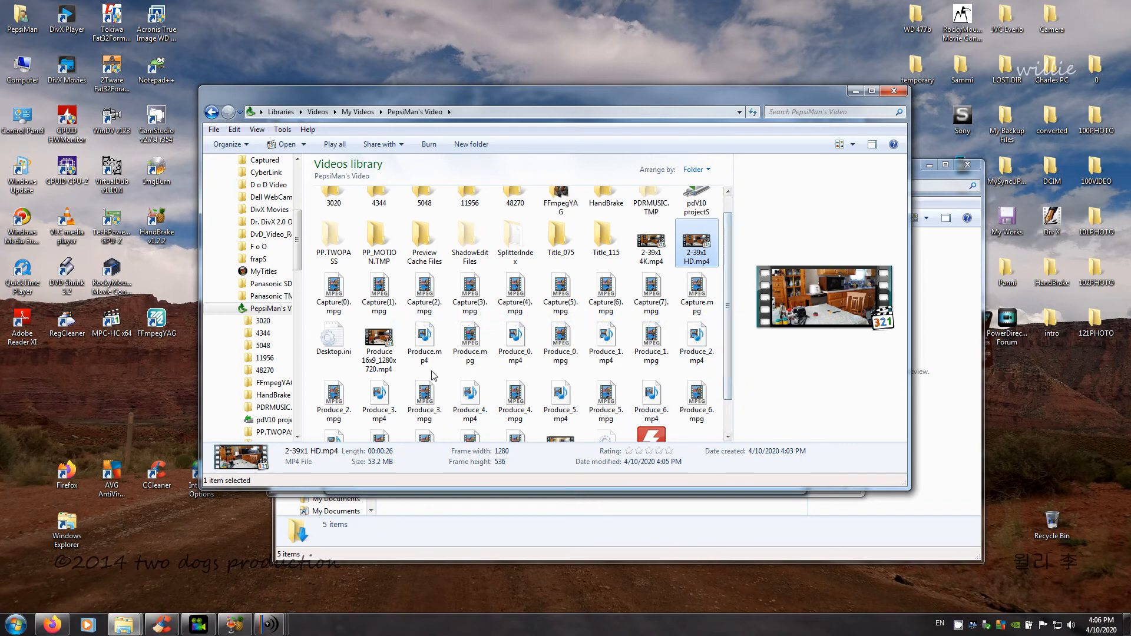
Play Produce 16x9_1280x720.mp4 in Media Player Classic, then launch 2-39x1 HD.mp4
{"action": "left_click", "coordinate": [378, 346]}
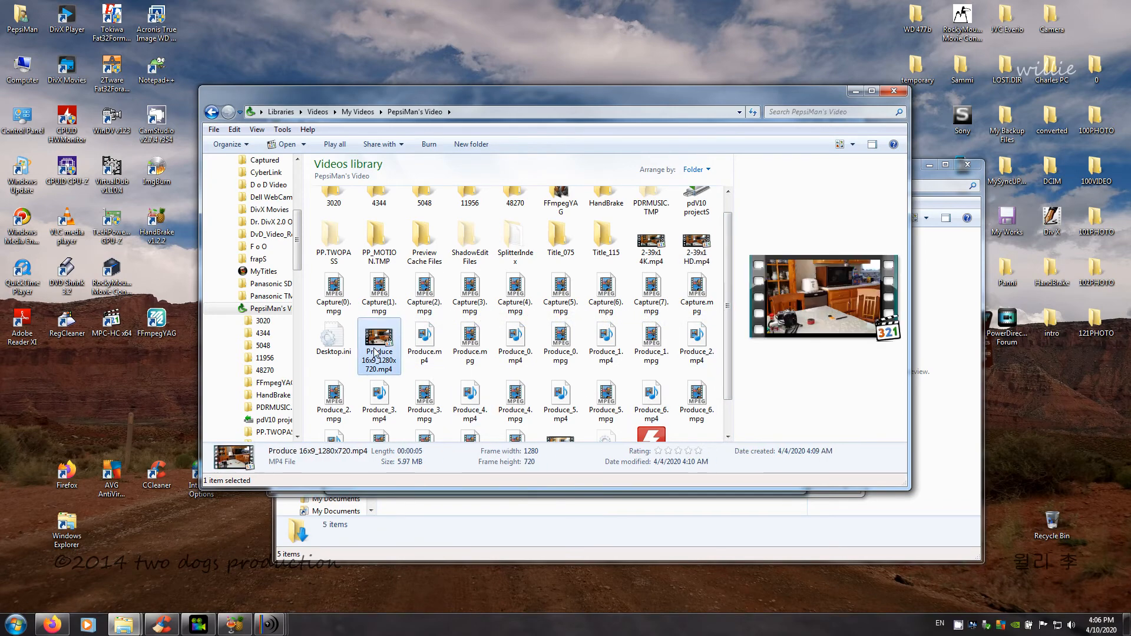
{"action": "double_click", "coordinate": [379, 340]}
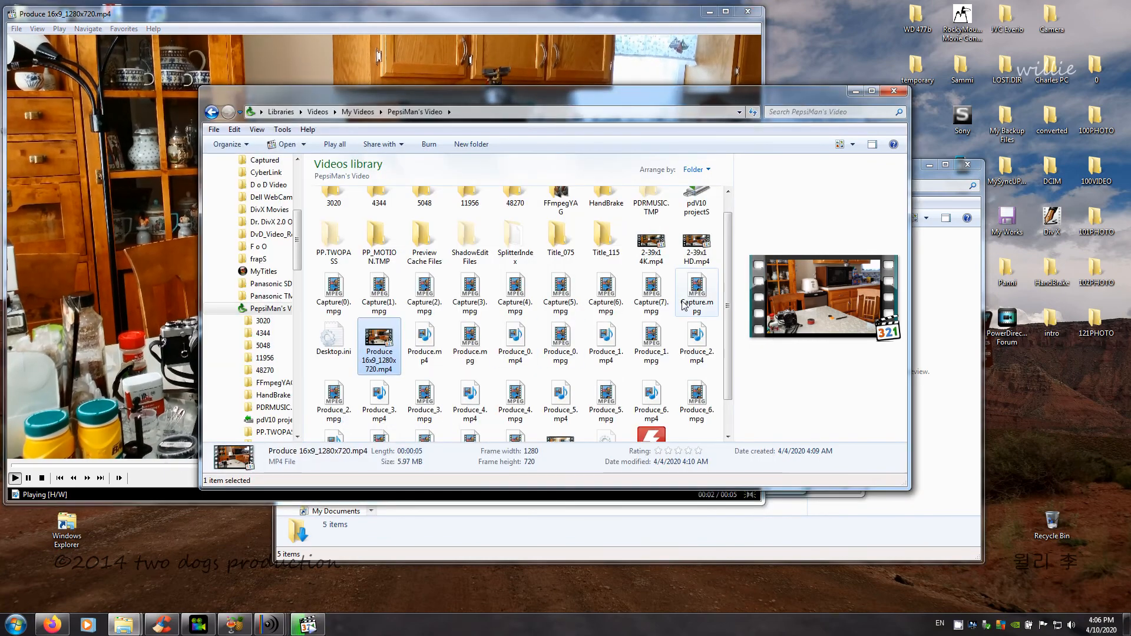
{"action": "double_click", "coordinate": [695, 243]}
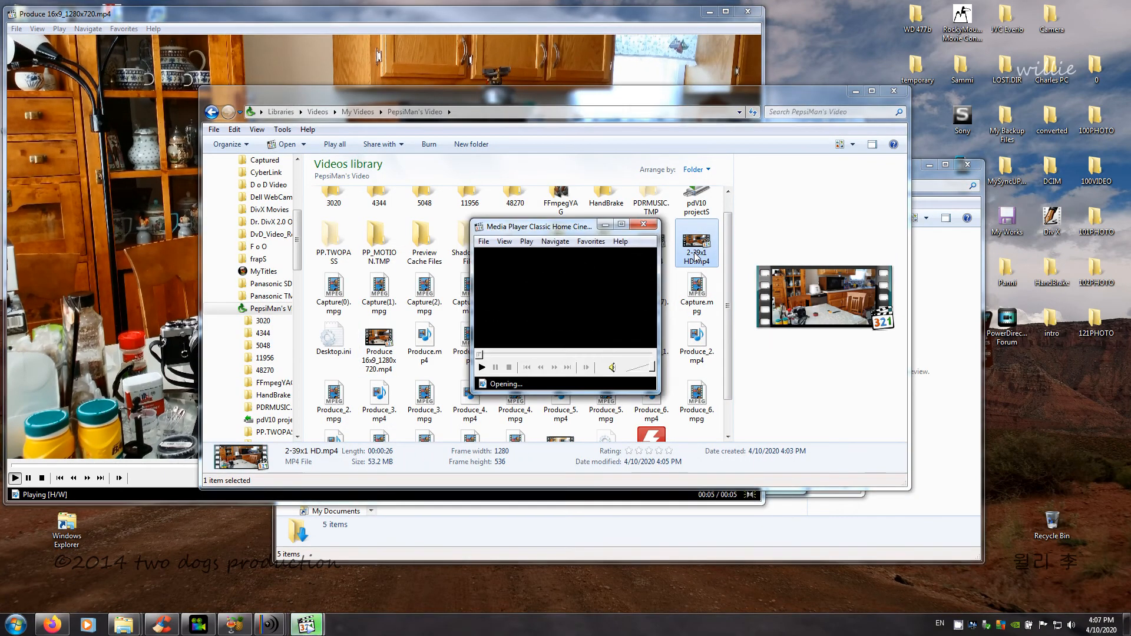